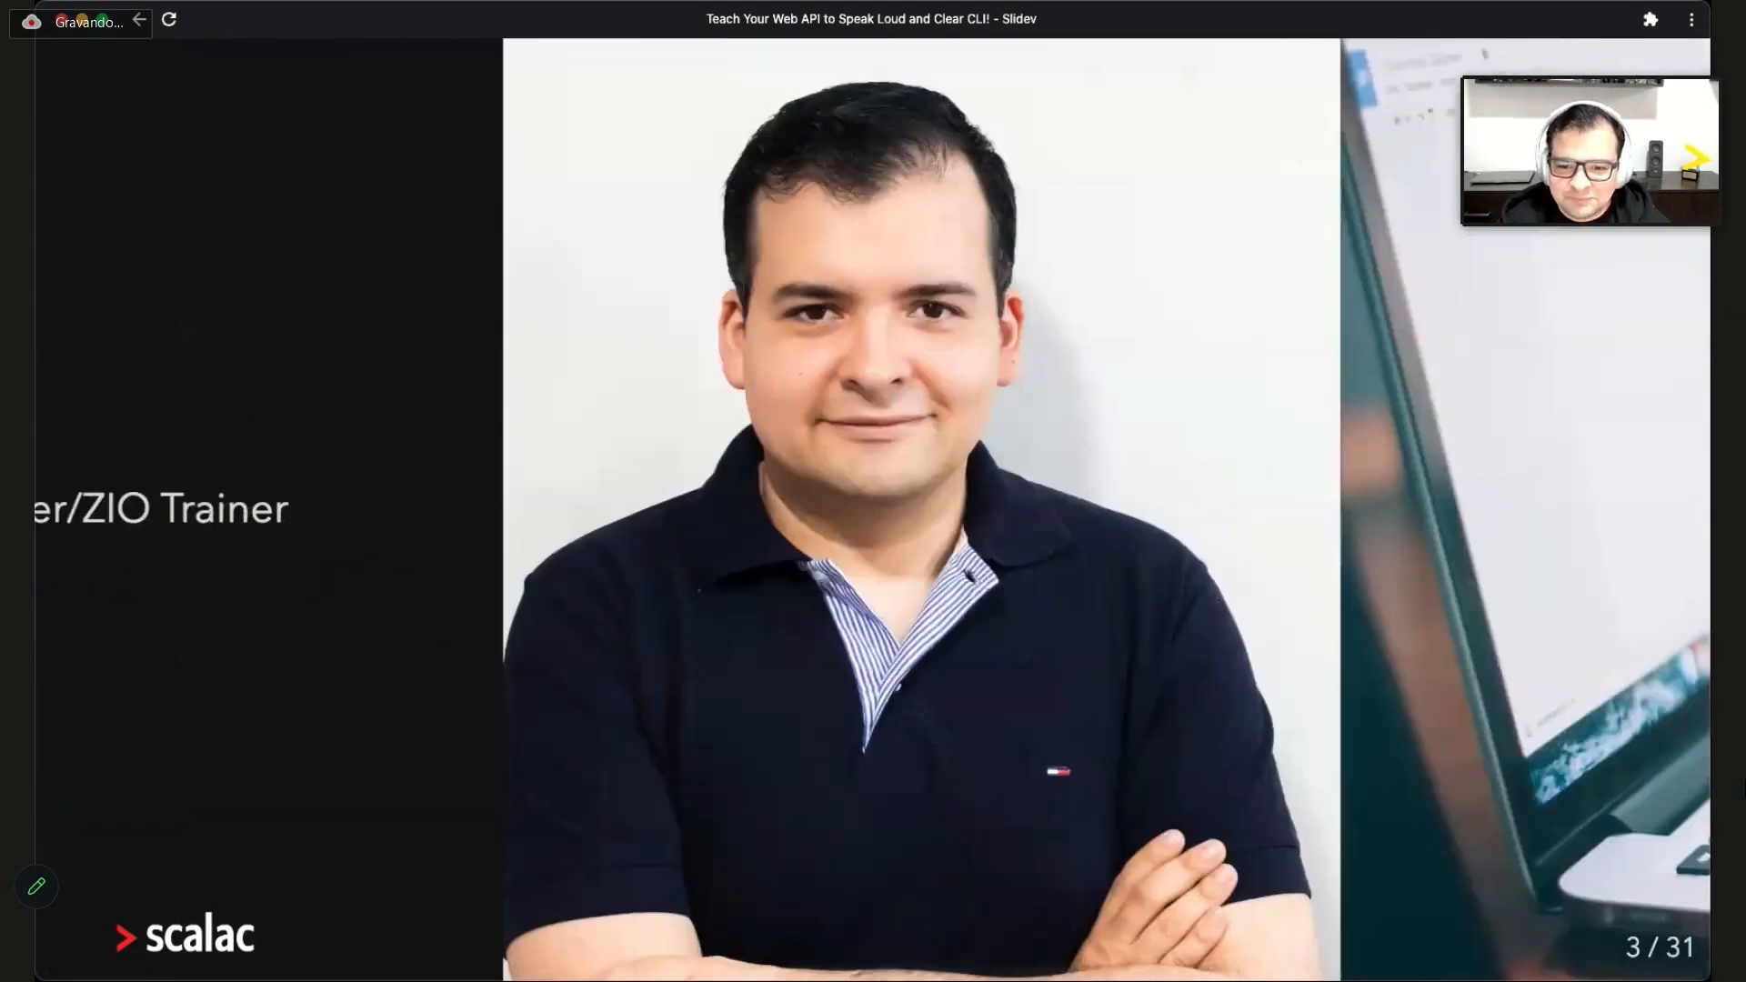
Advance through the Everything is an API slide to the Users API endpoints code example
key("right")
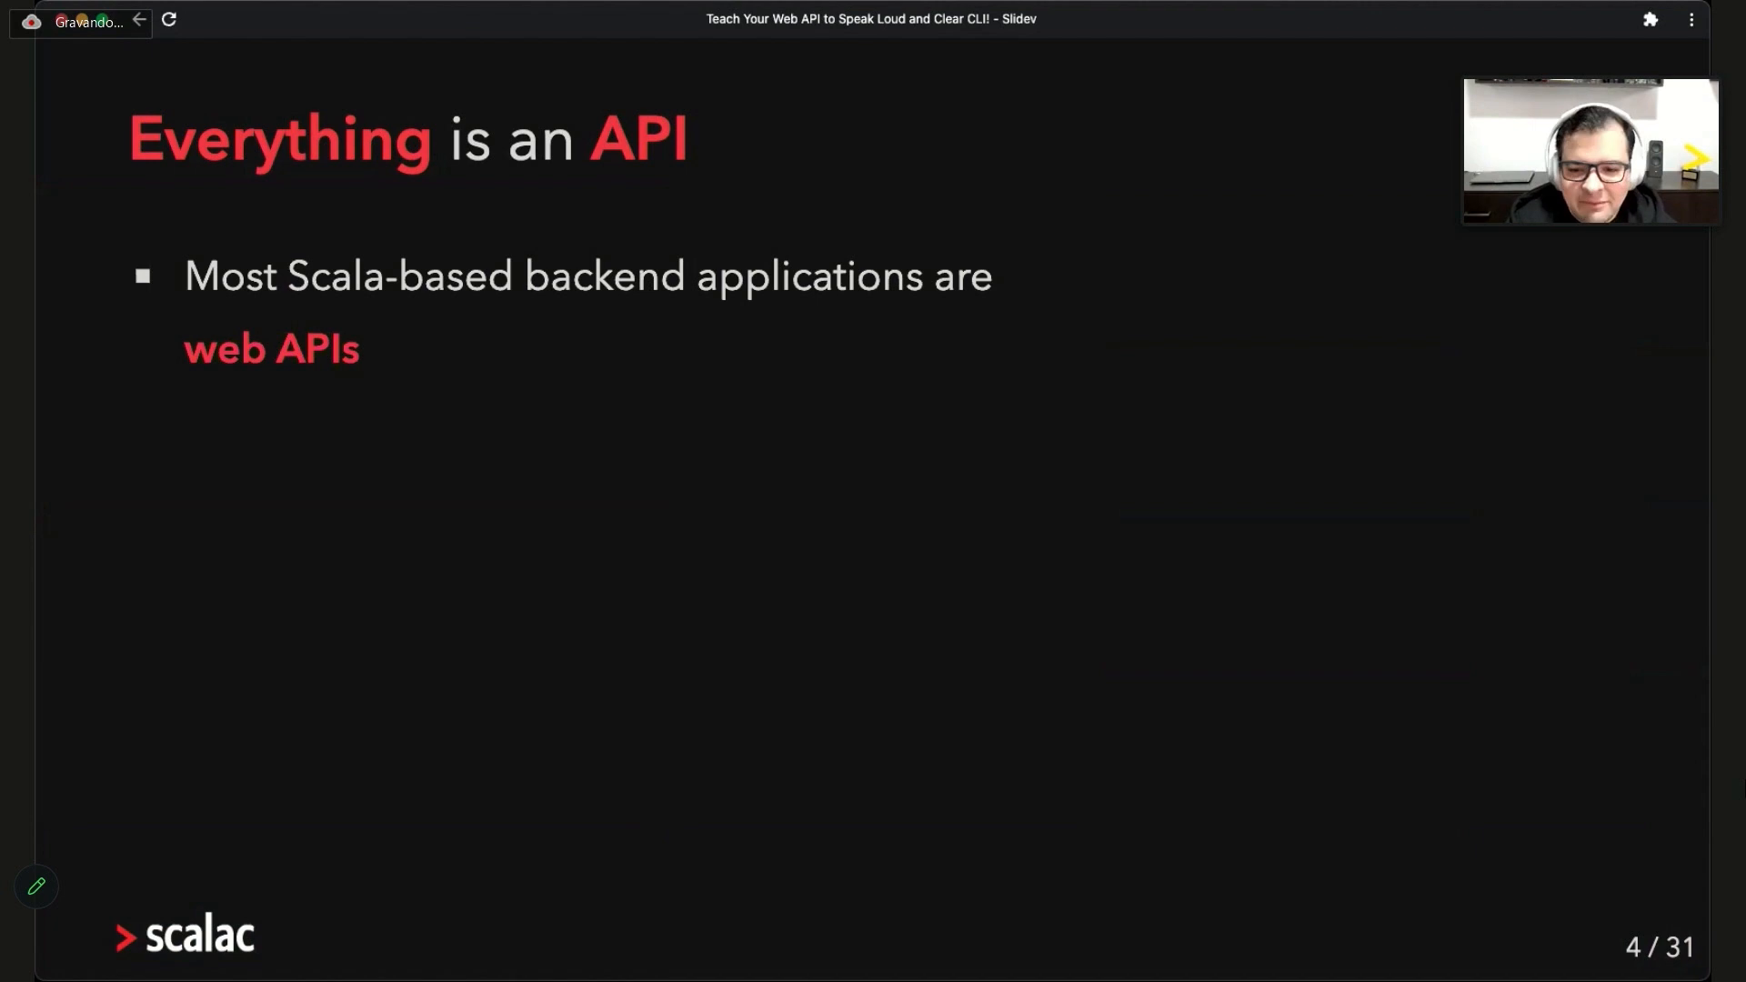
key("right")
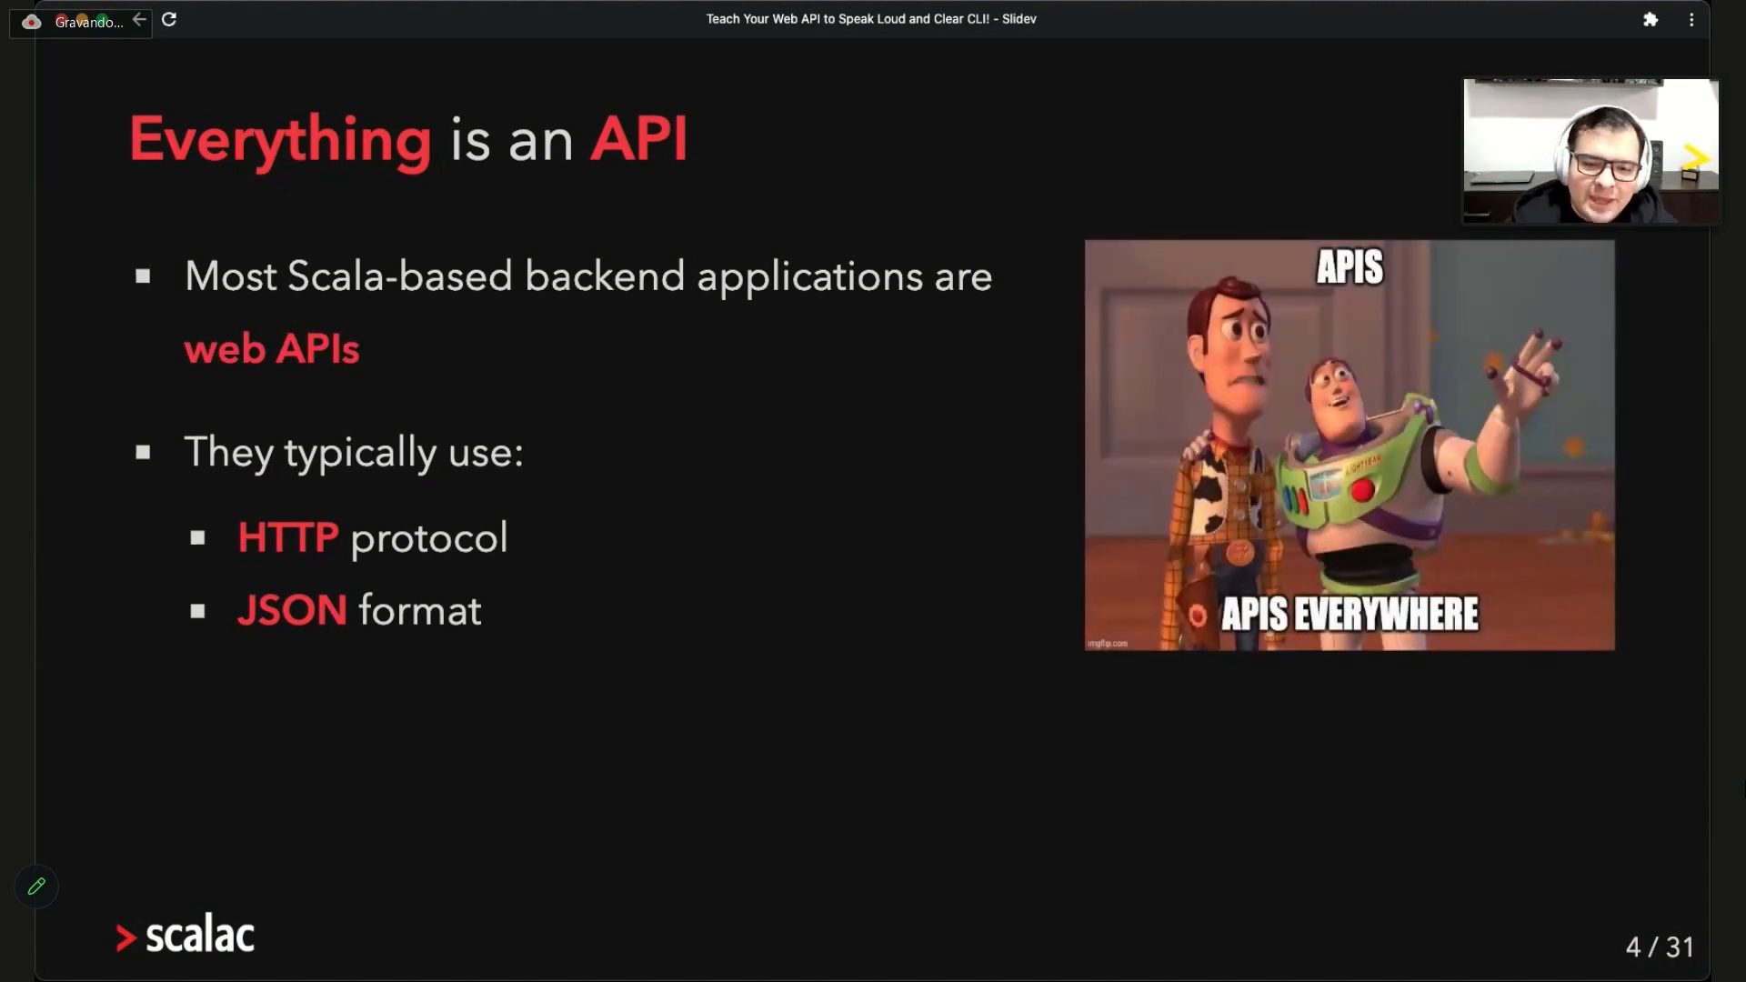
key("Right")
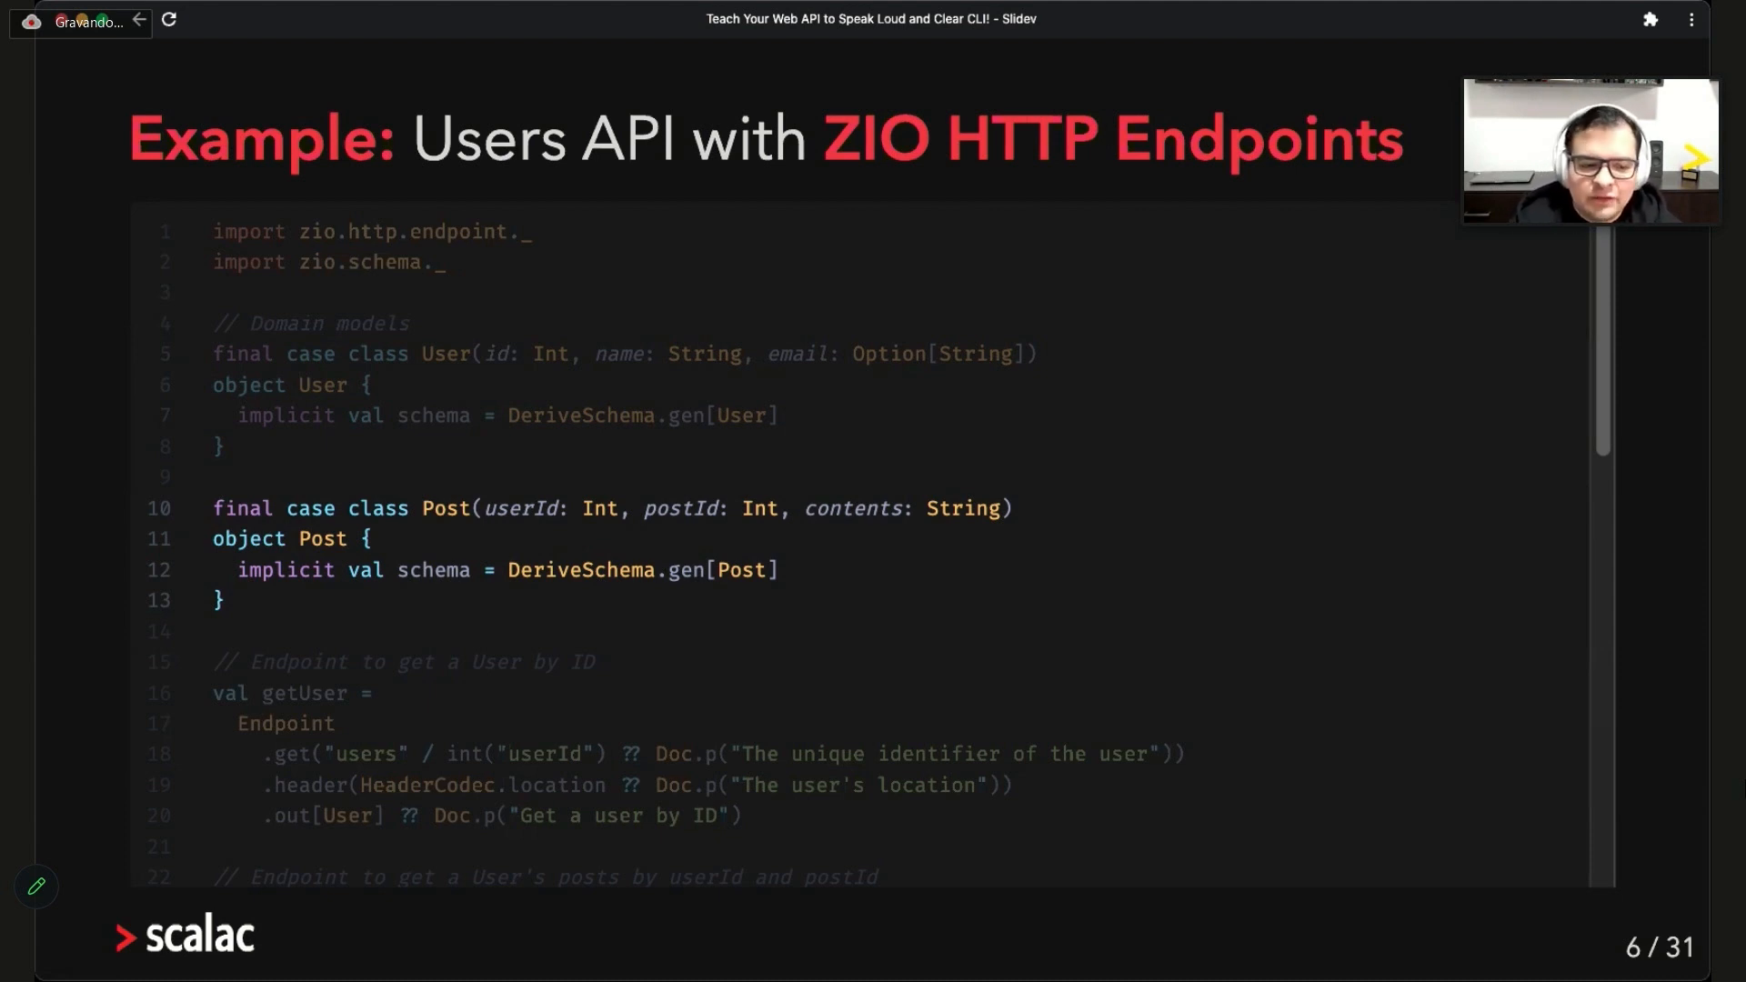
Step the code highlight from the User domain models to the getUser endpoint
scroll("down", 3)
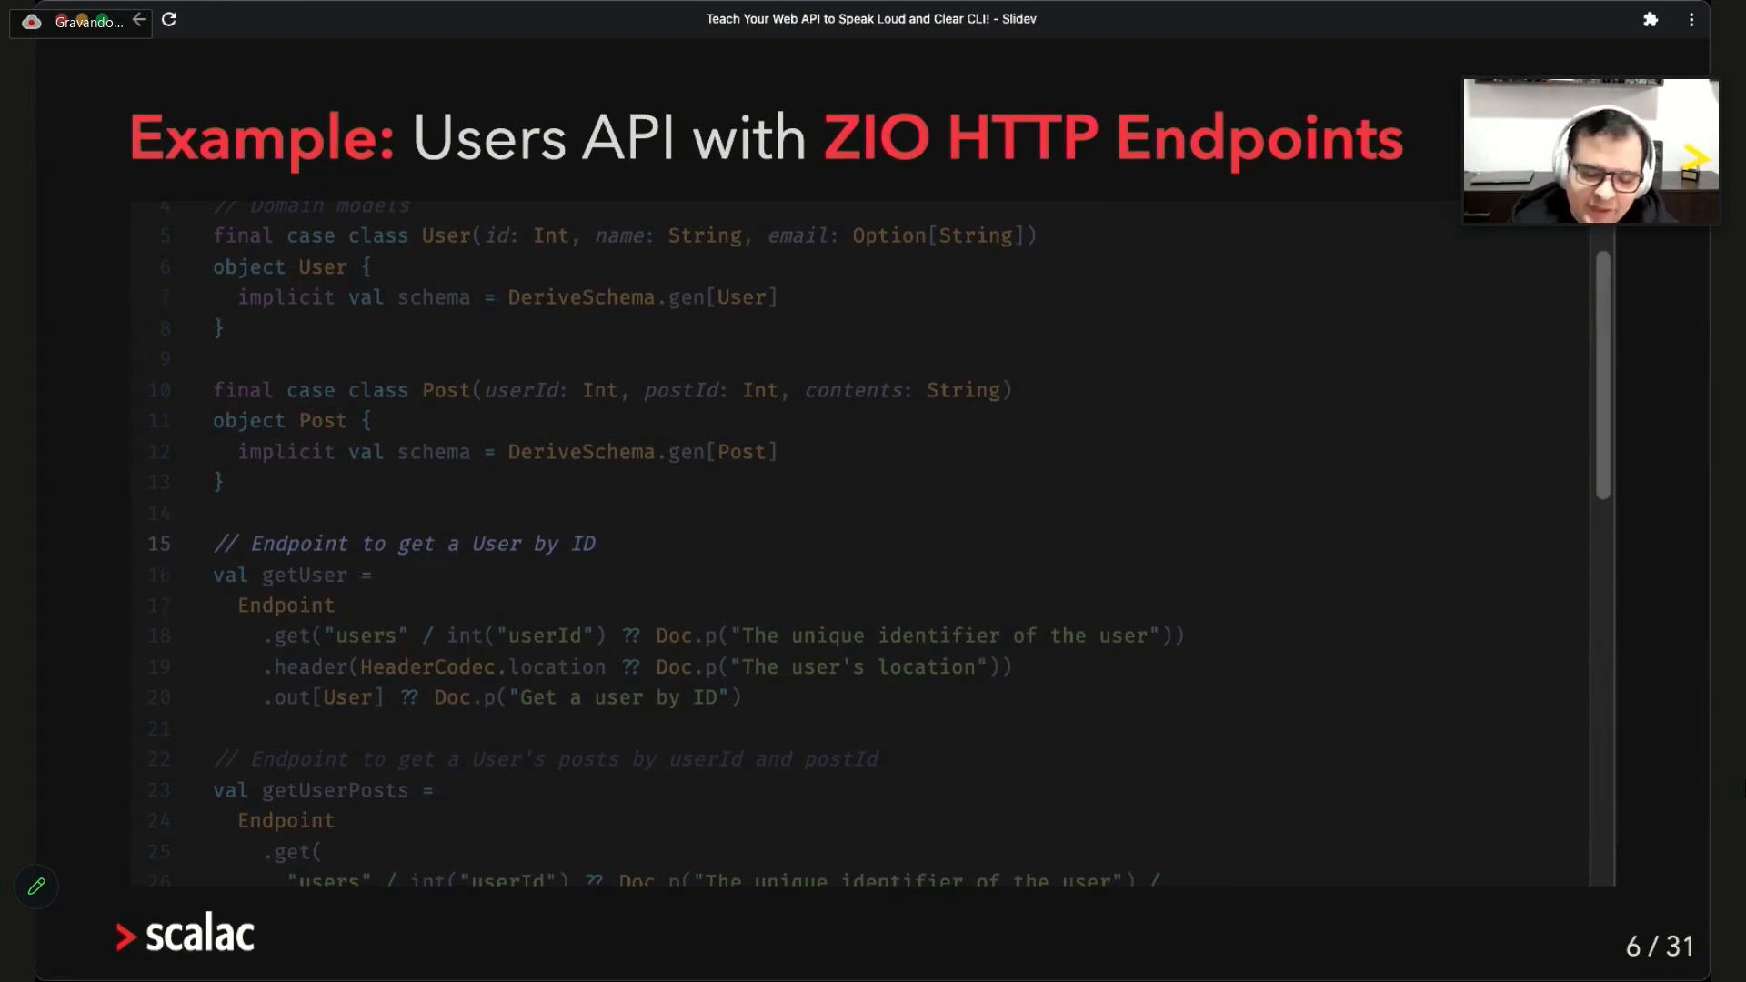
scroll("down", 3)
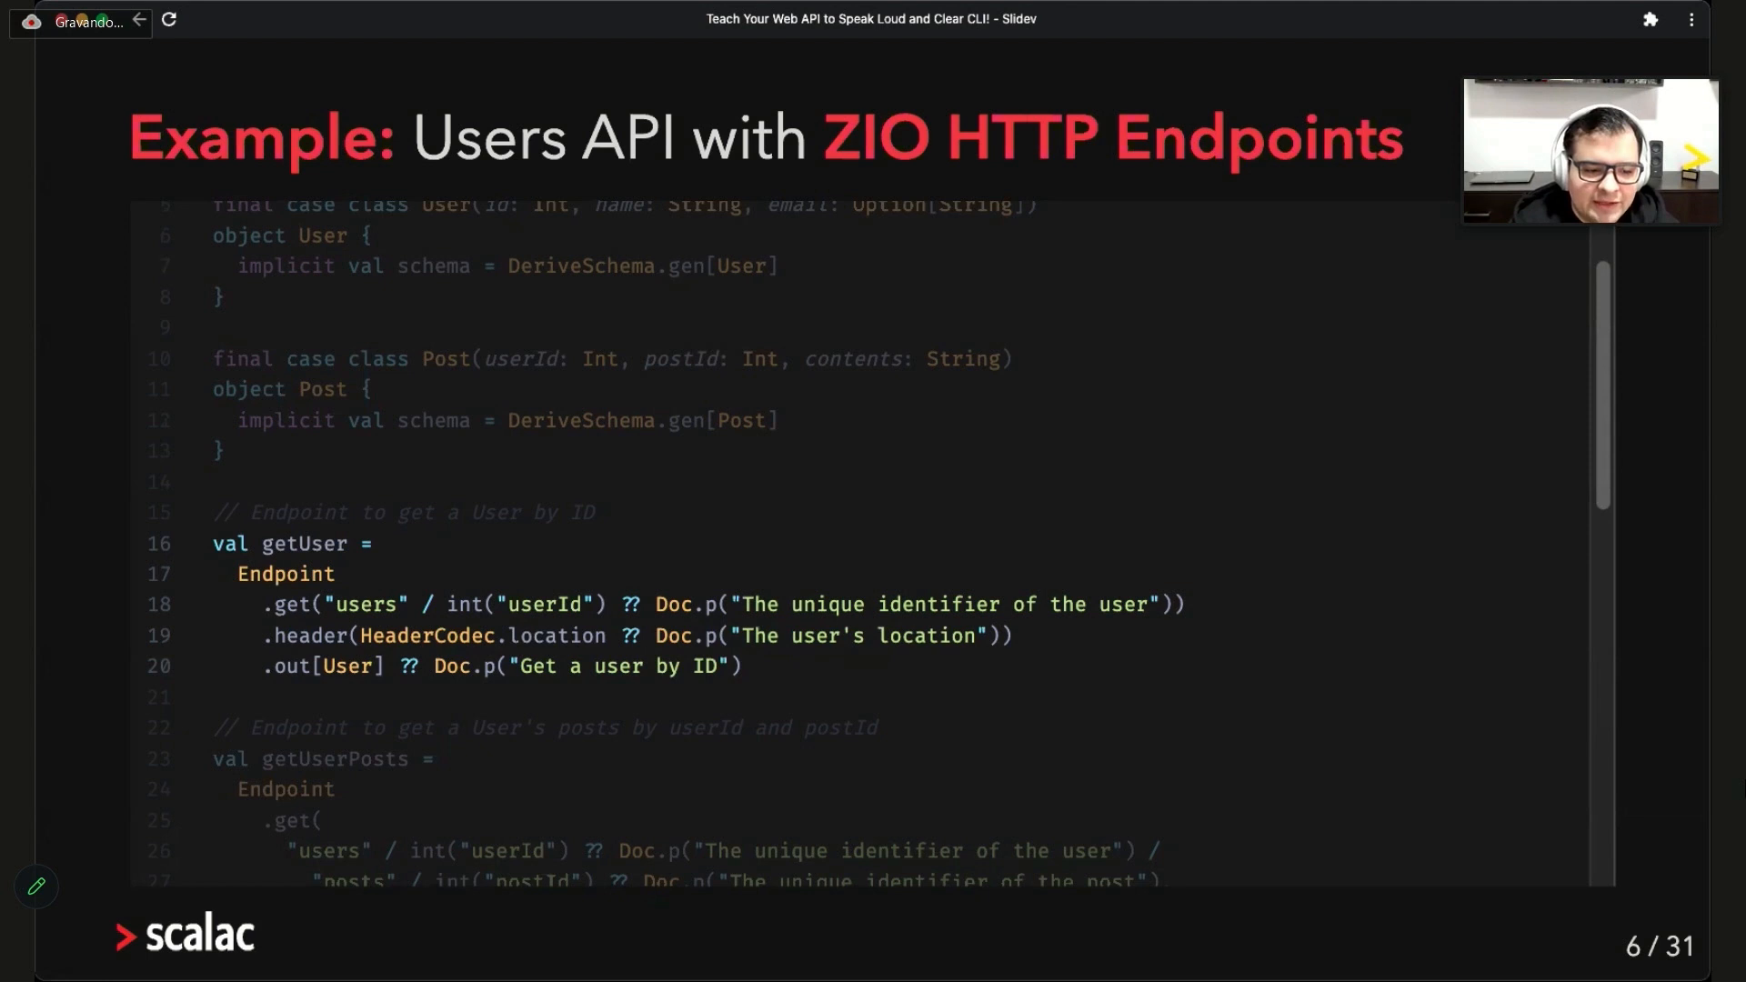
scroll("down", 3)
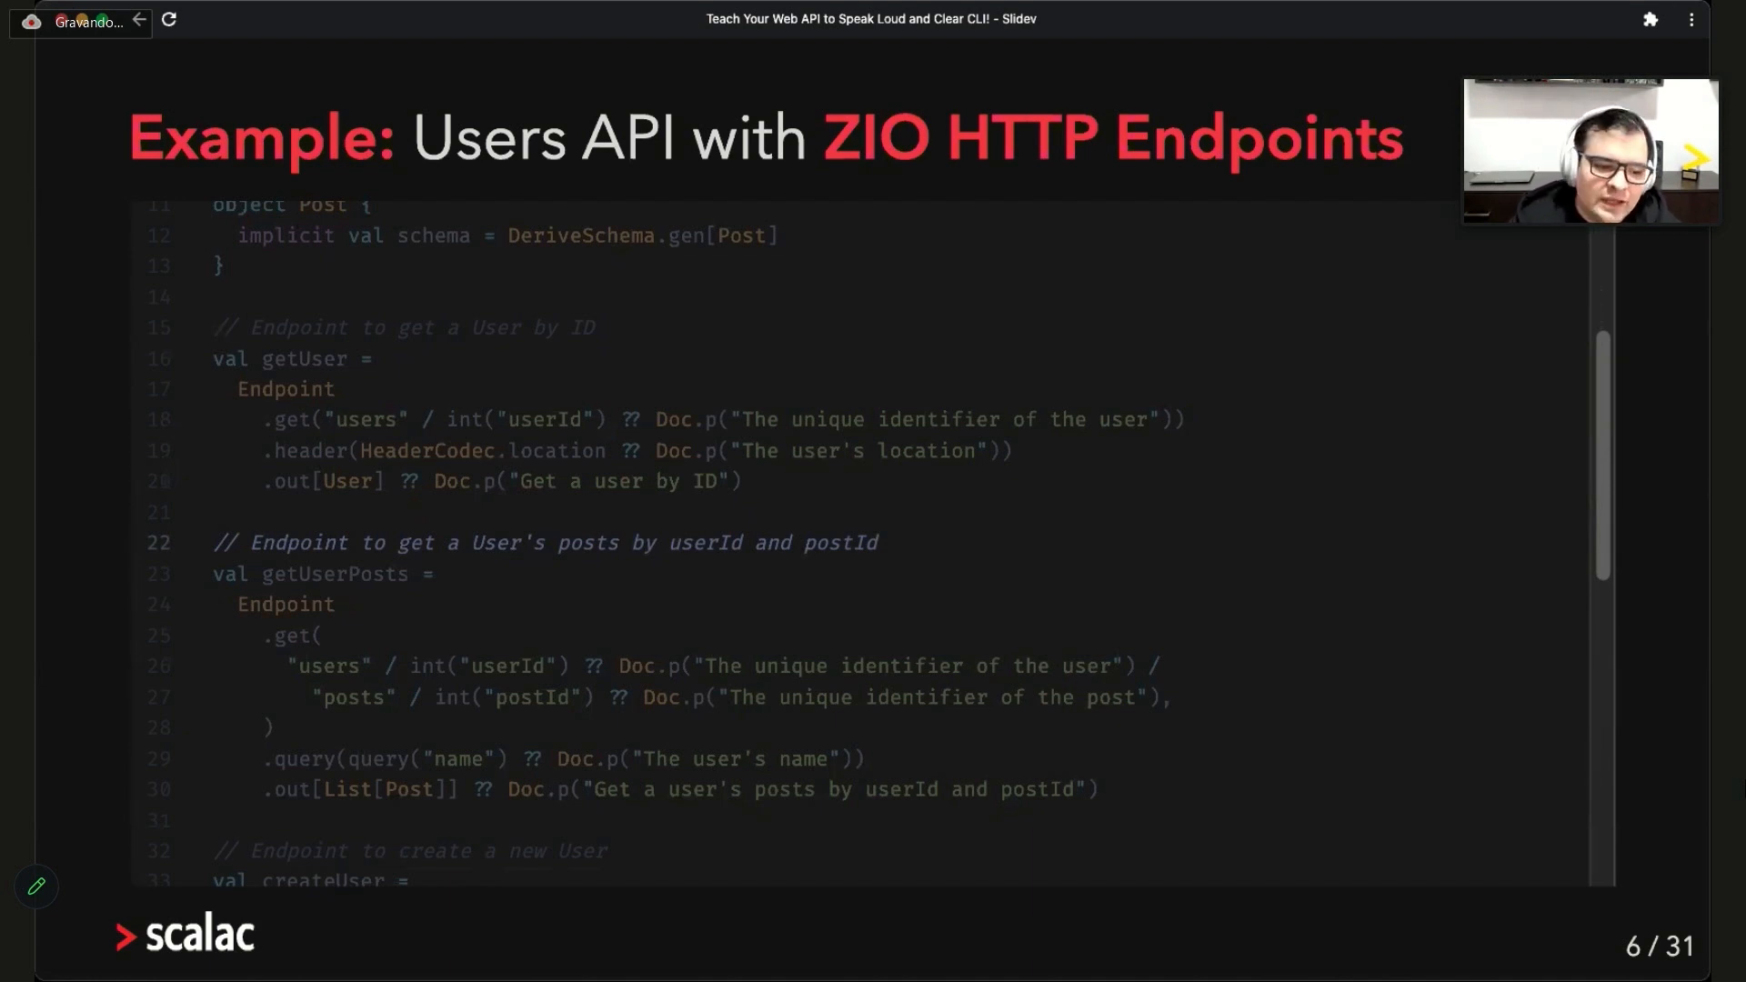
Step on through the getUserPosts endpoint to the createUser endpoint definition
scroll("down", 3)
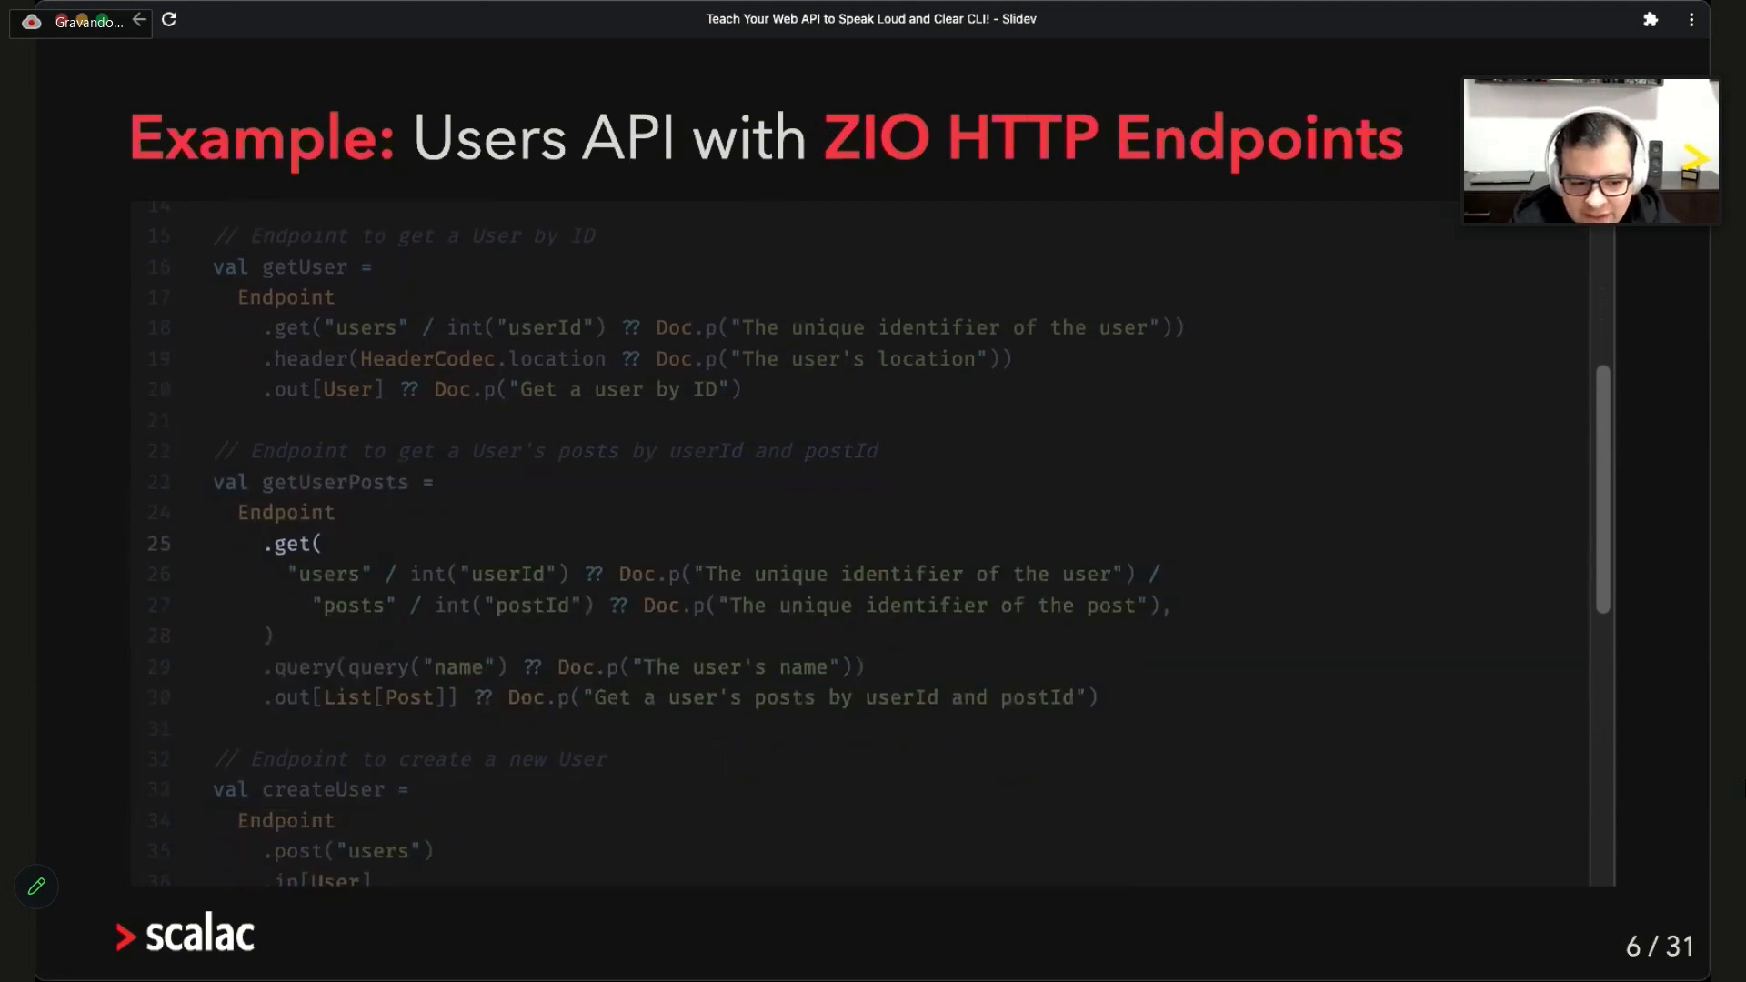
scroll("down", 3)
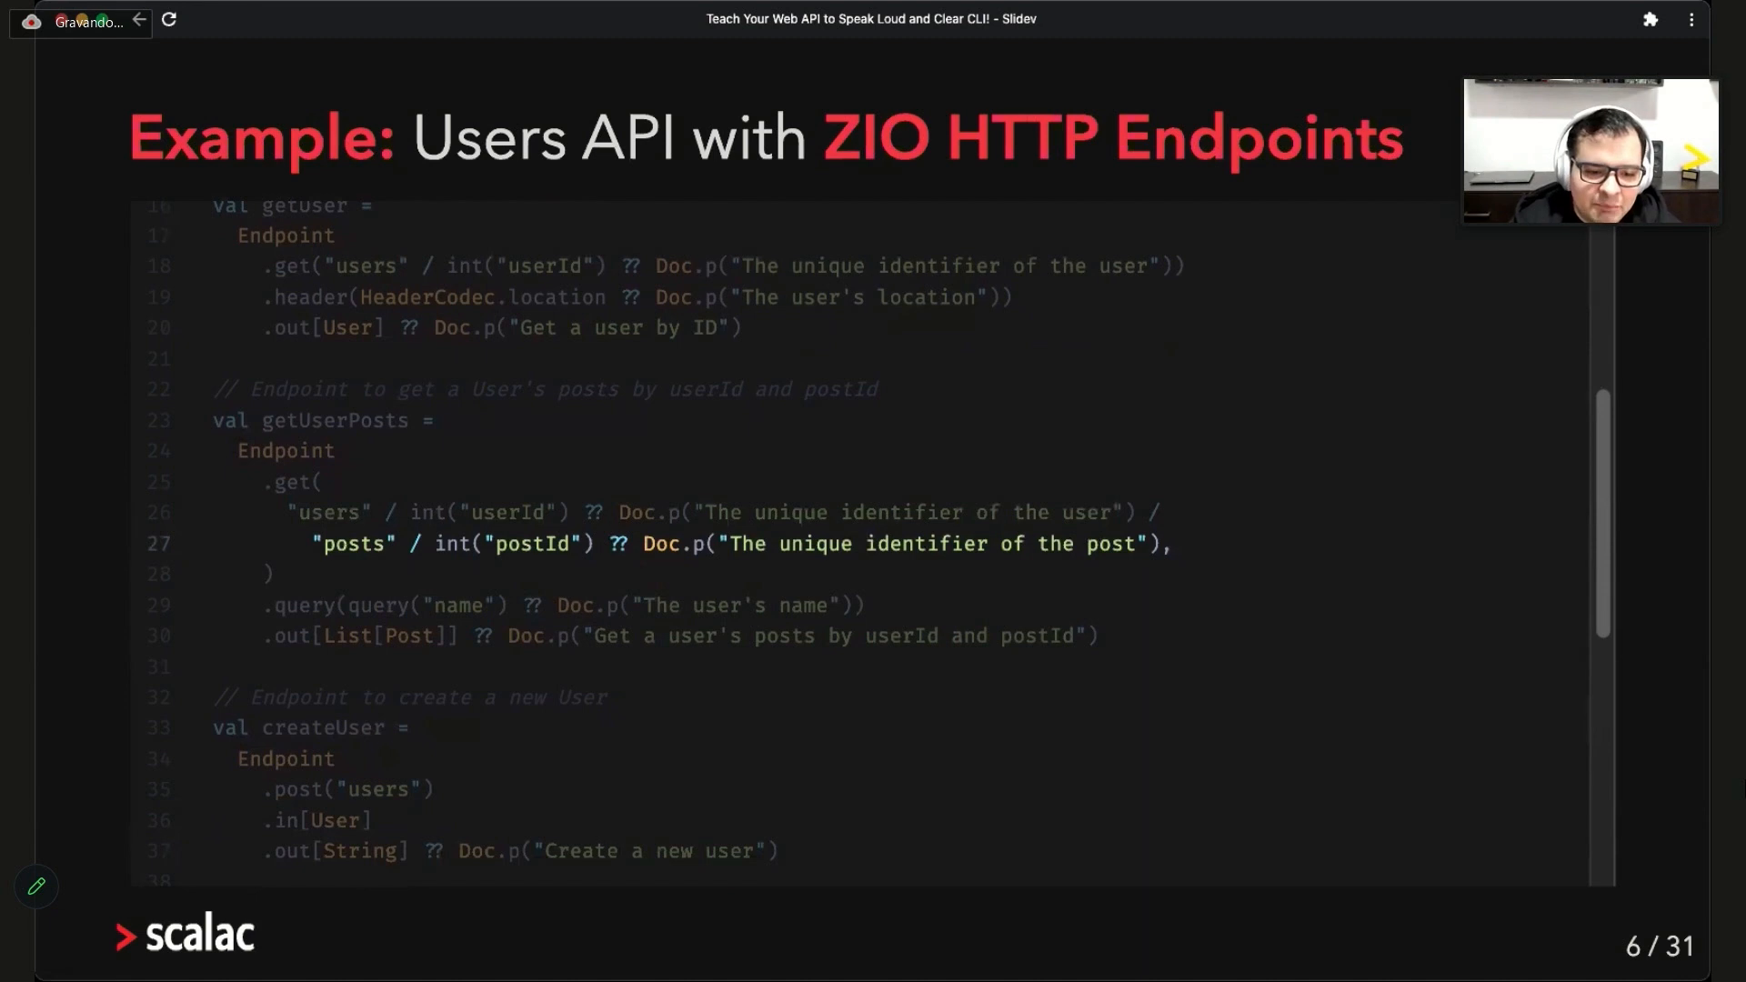
scroll("down", 3)
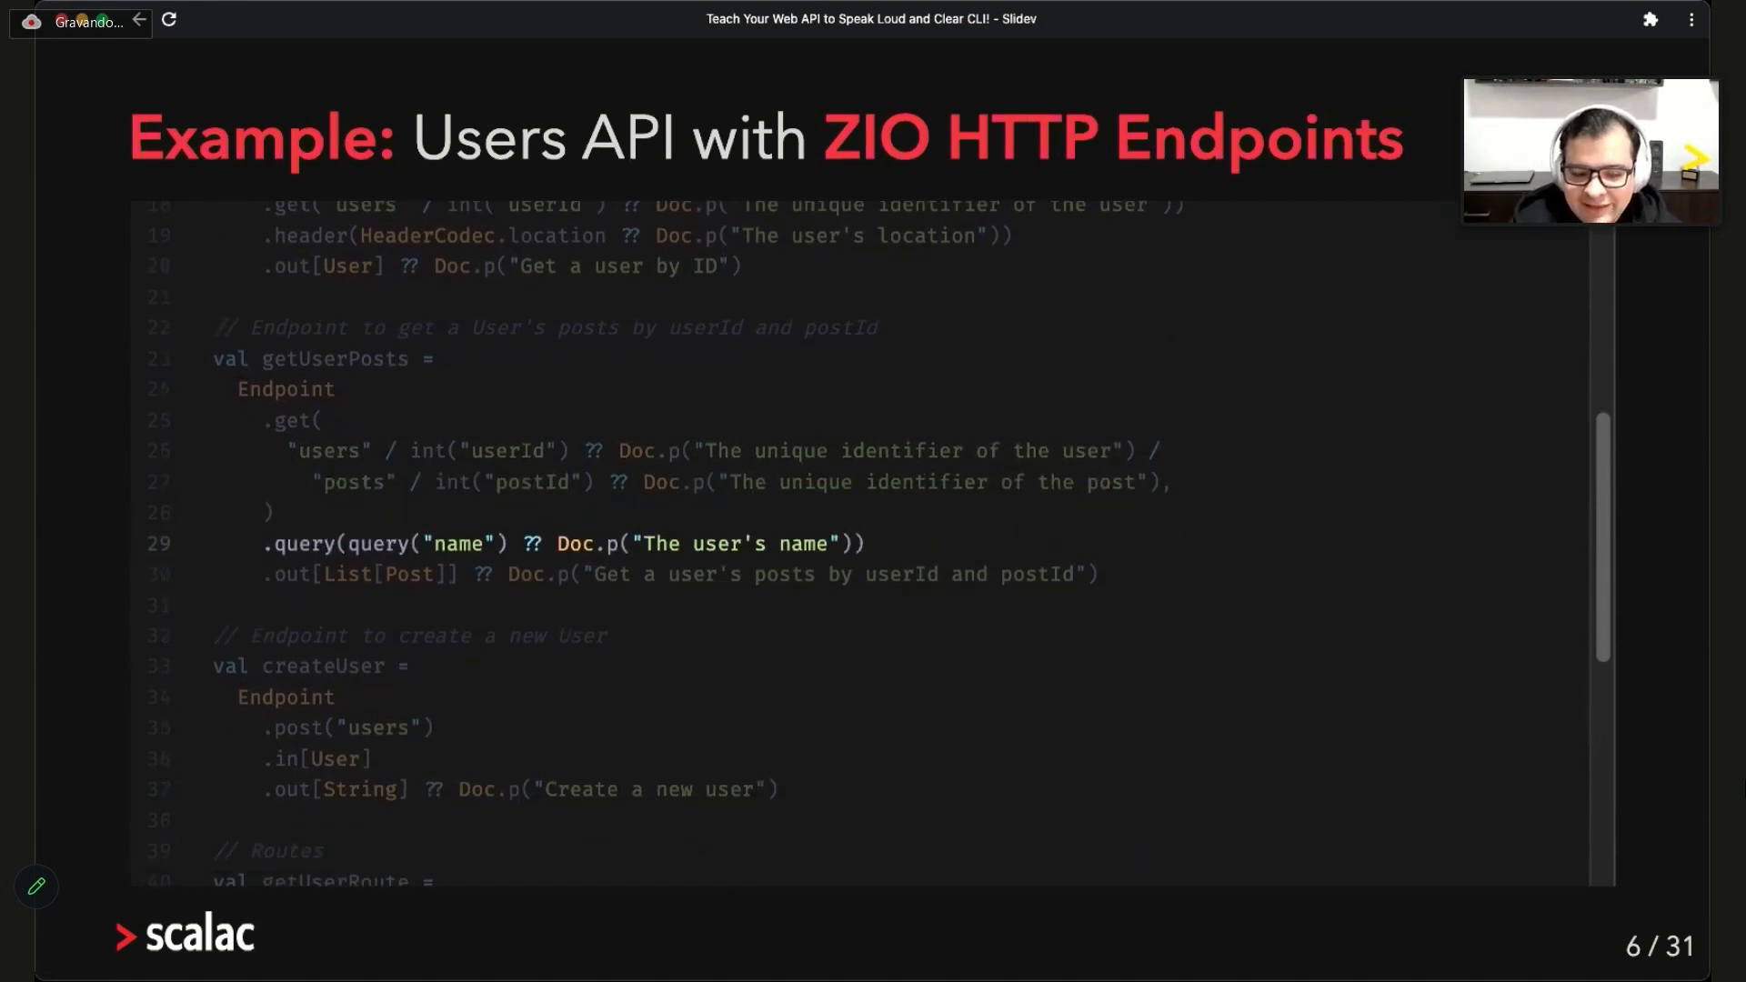
scroll("down", 3)
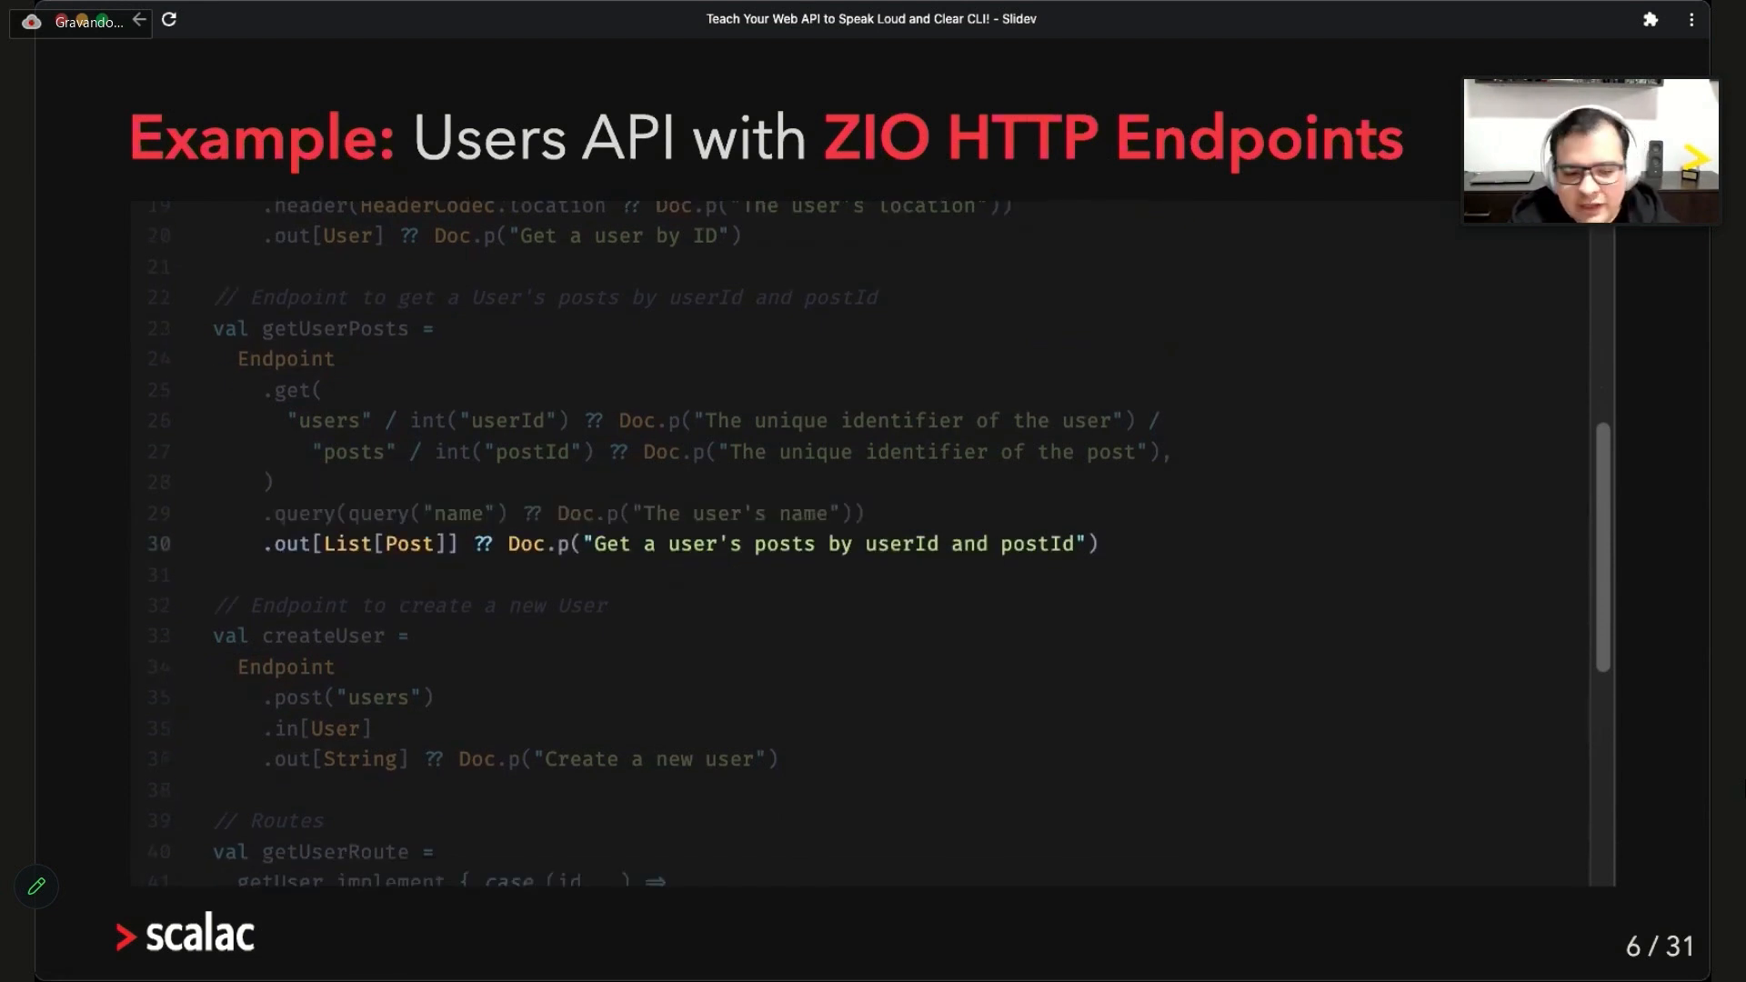
scroll("down", 3)
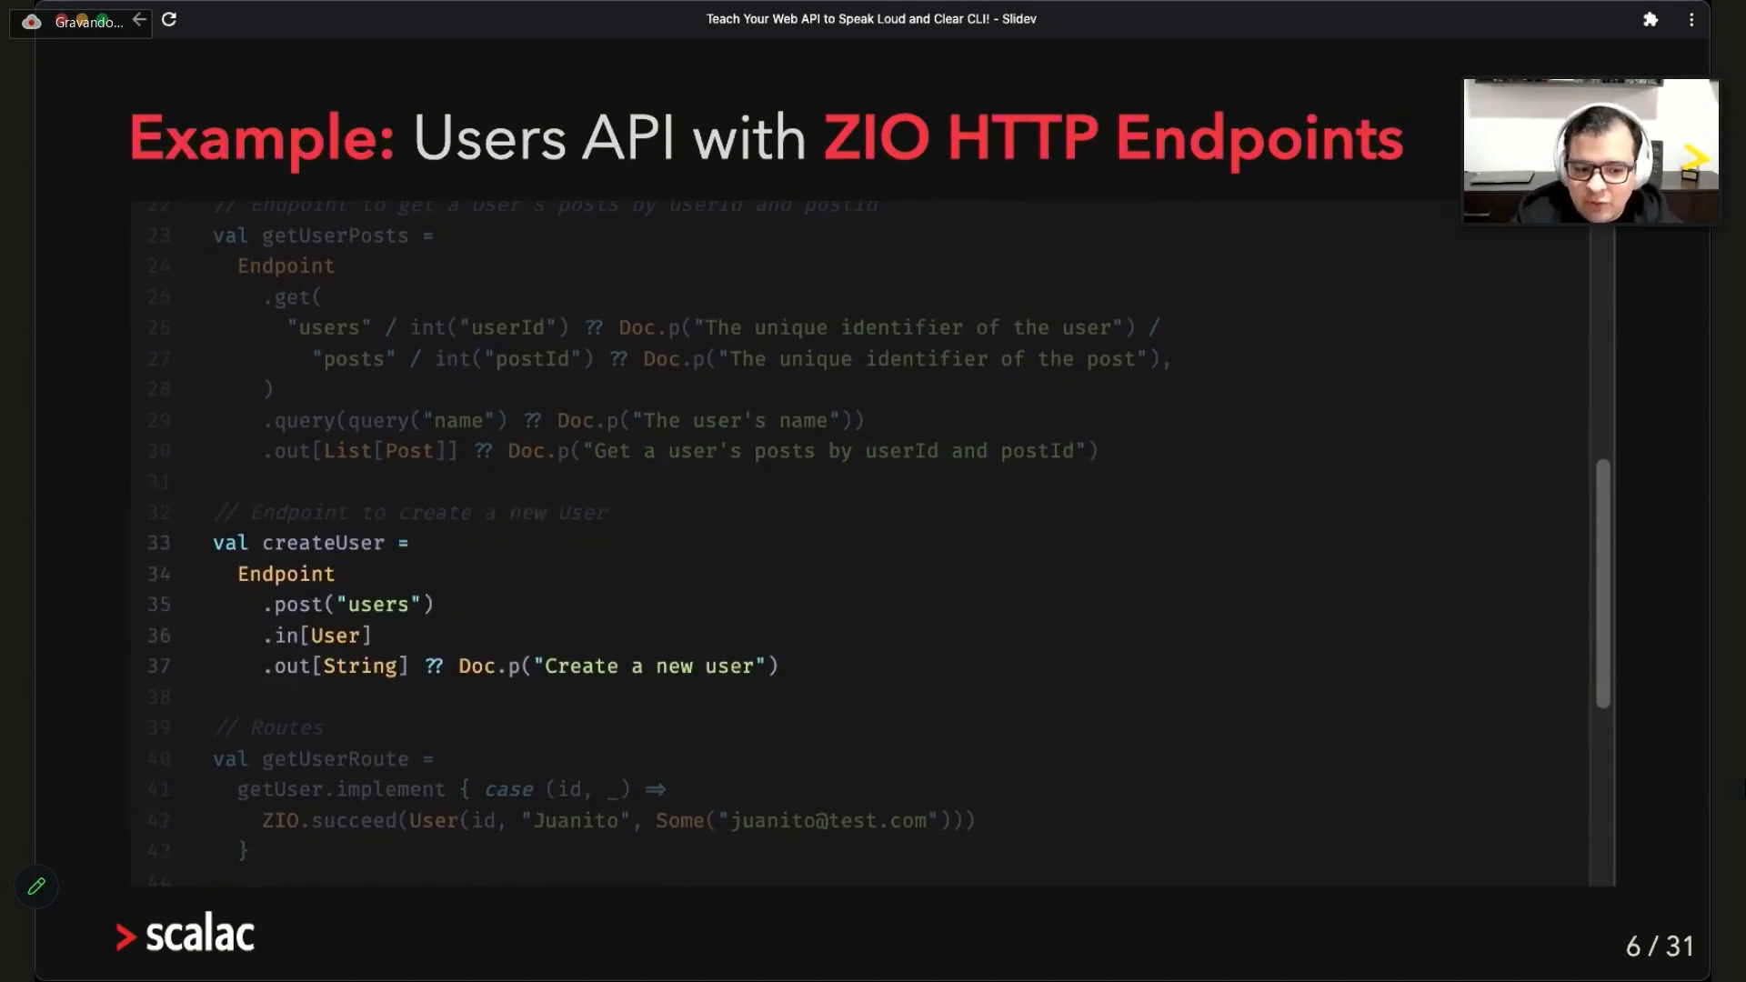
Step through the three route implementations down to the Server.serve line 58
scroll("down", 3)
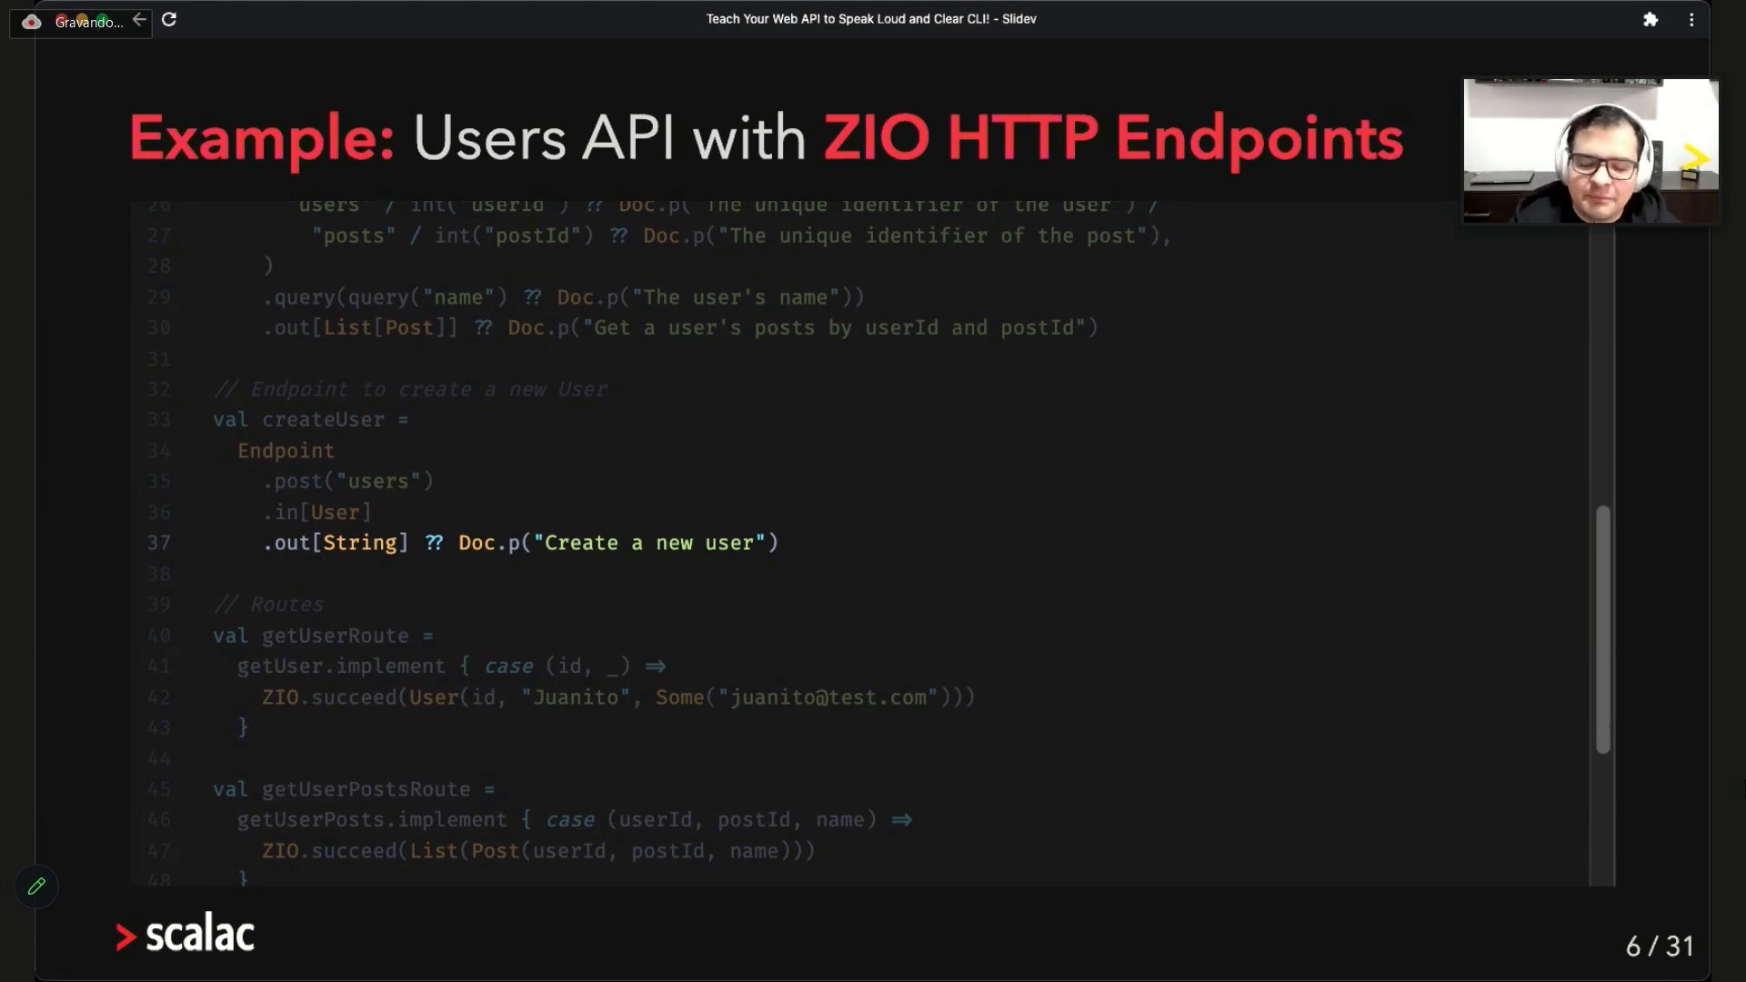
scroll("down", 3)
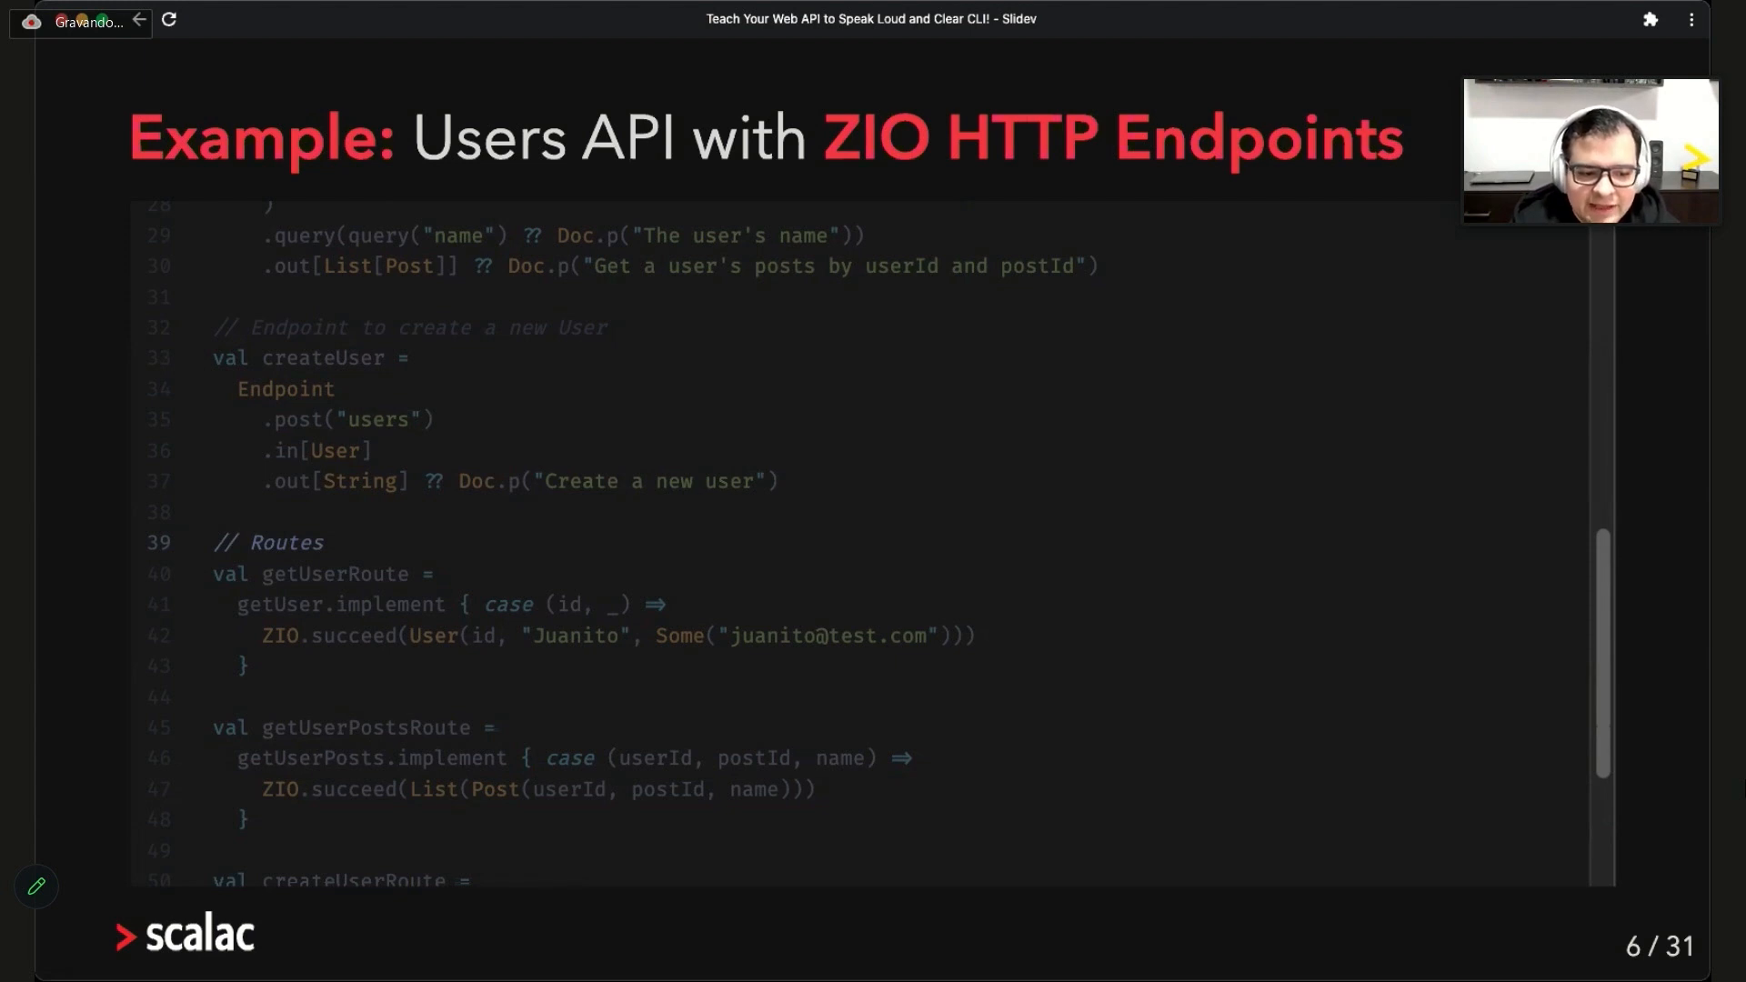
scroll("down", 3)
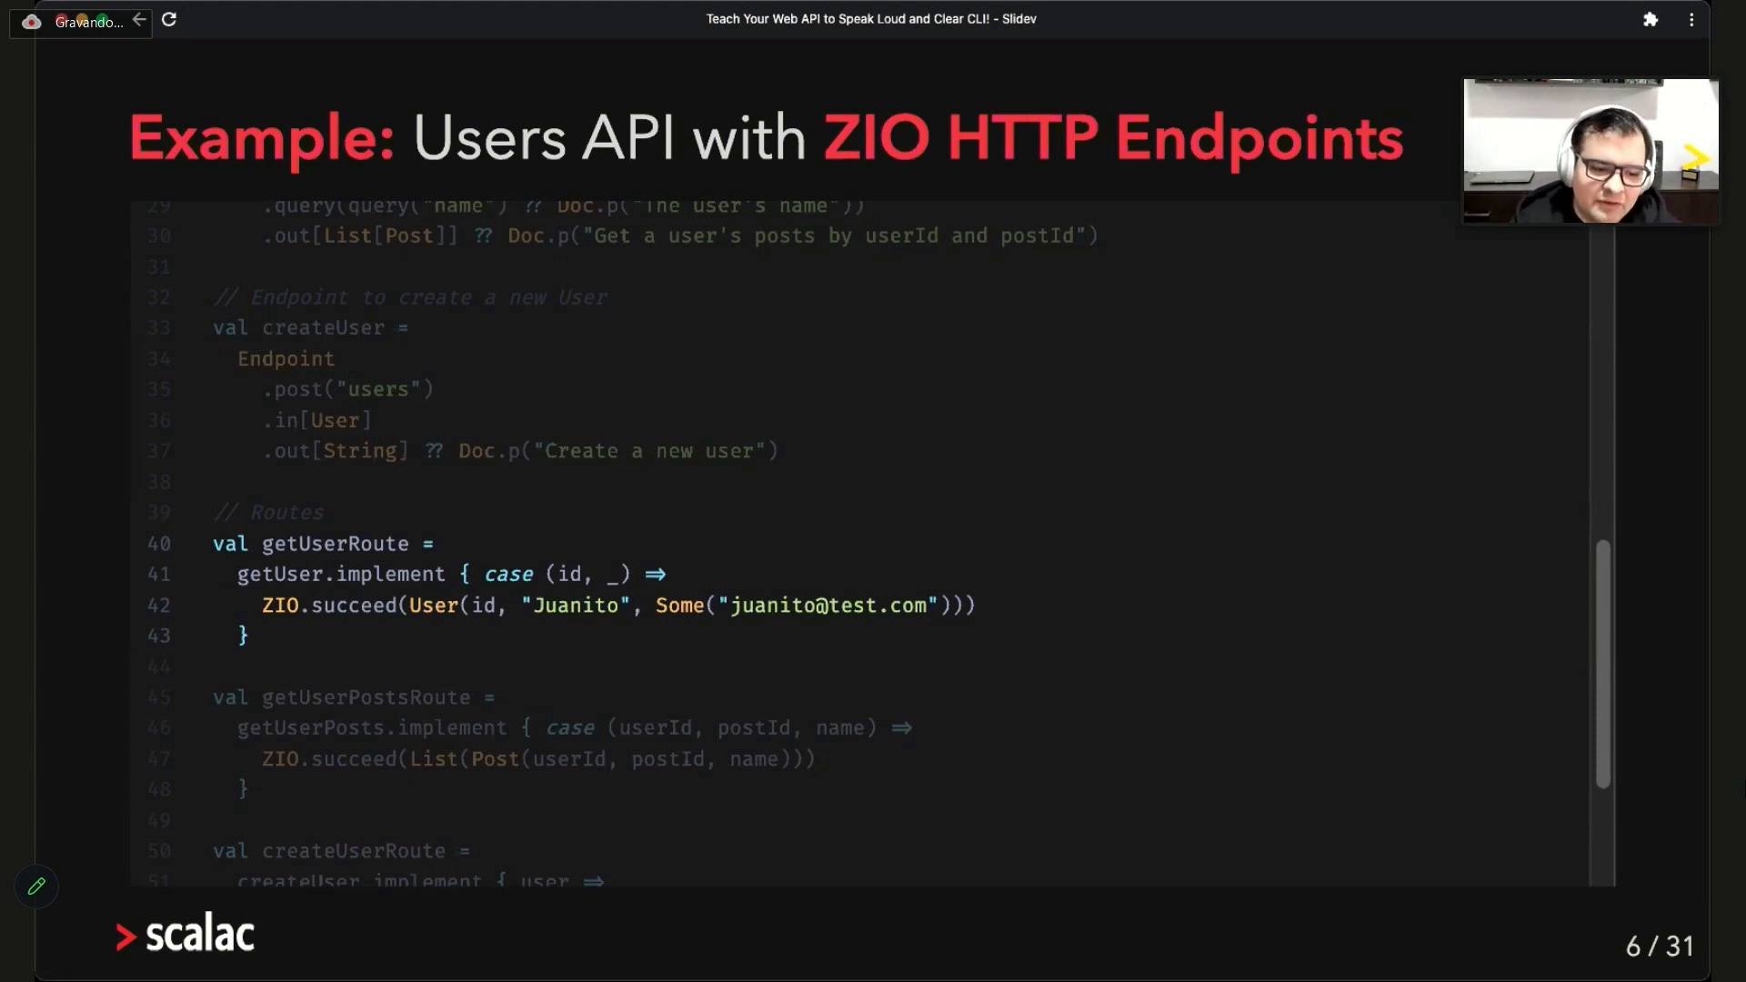
scroll("down", 3)
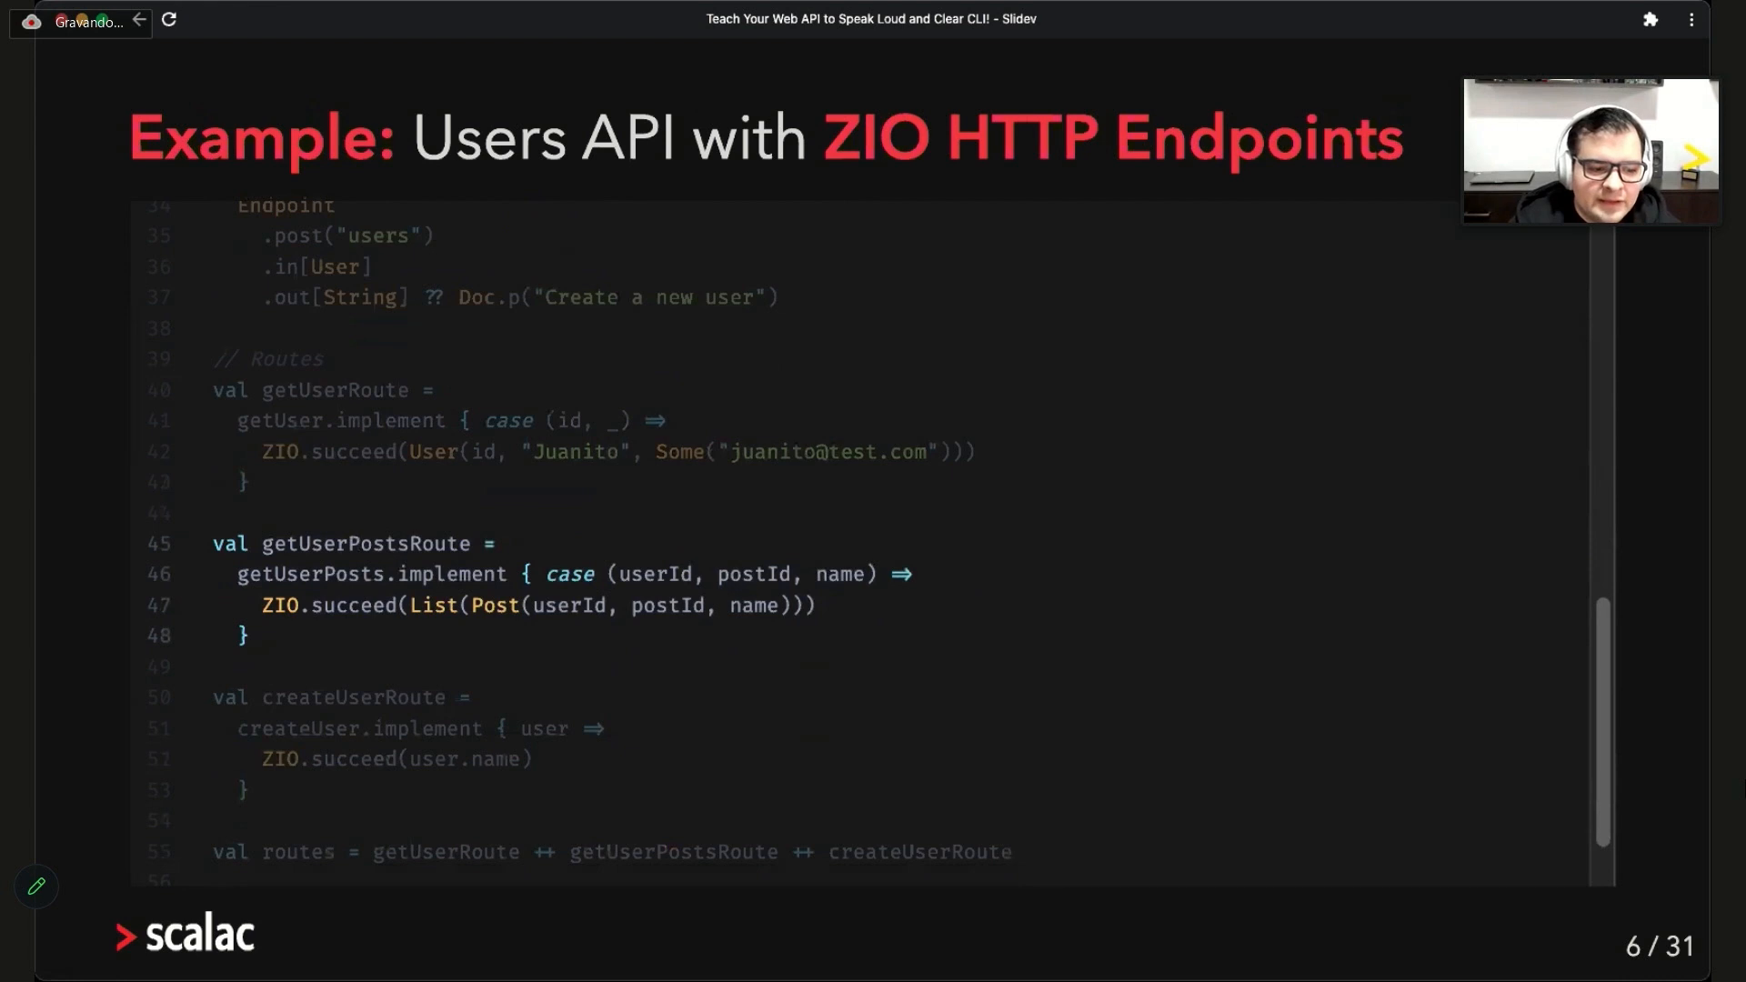
scroll("down", 3)
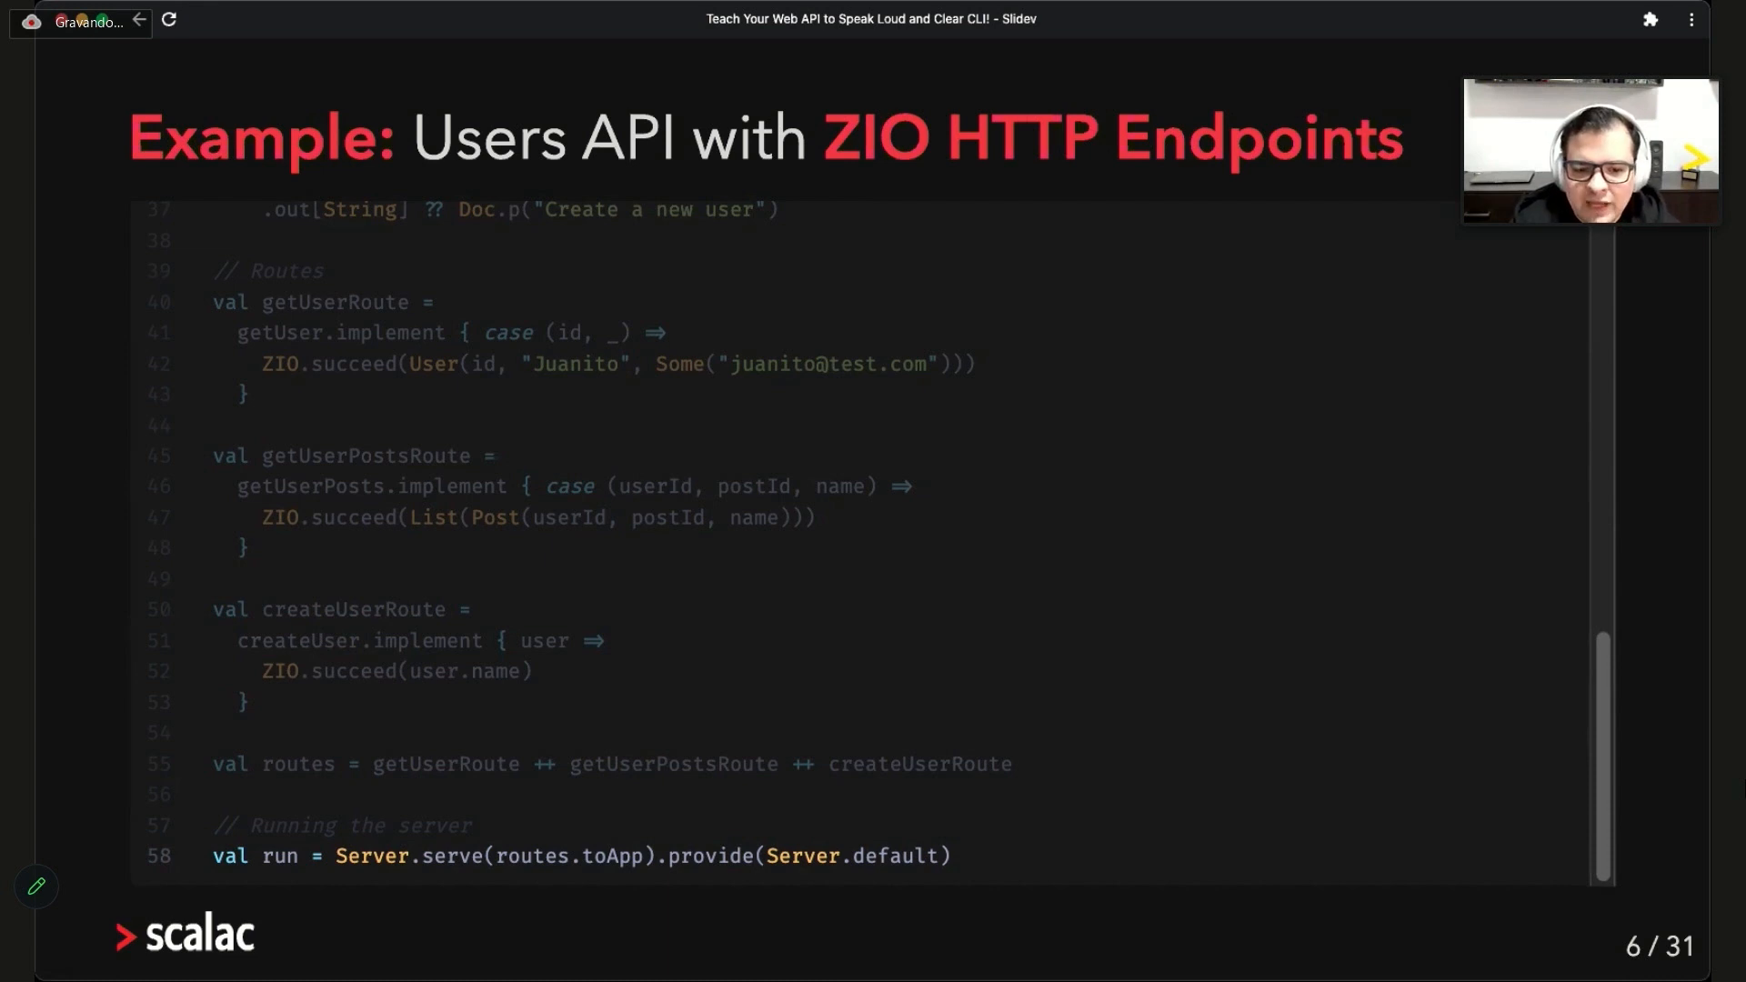
Advance through the Scala client example and That Was Too Easy meme to slide 9
key("Right")
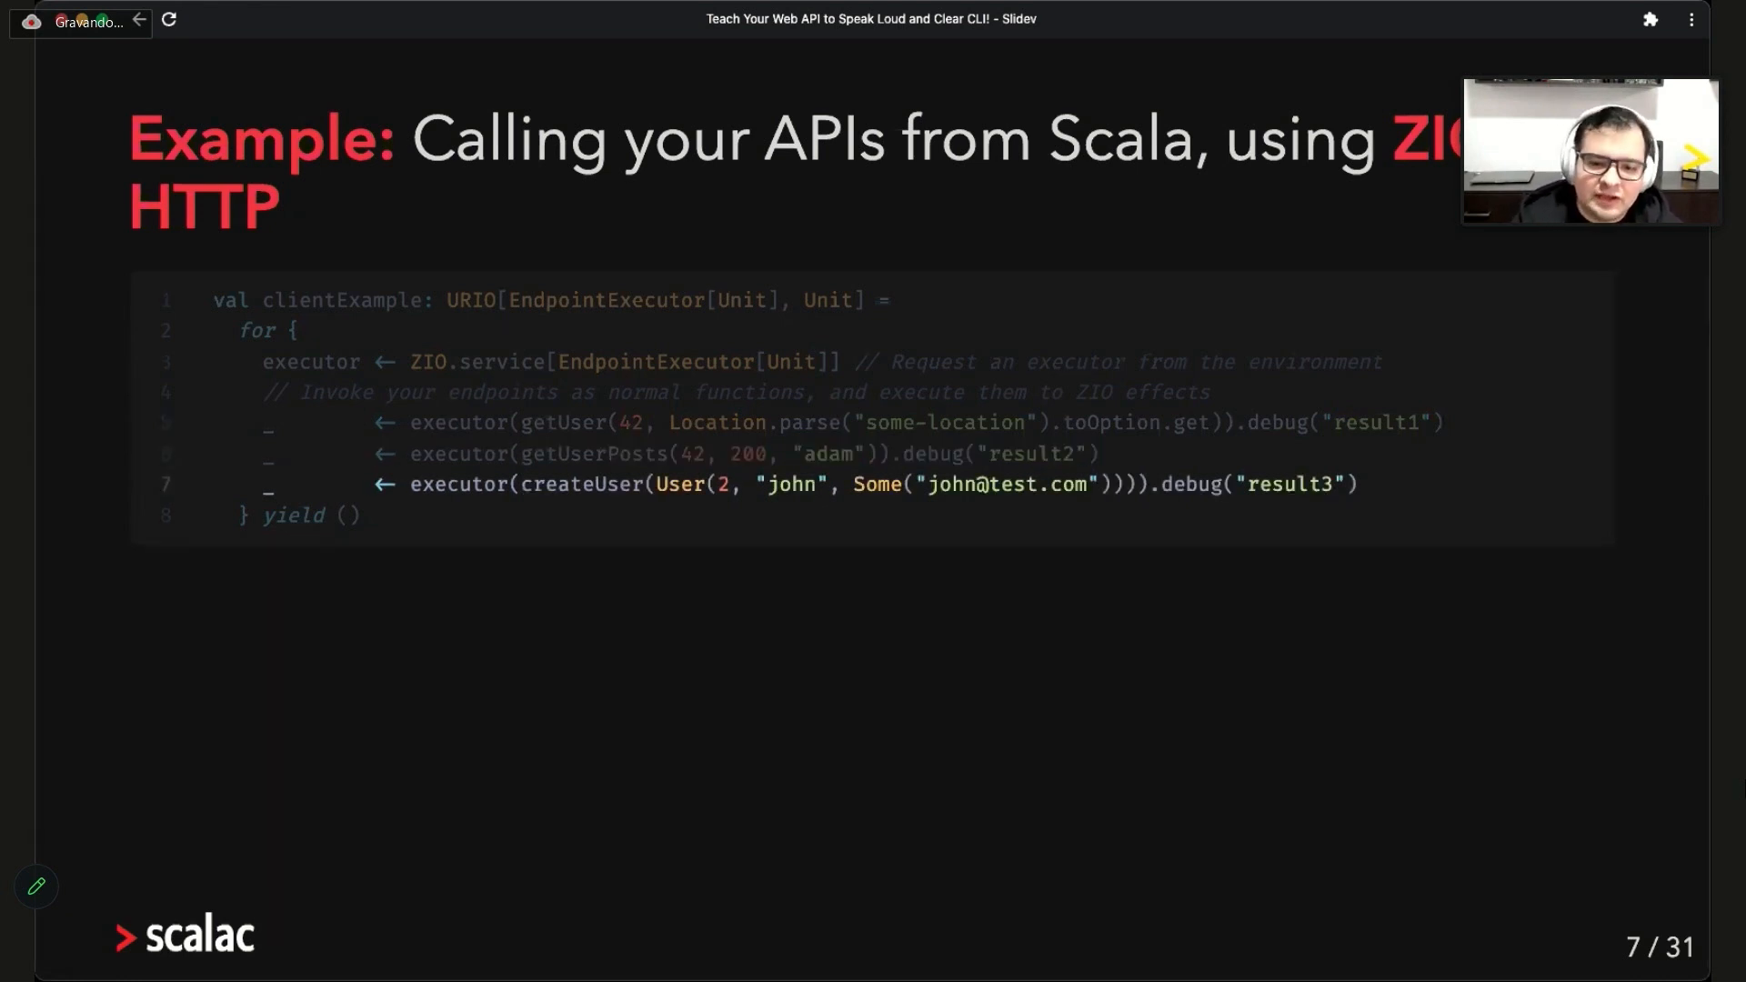
key("Right")
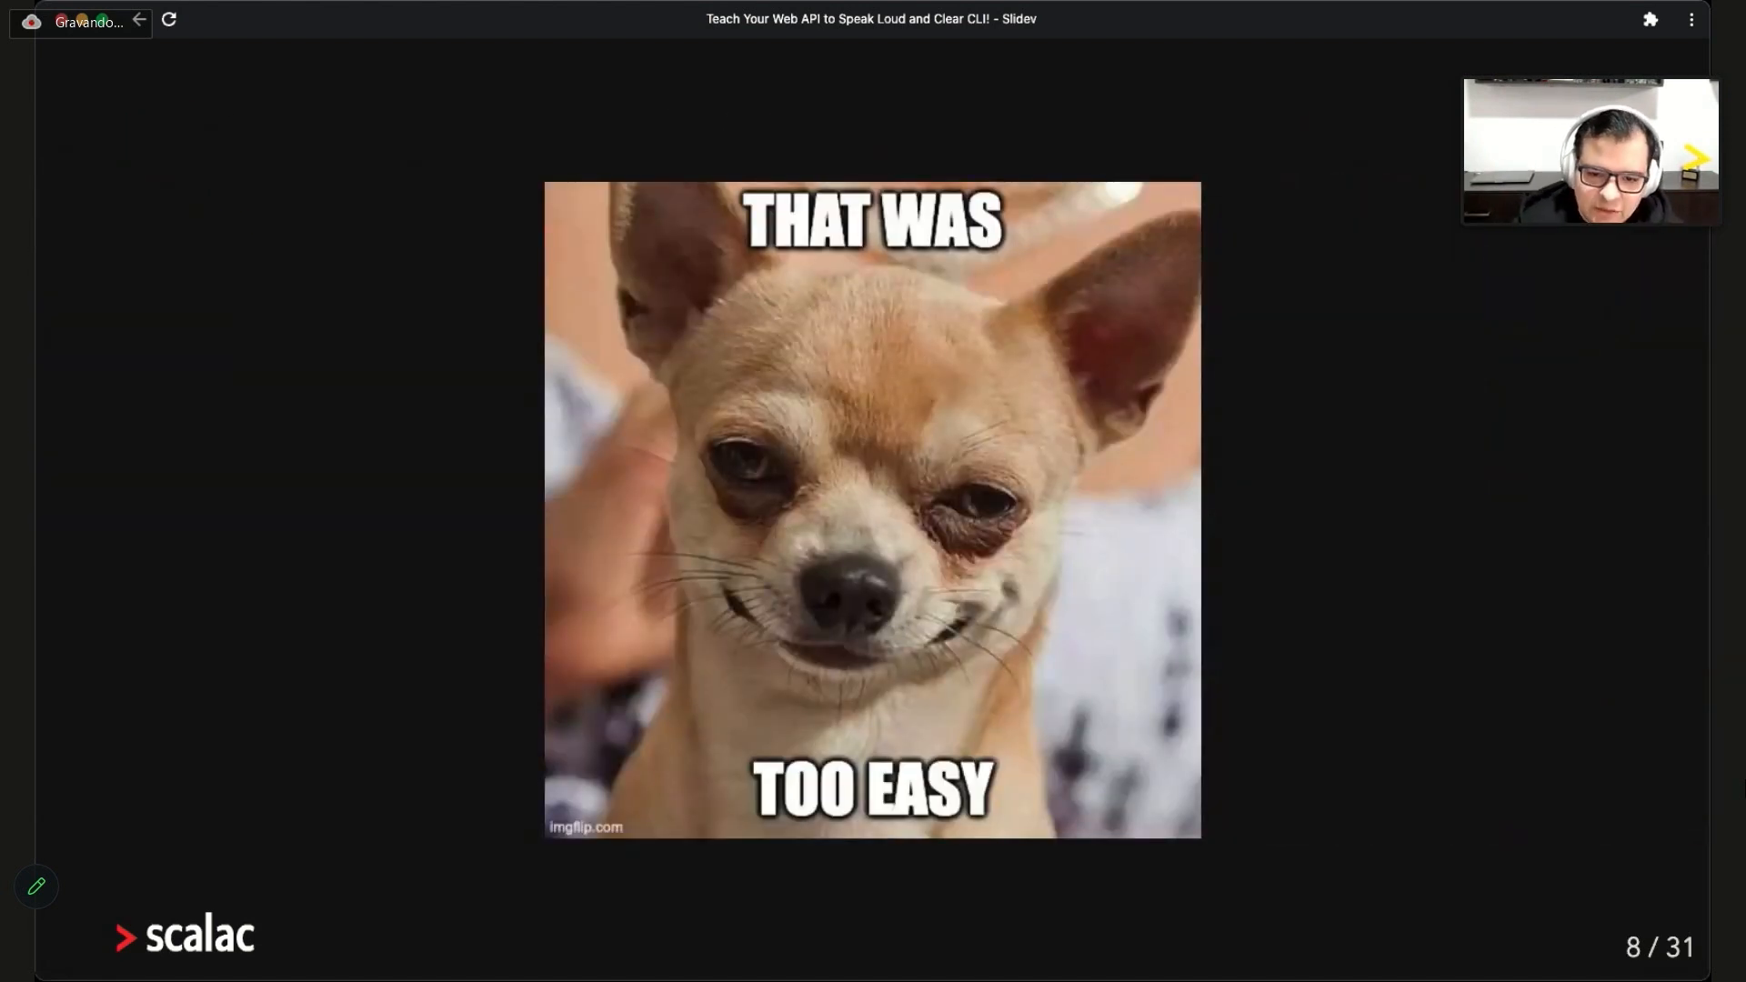
key("Right")
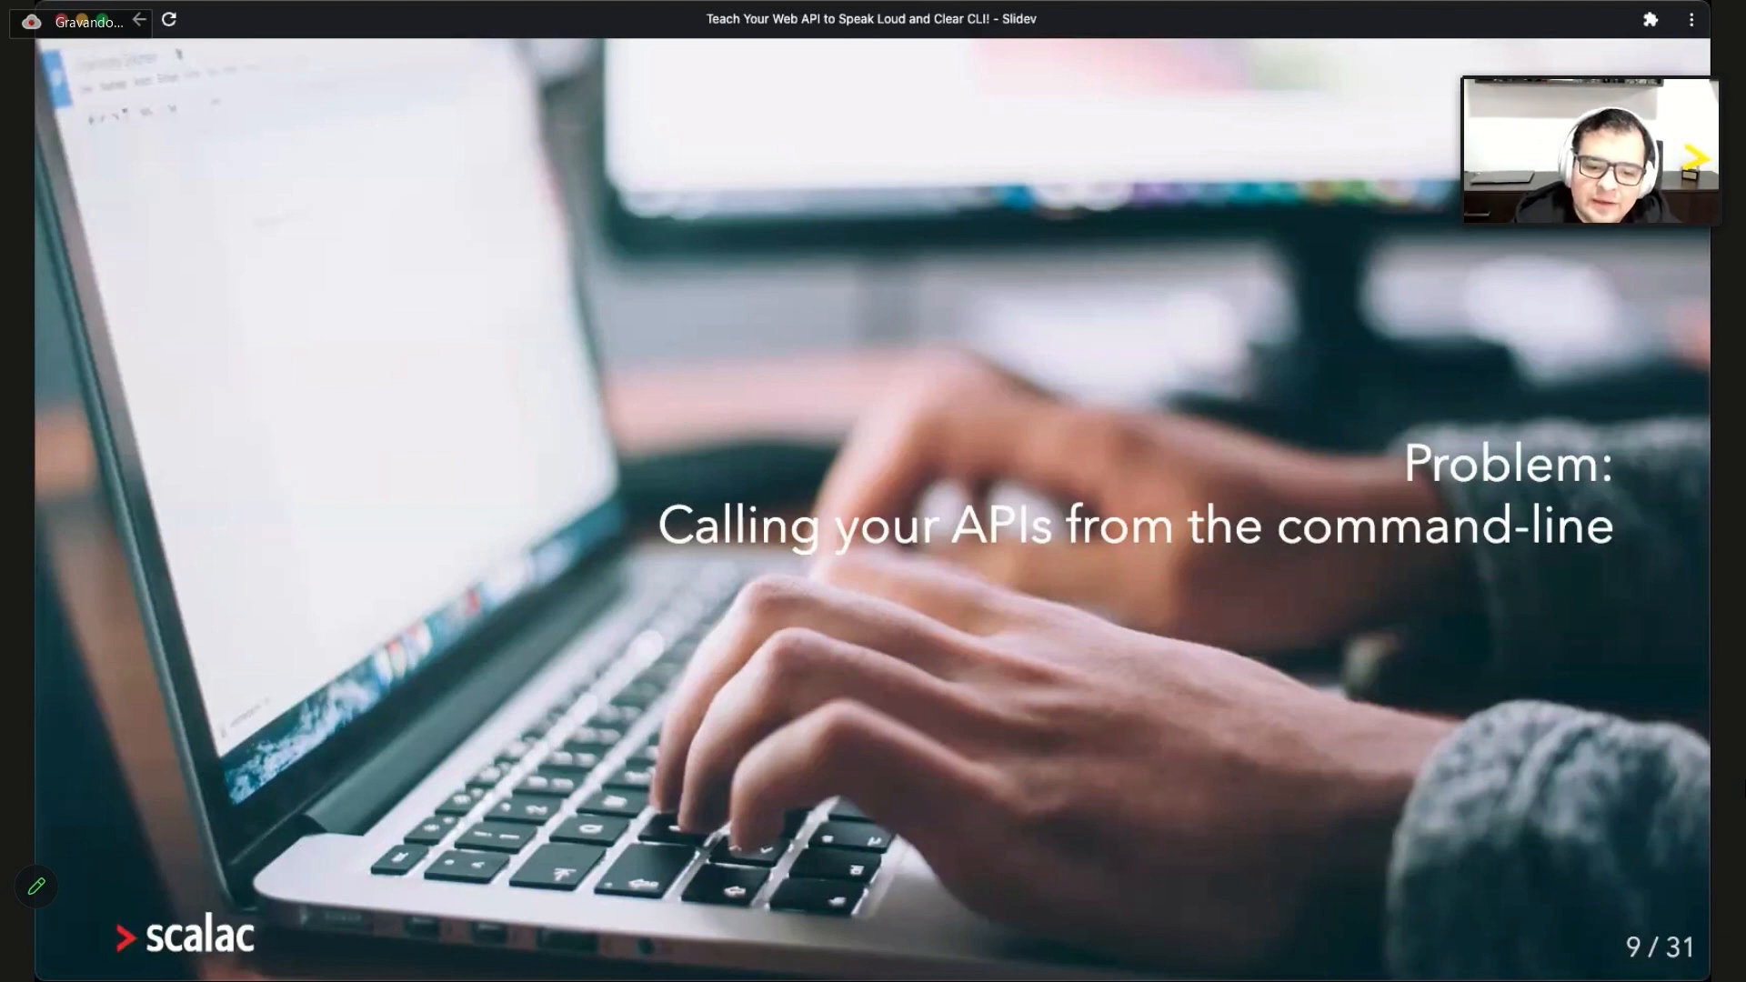
Advance through the command-line problem details and Get User by ID curl example to slide 15
key("Right")
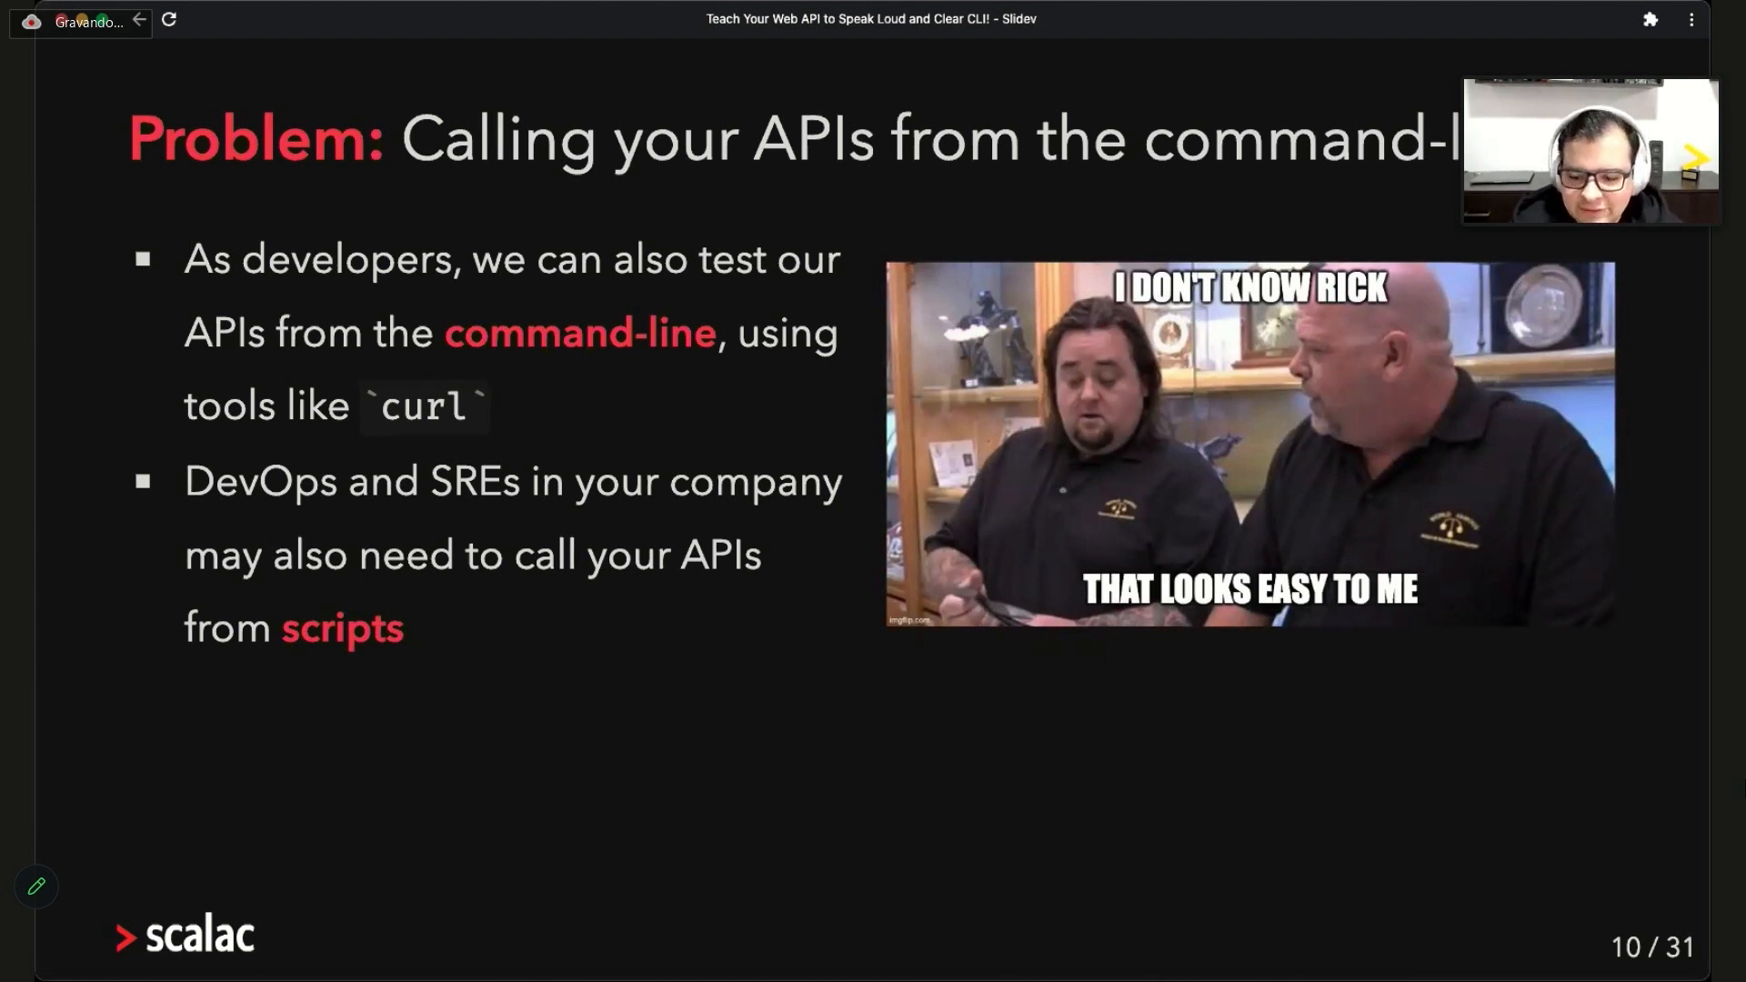
key("Right")
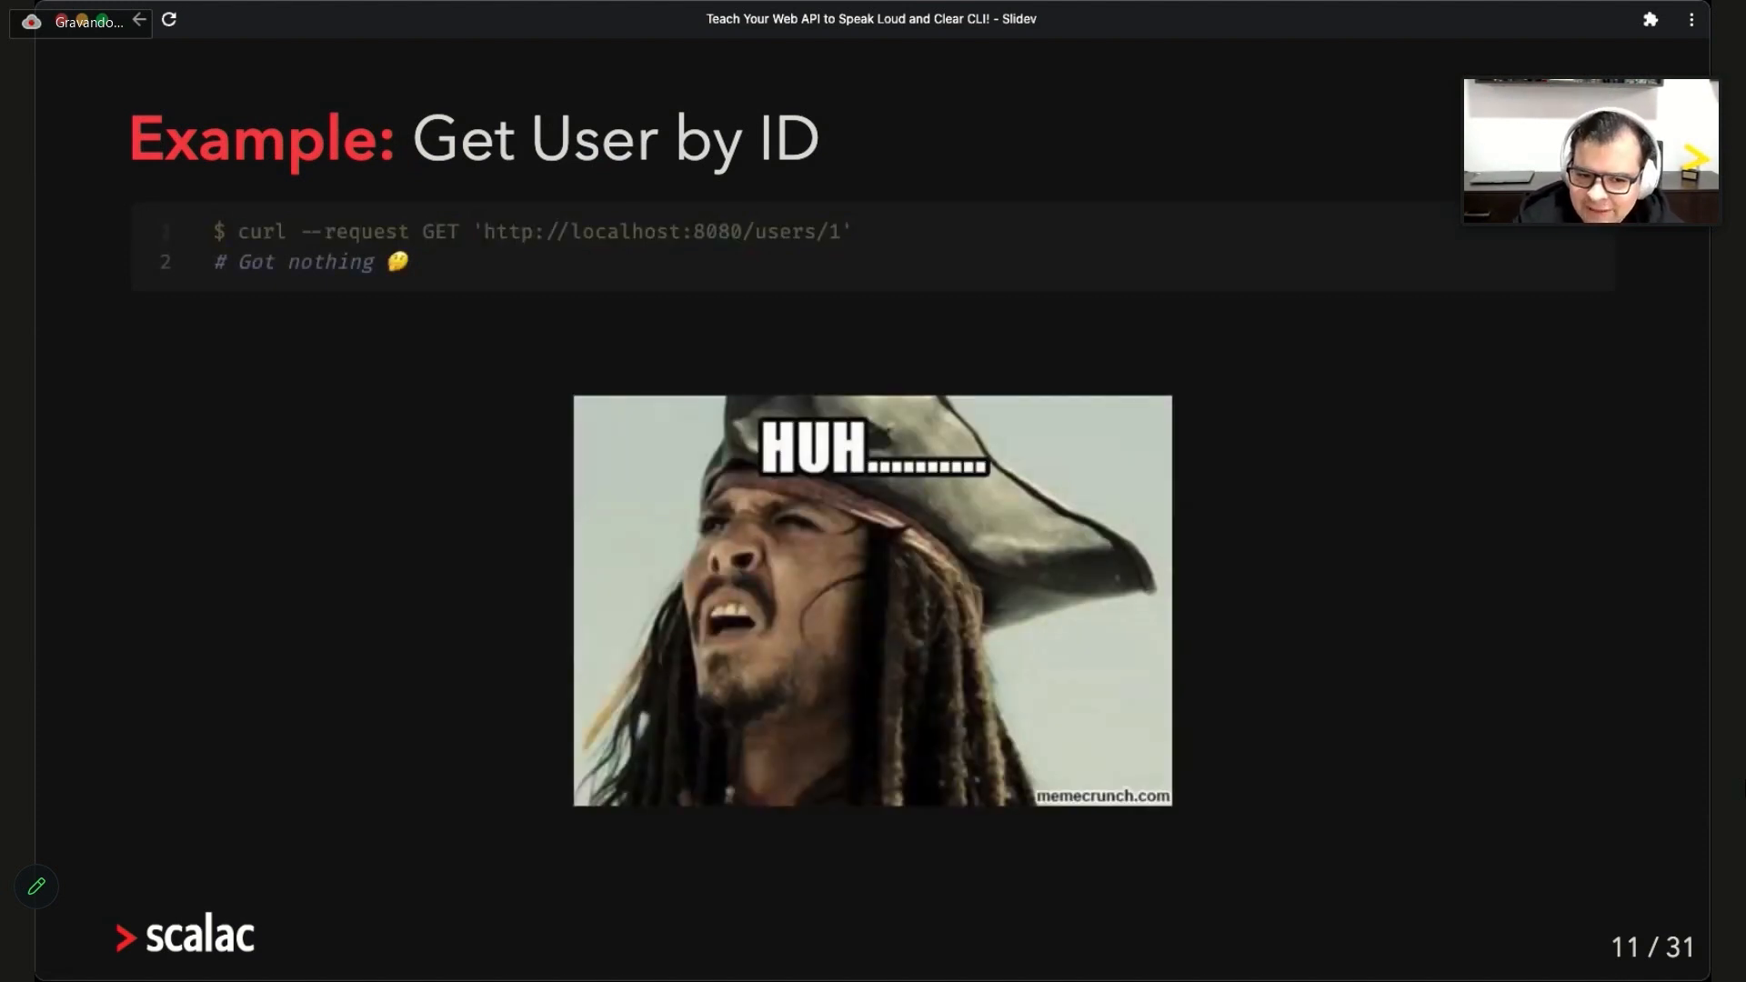
key("Right")
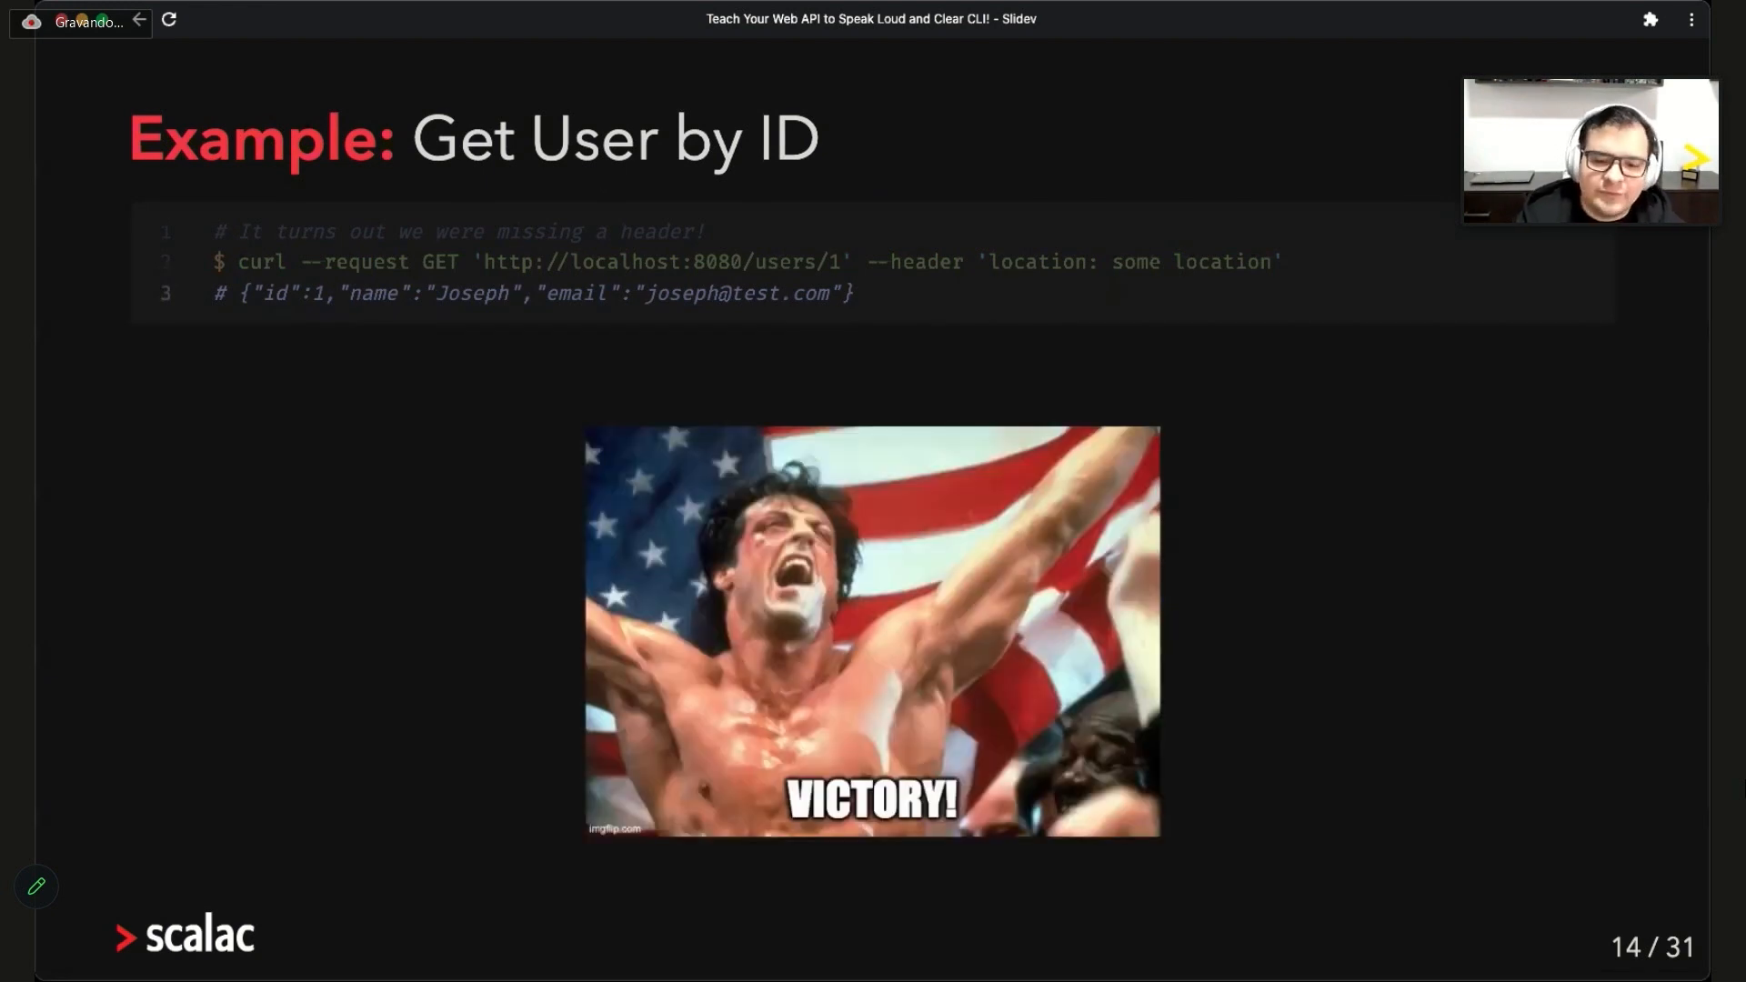
key("Right")
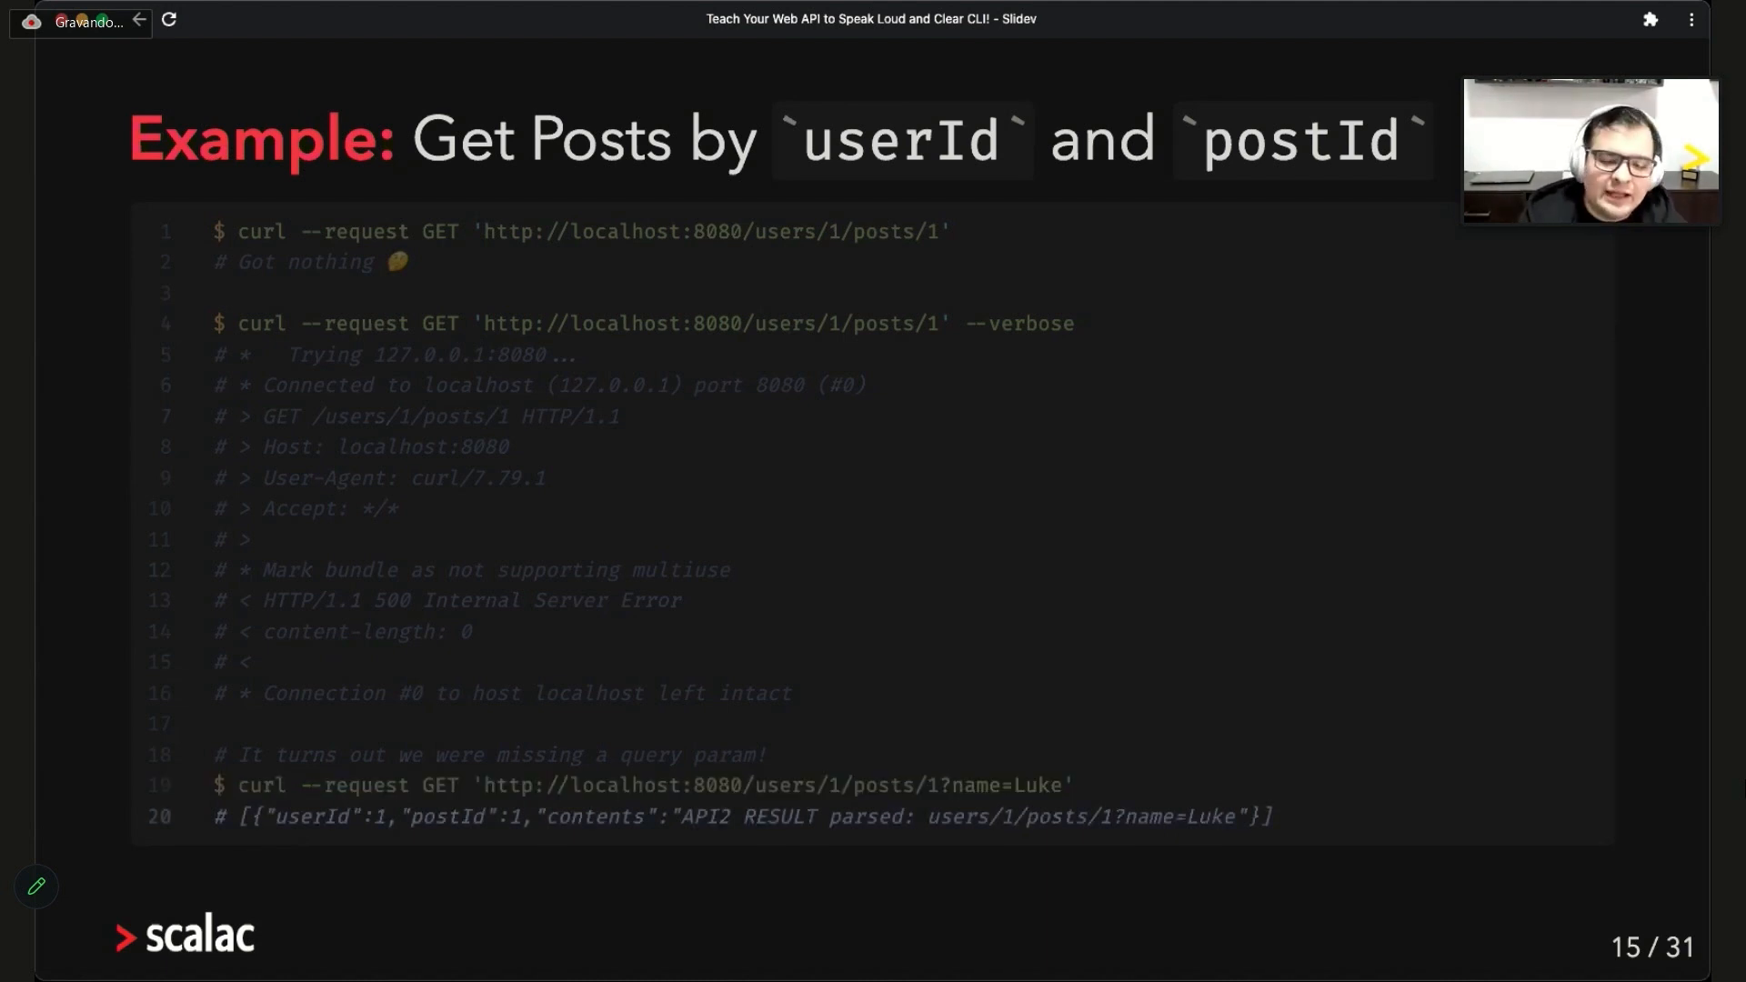
Advance to the create-user curl example and step to its successful request
key("right")
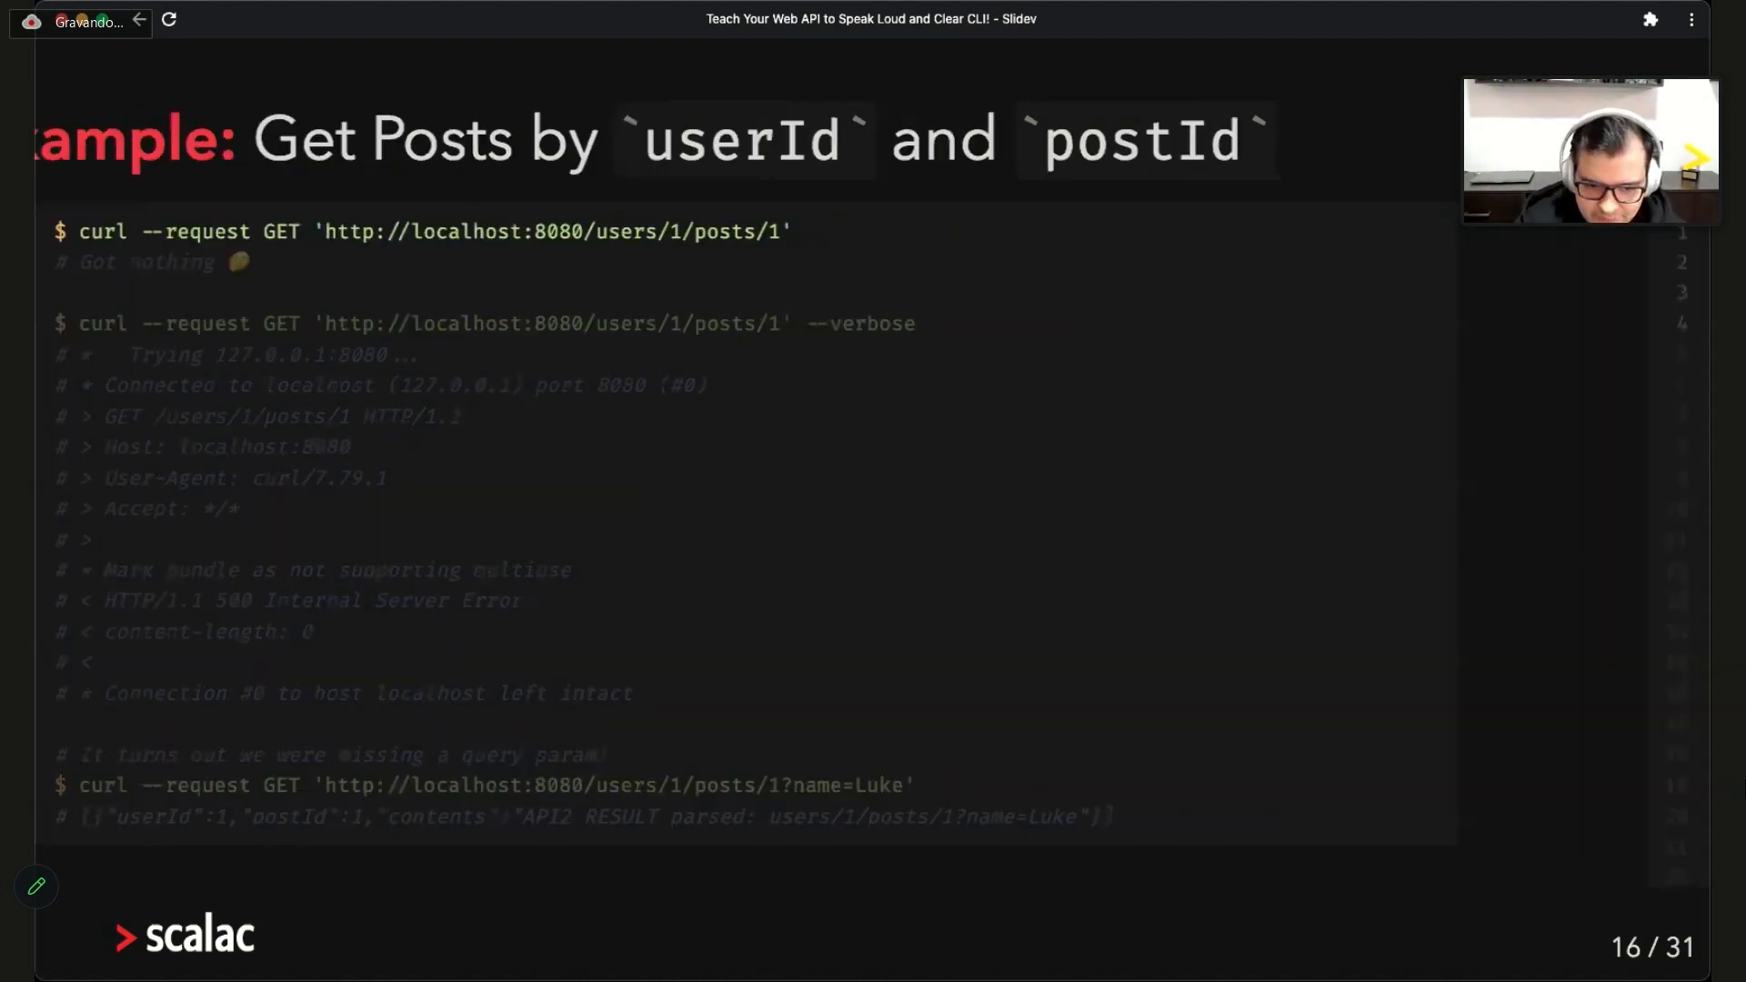
key("Right")
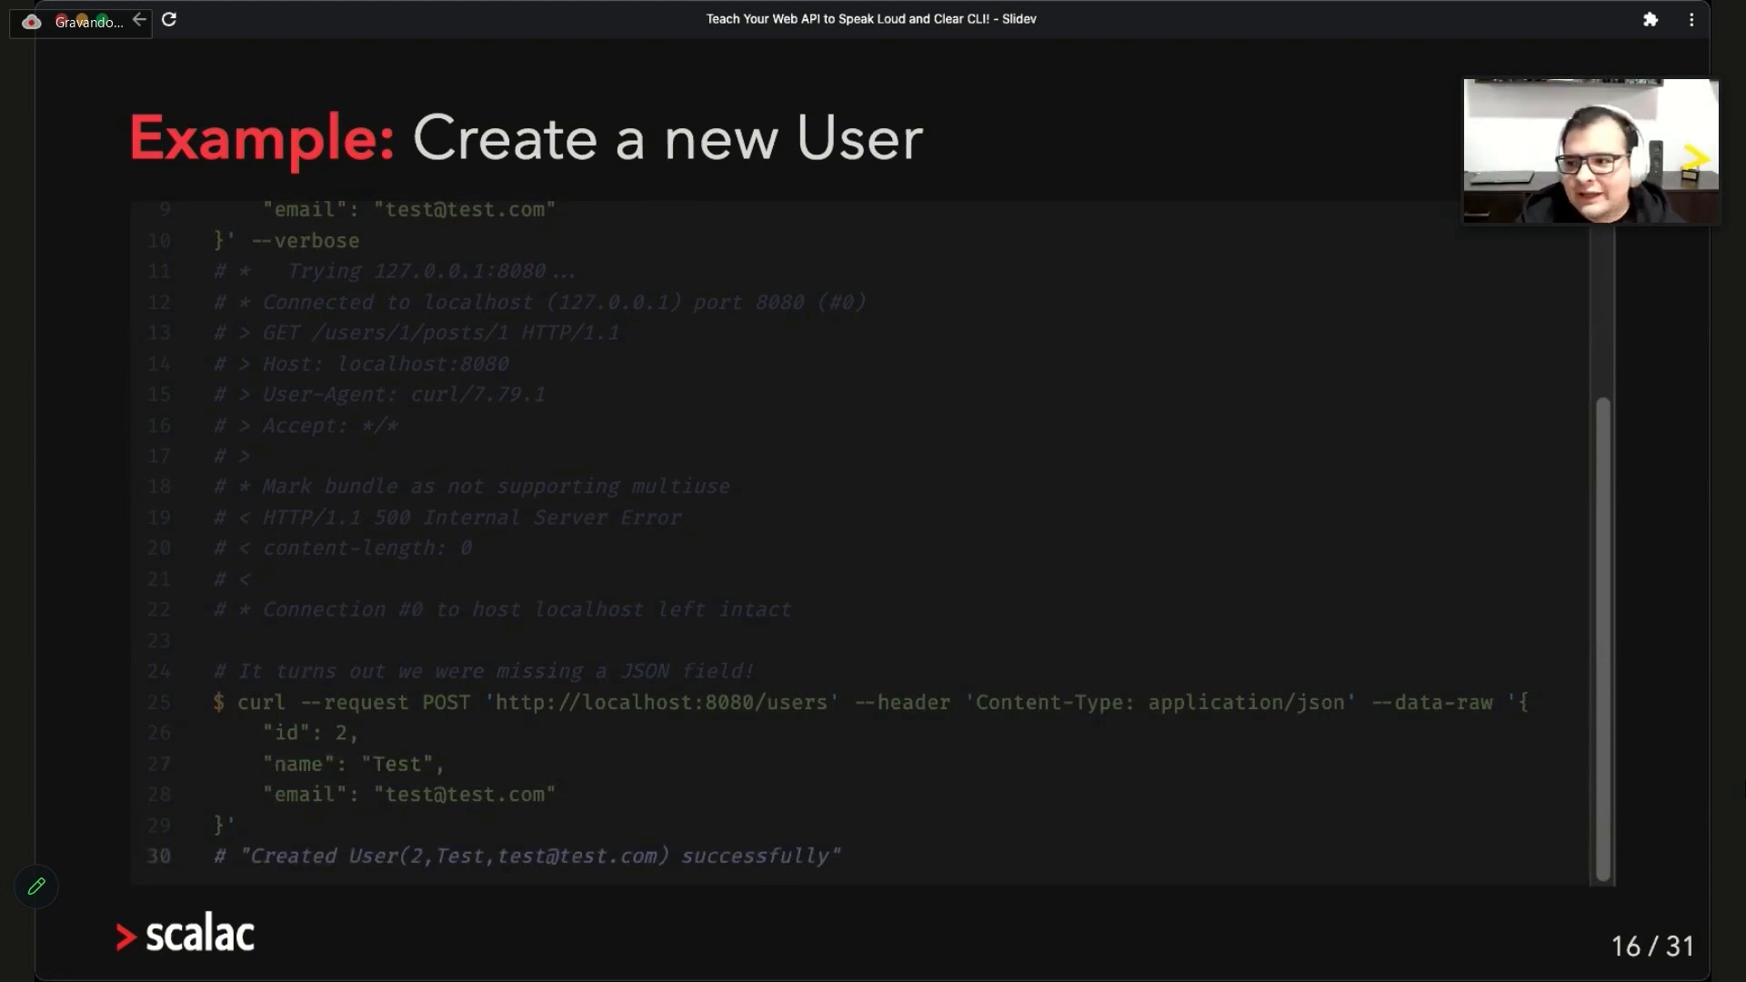
Advance through the Veredict slide on curl's drawbacks to the Can we do better? slide
key("Right")
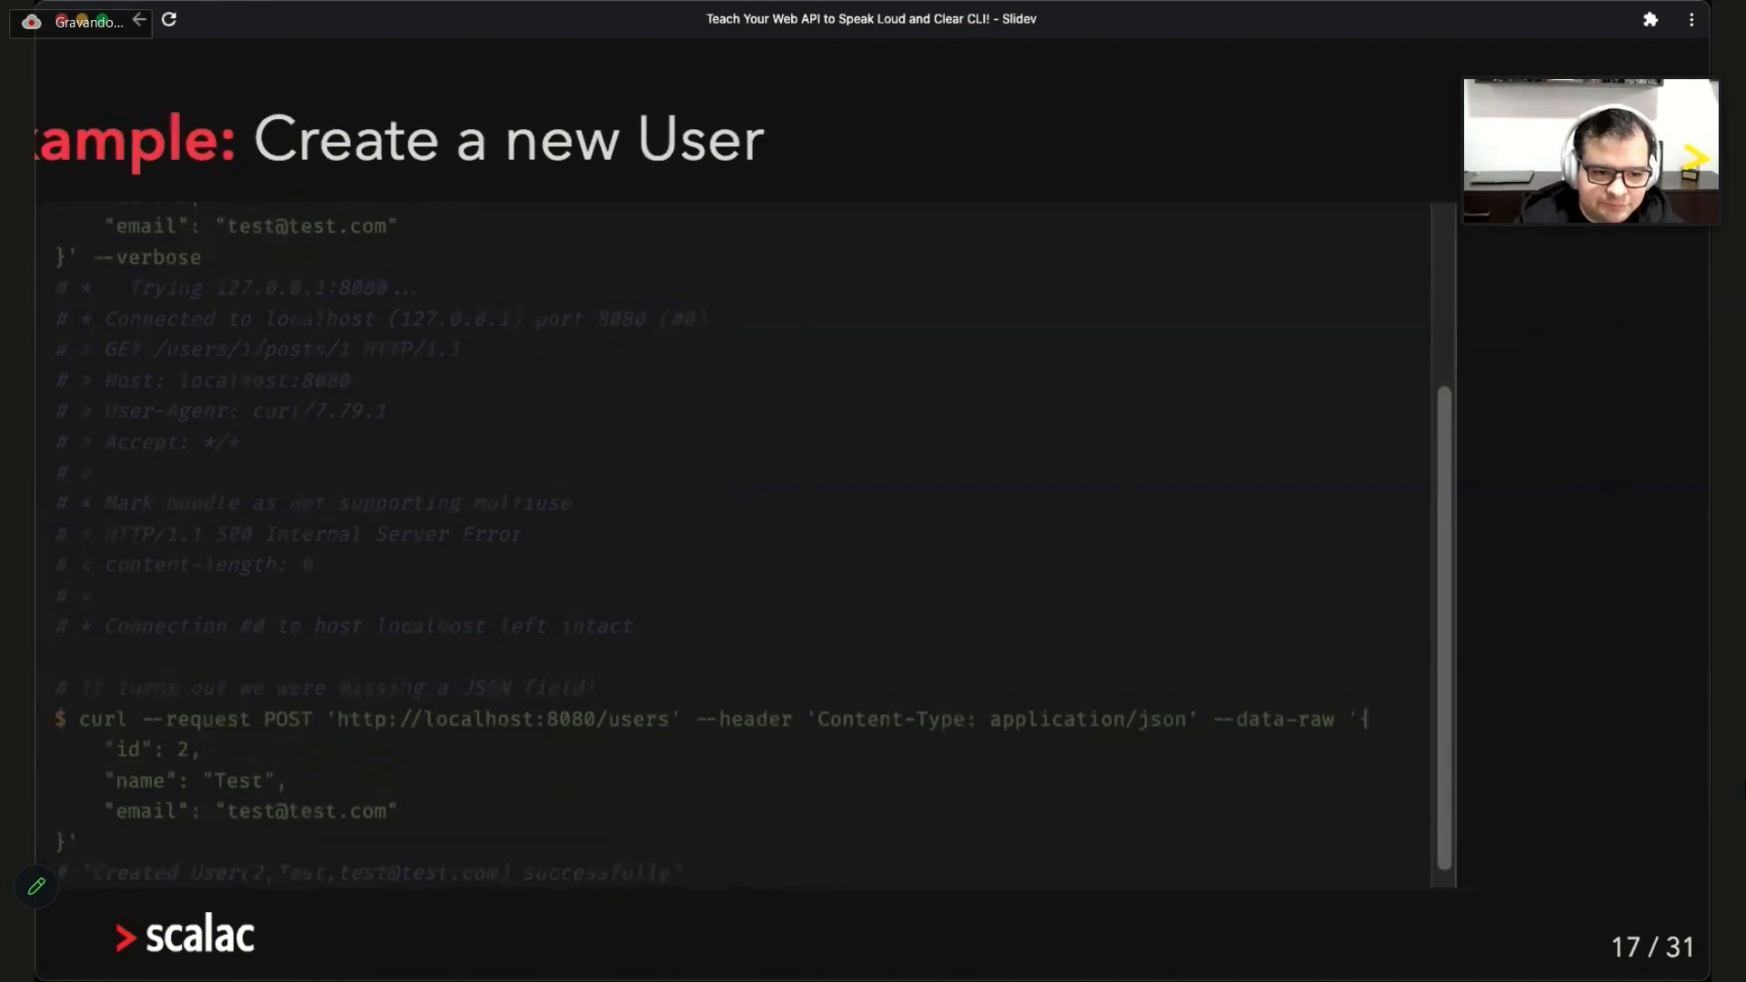
key("Right")
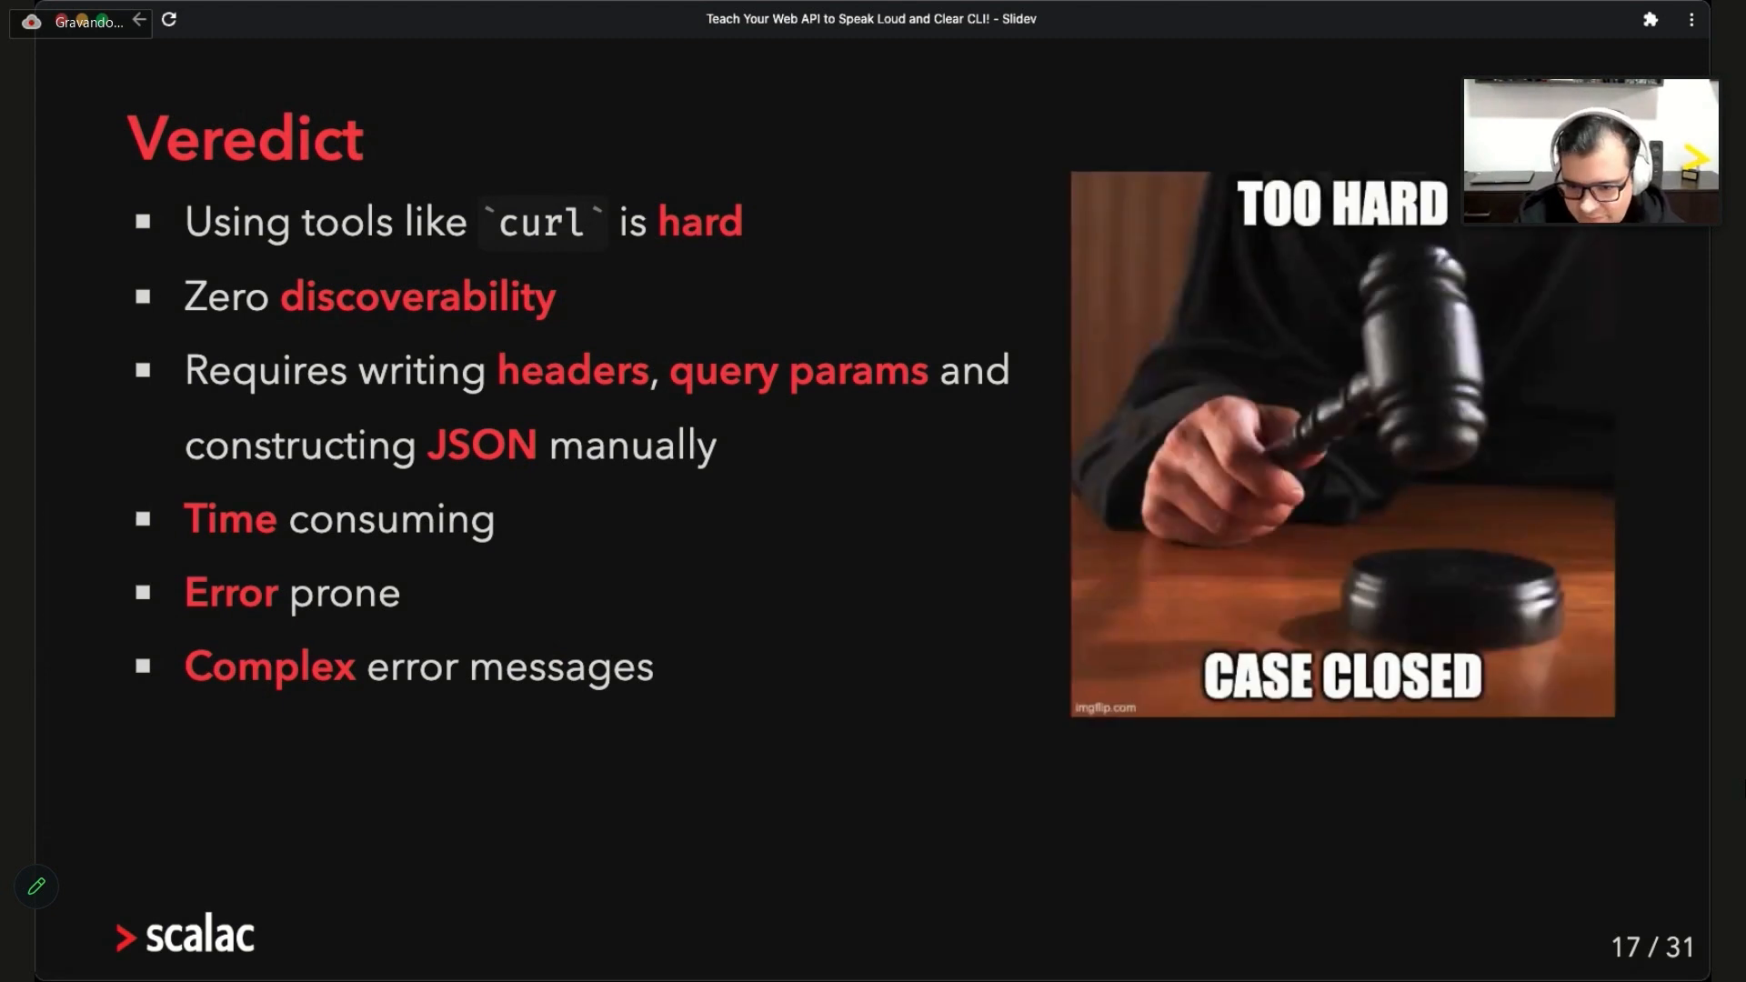
key("right")
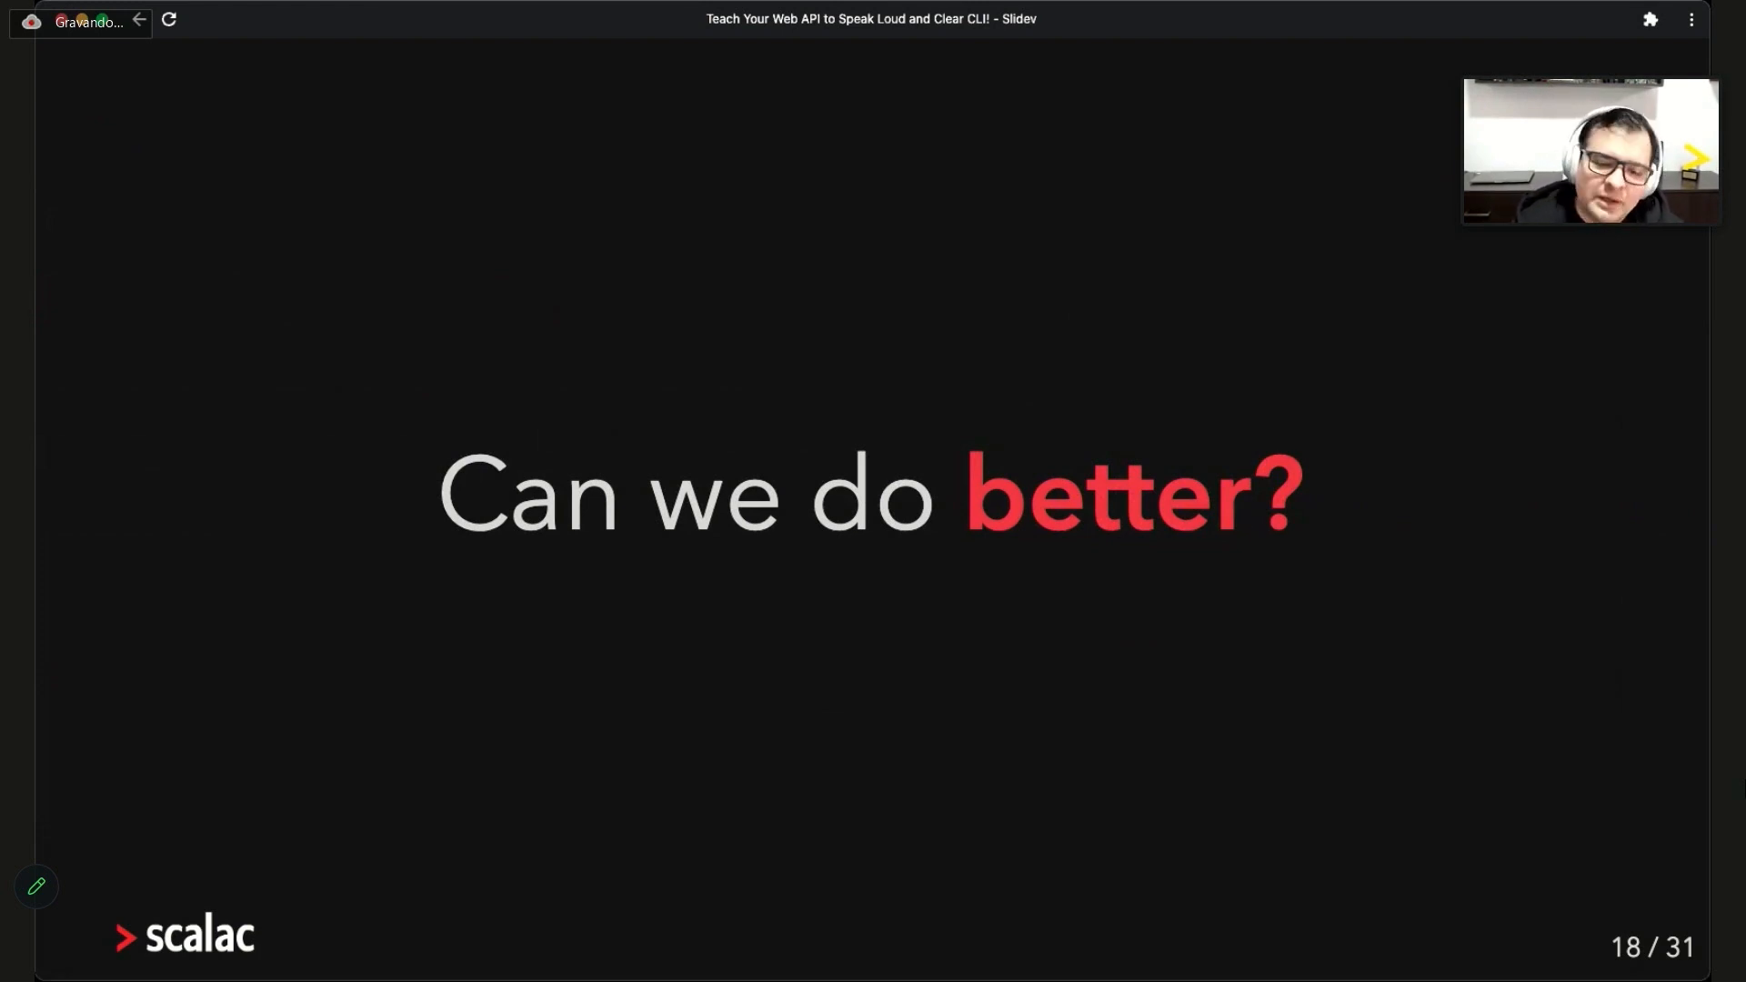
Advance through Enter ZIO HTTP CLI and the overview bullets to the CLI code example
key("right")
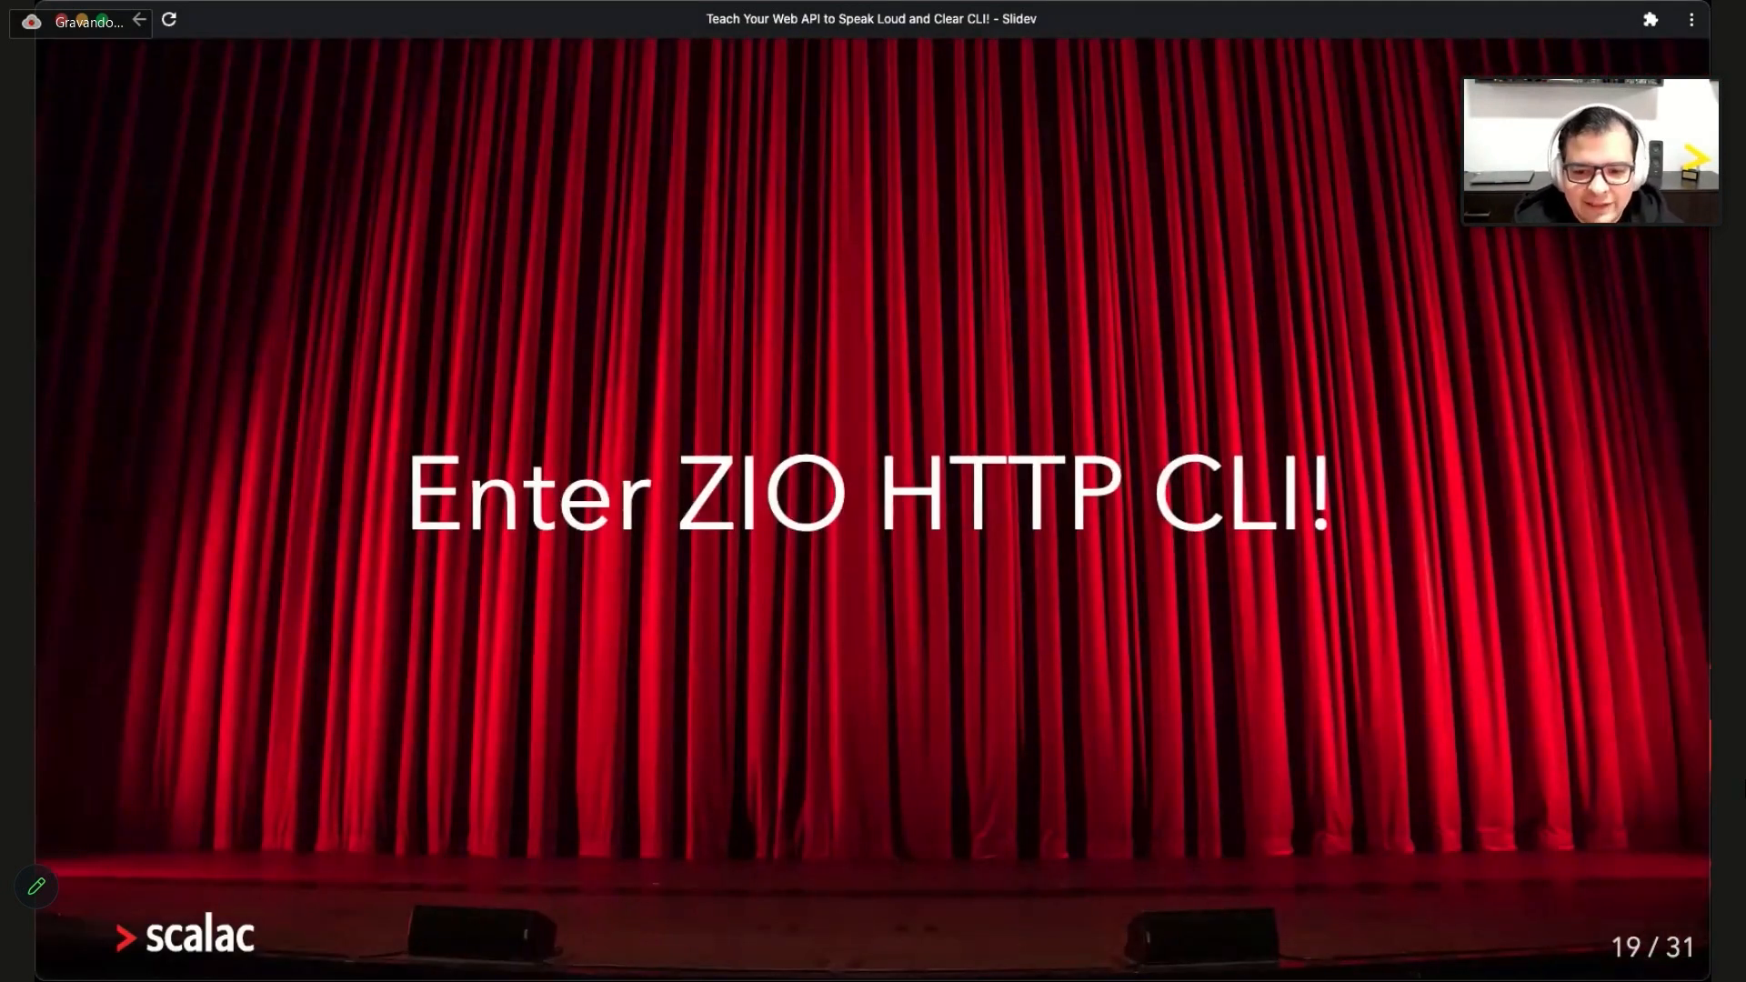
key("Right")
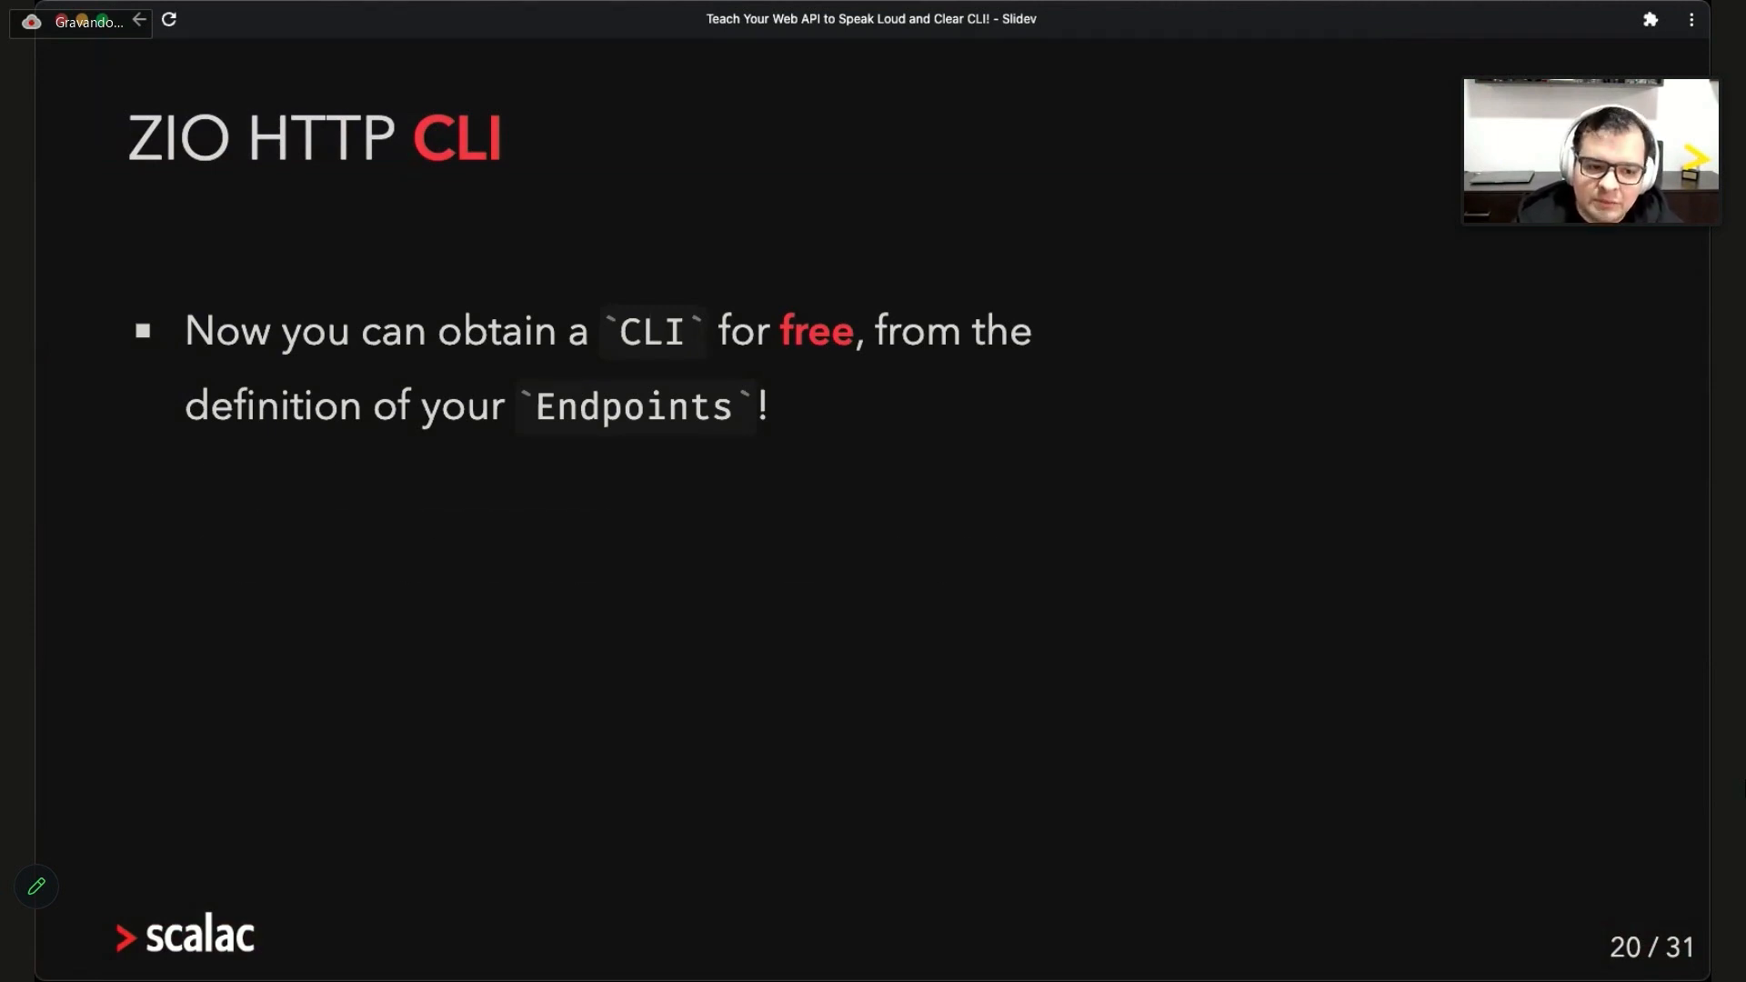
key("right")
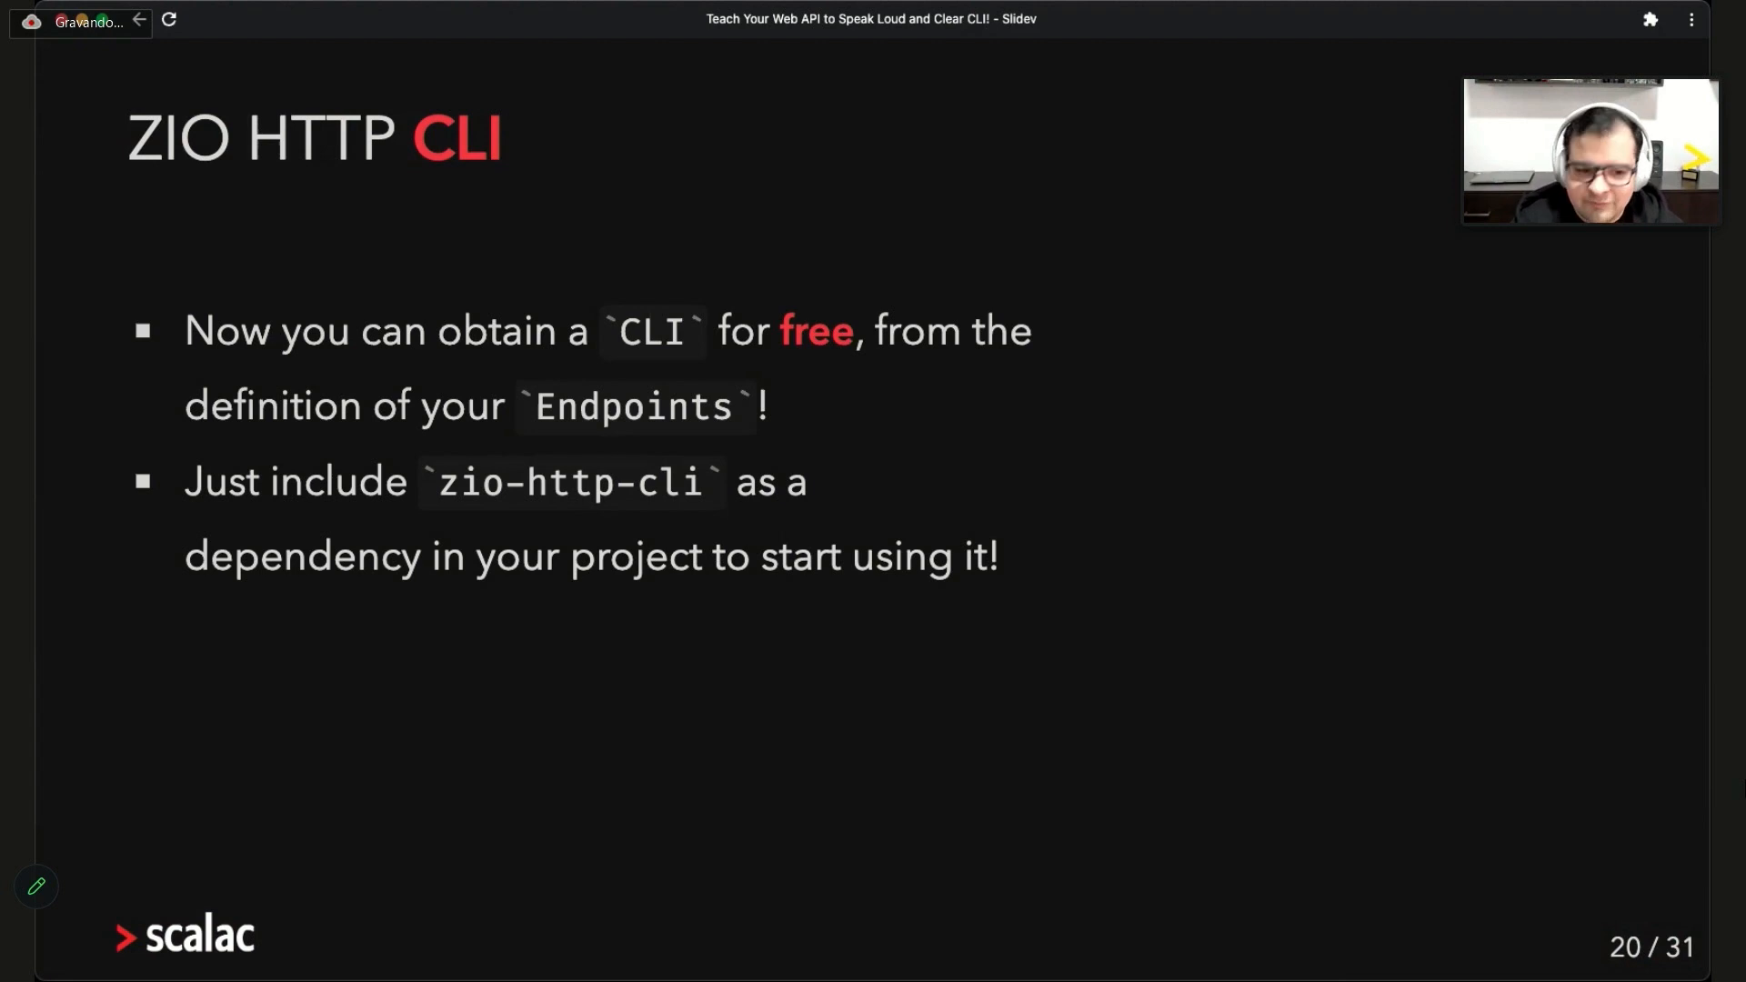
key("Right")
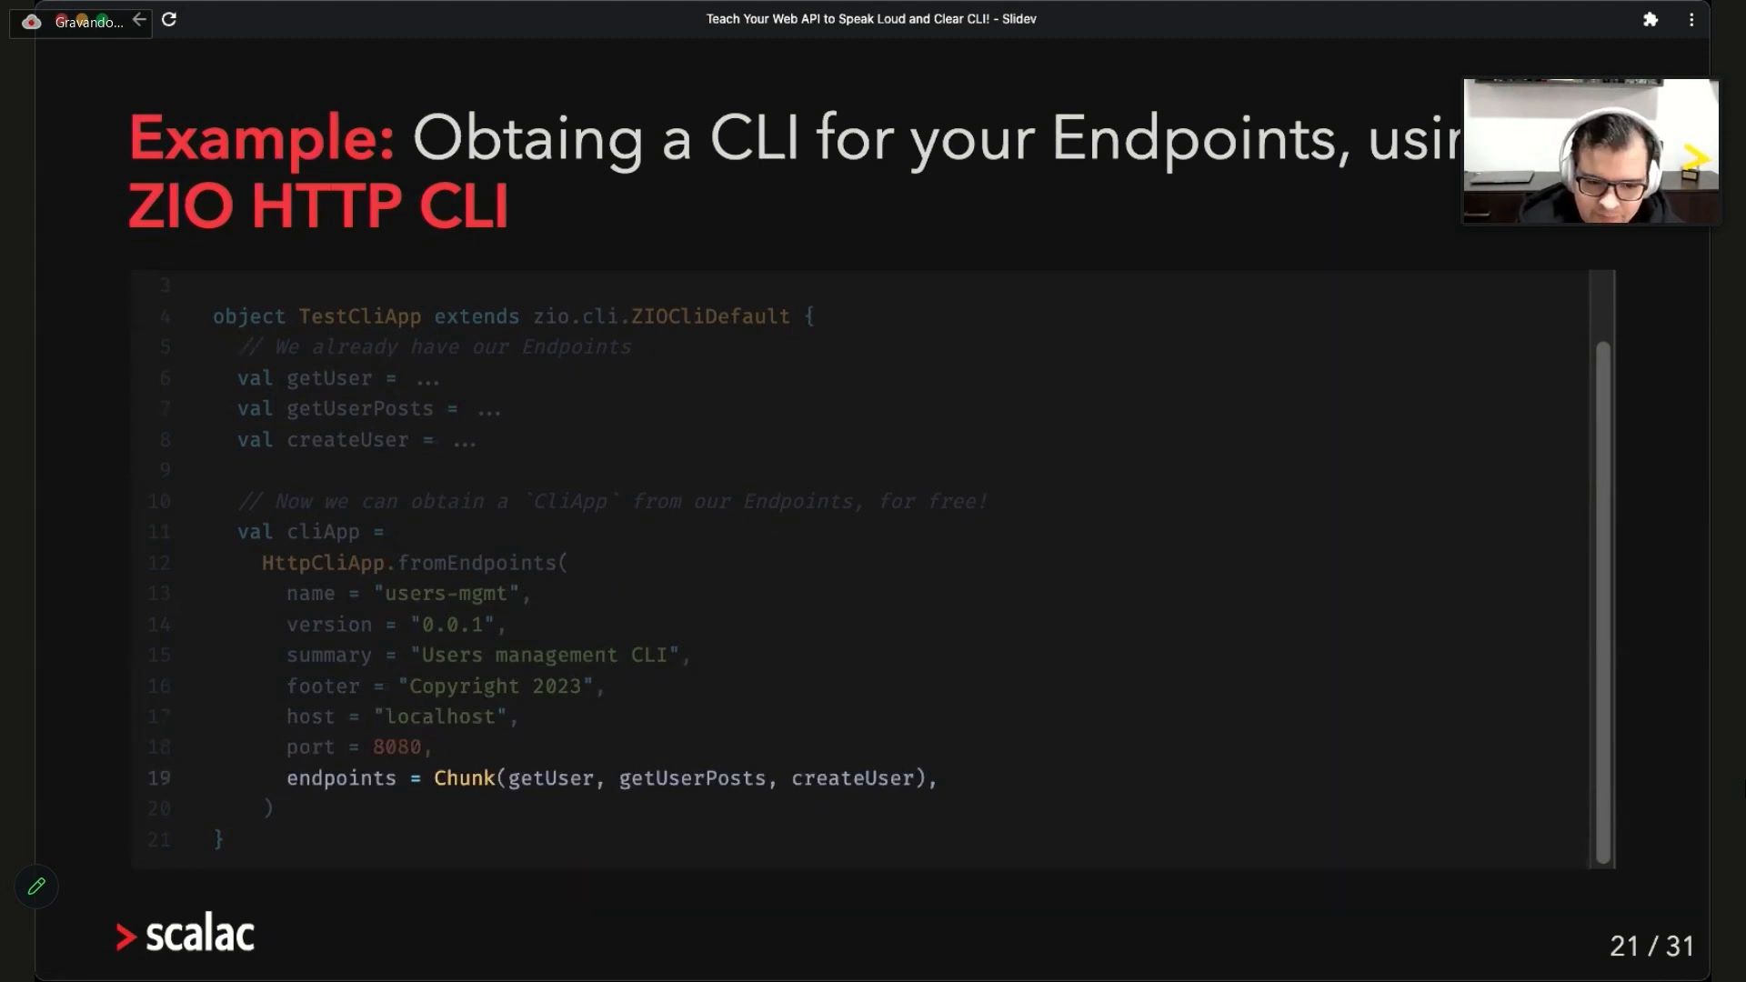
Advance to the generated CLI help documentation listing its three commands
key("right")
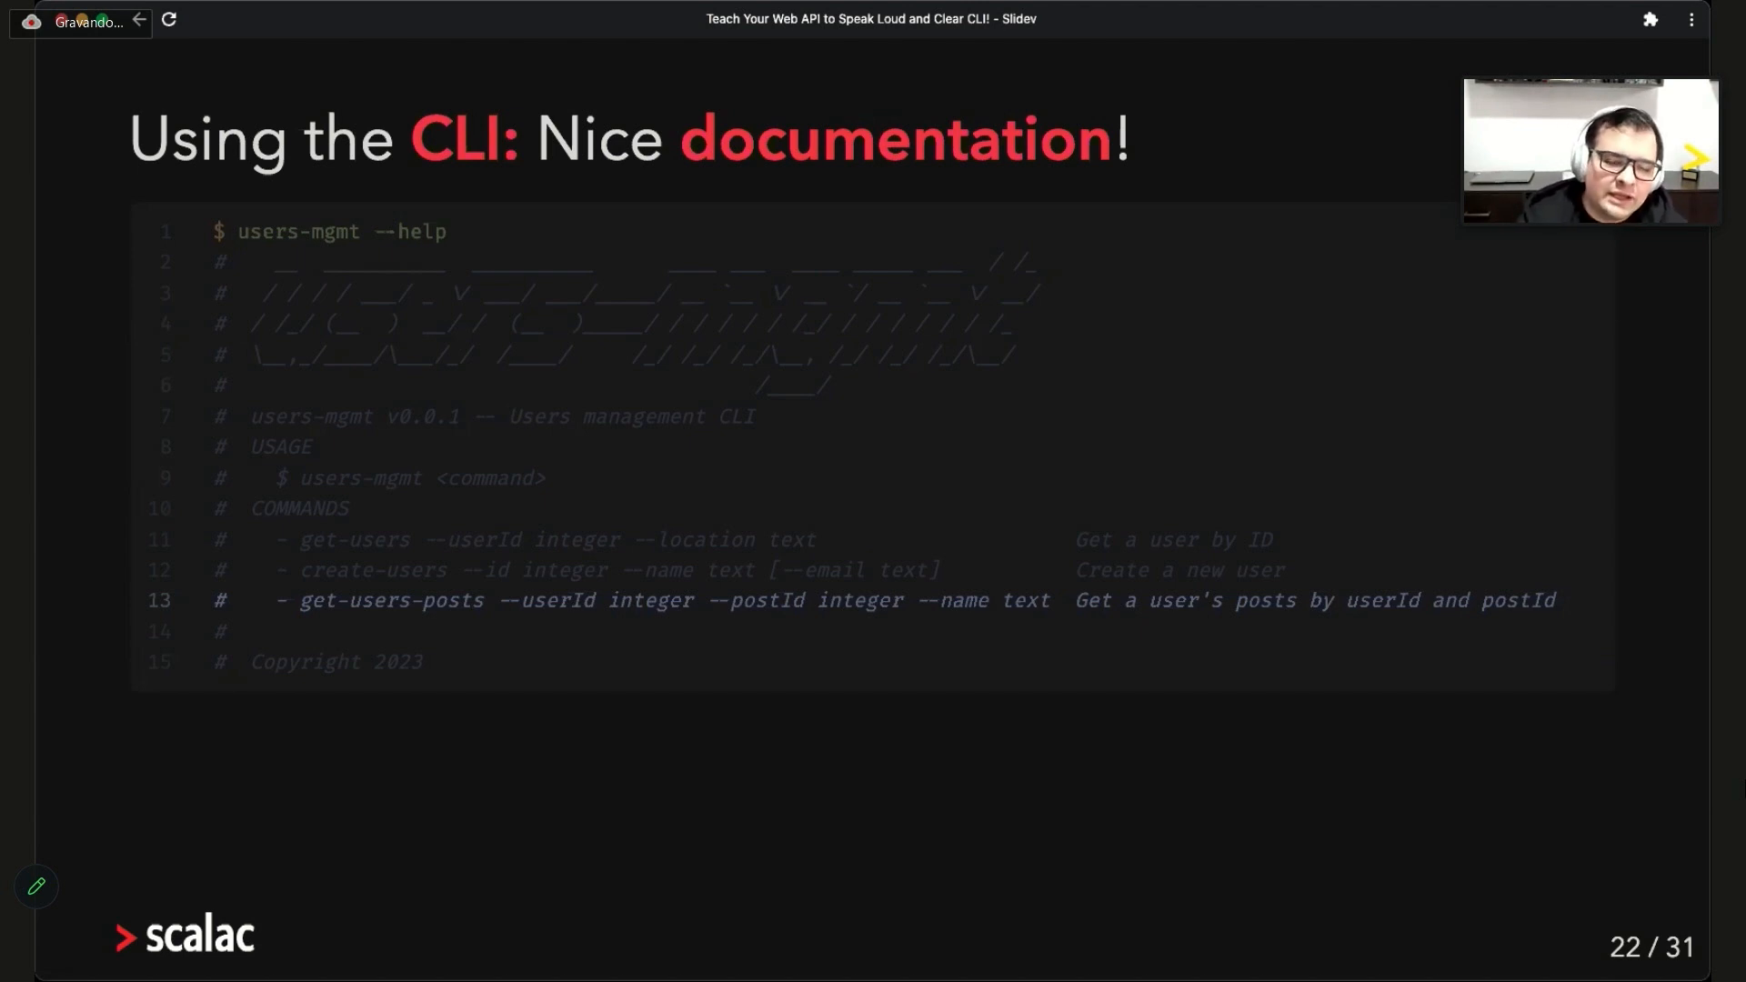
Advance to the CLI get-users example returning user 1 with the location option
key("Right")
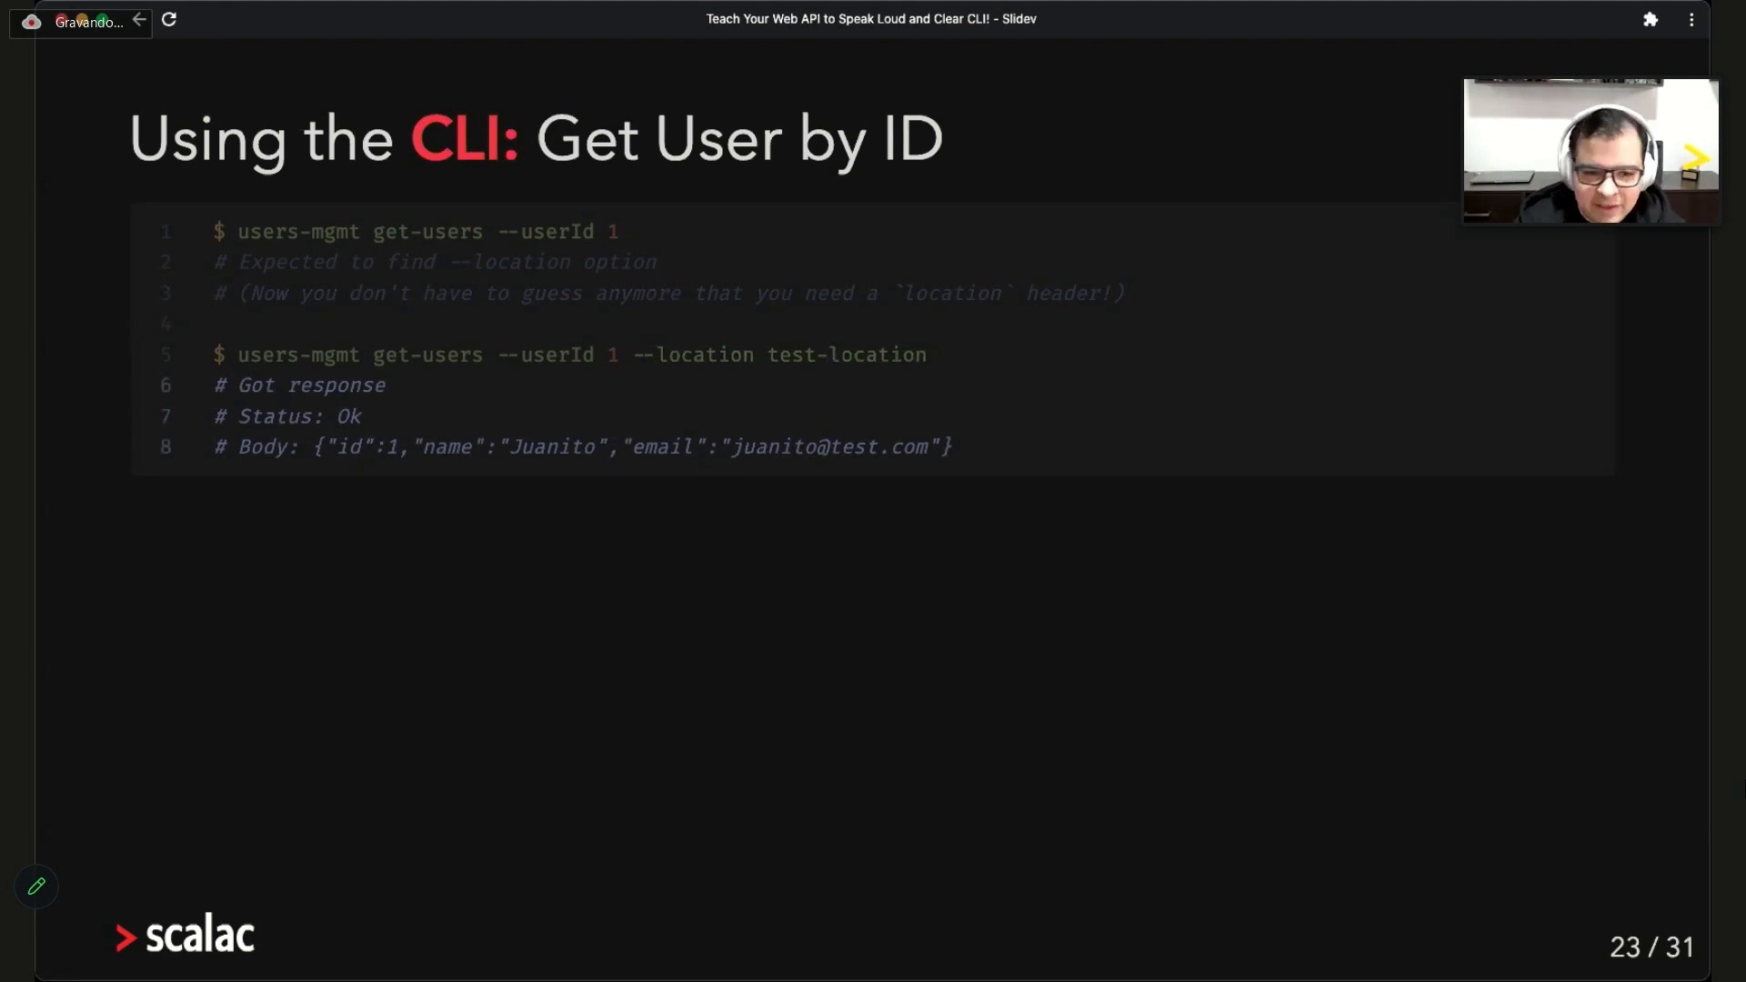
Advance through the CLI Get Posts and Create User example slides to the Summary title slide 26
key("Right")
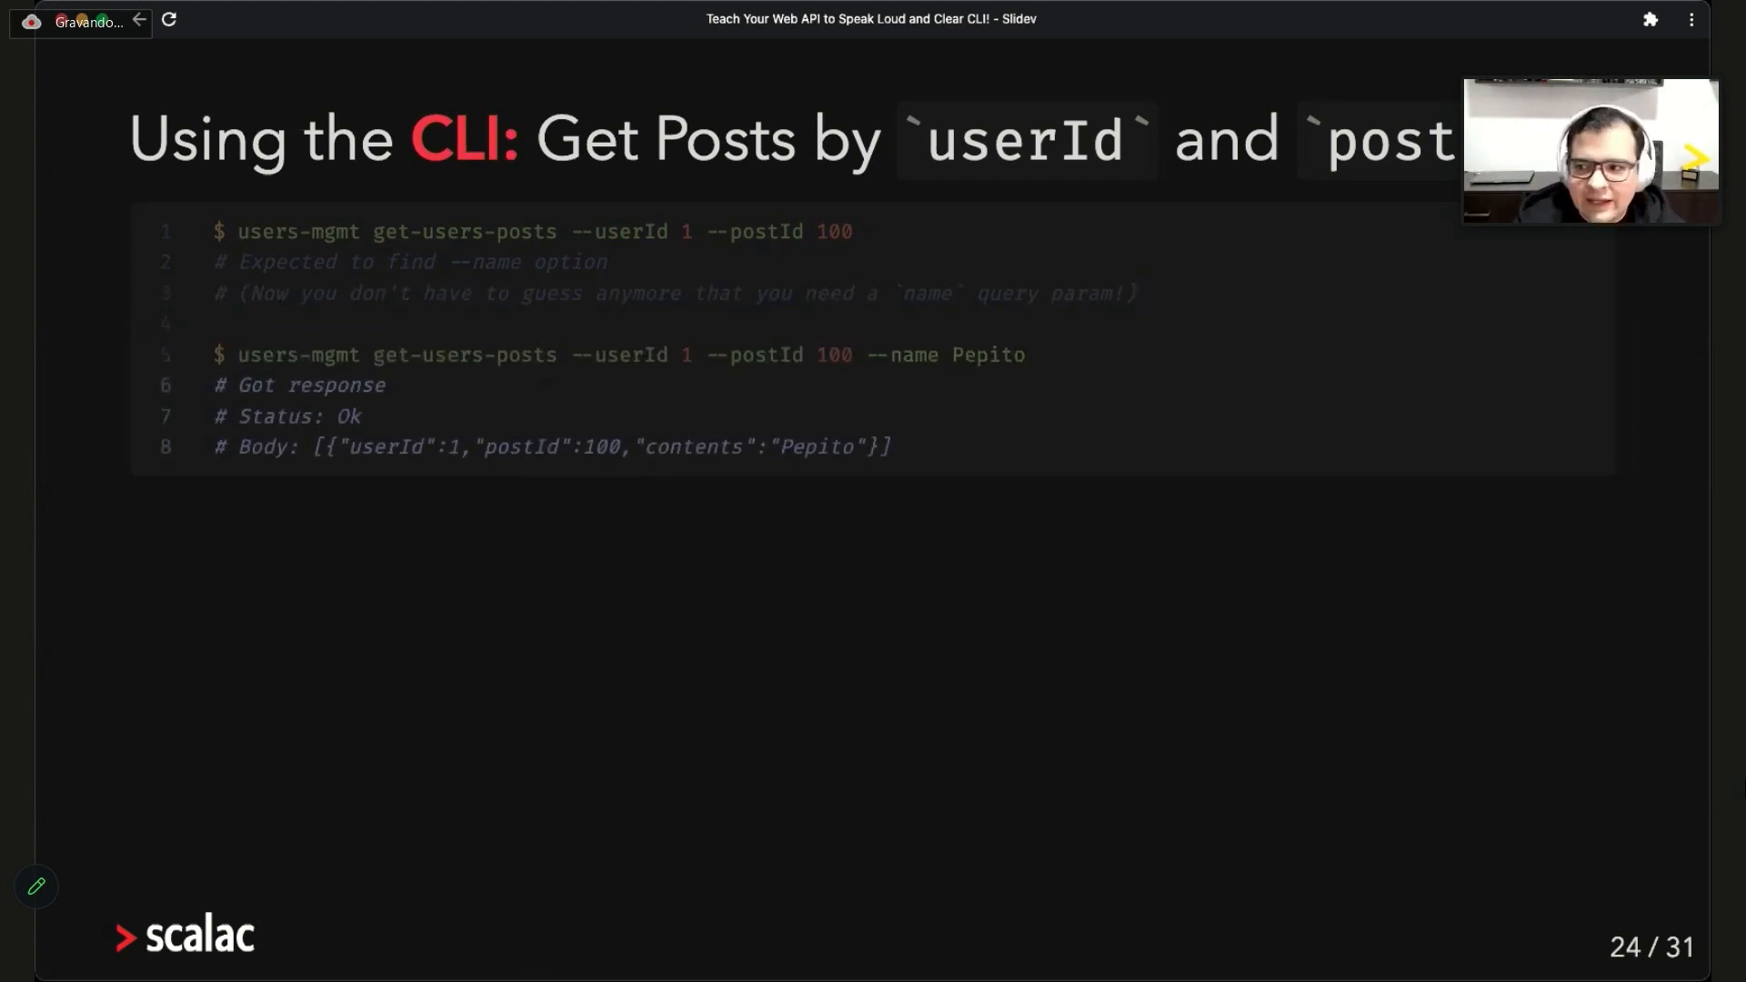
key("Right")
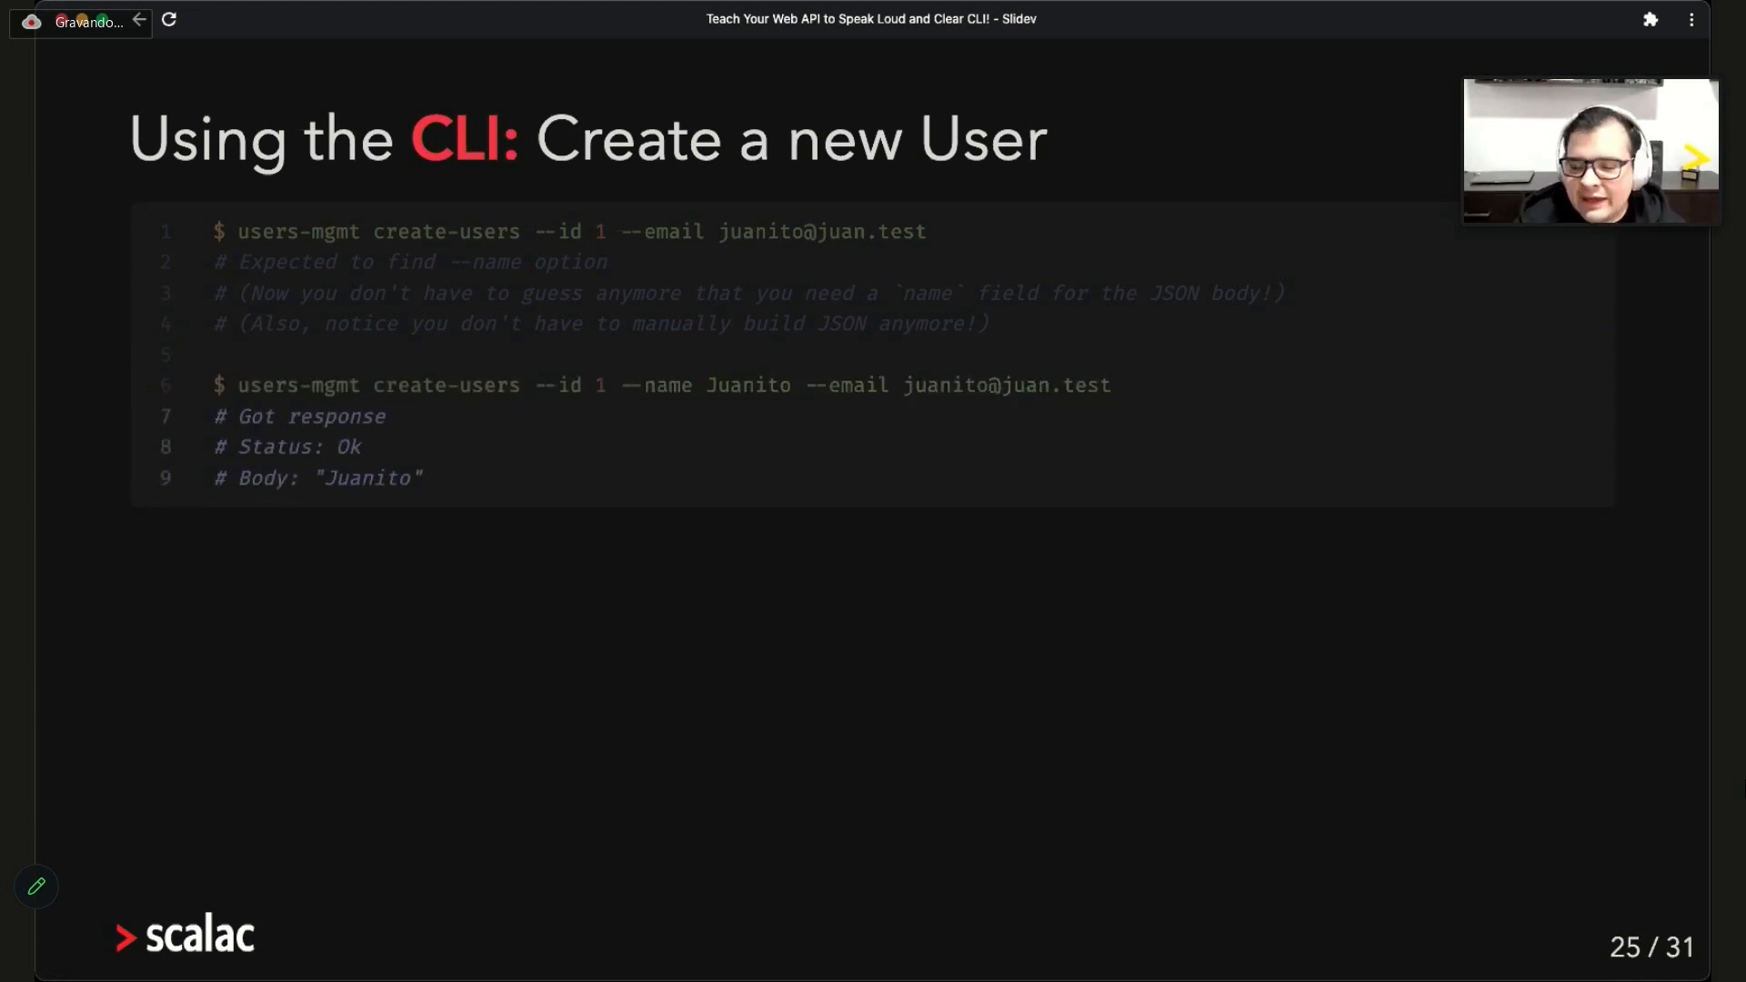
key("right")
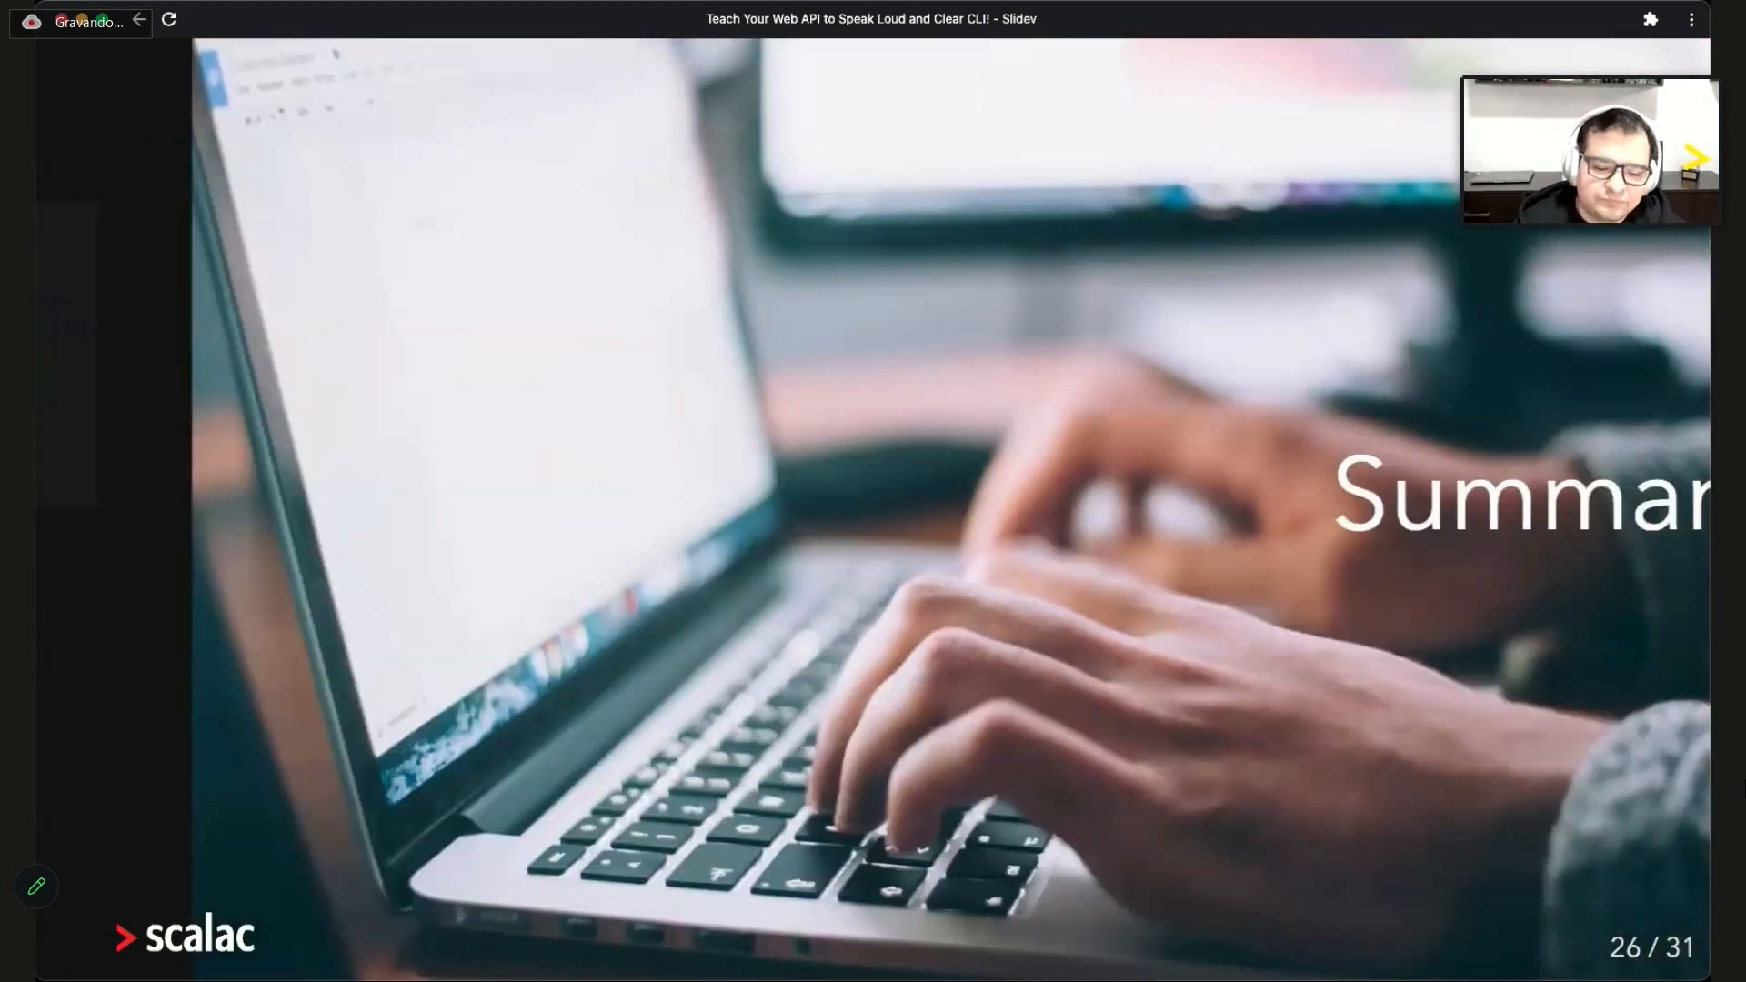
Advance through the Summary, ZIO CLI features, To learn more and Special Thanks slides to the final contact slide 31
key("right")
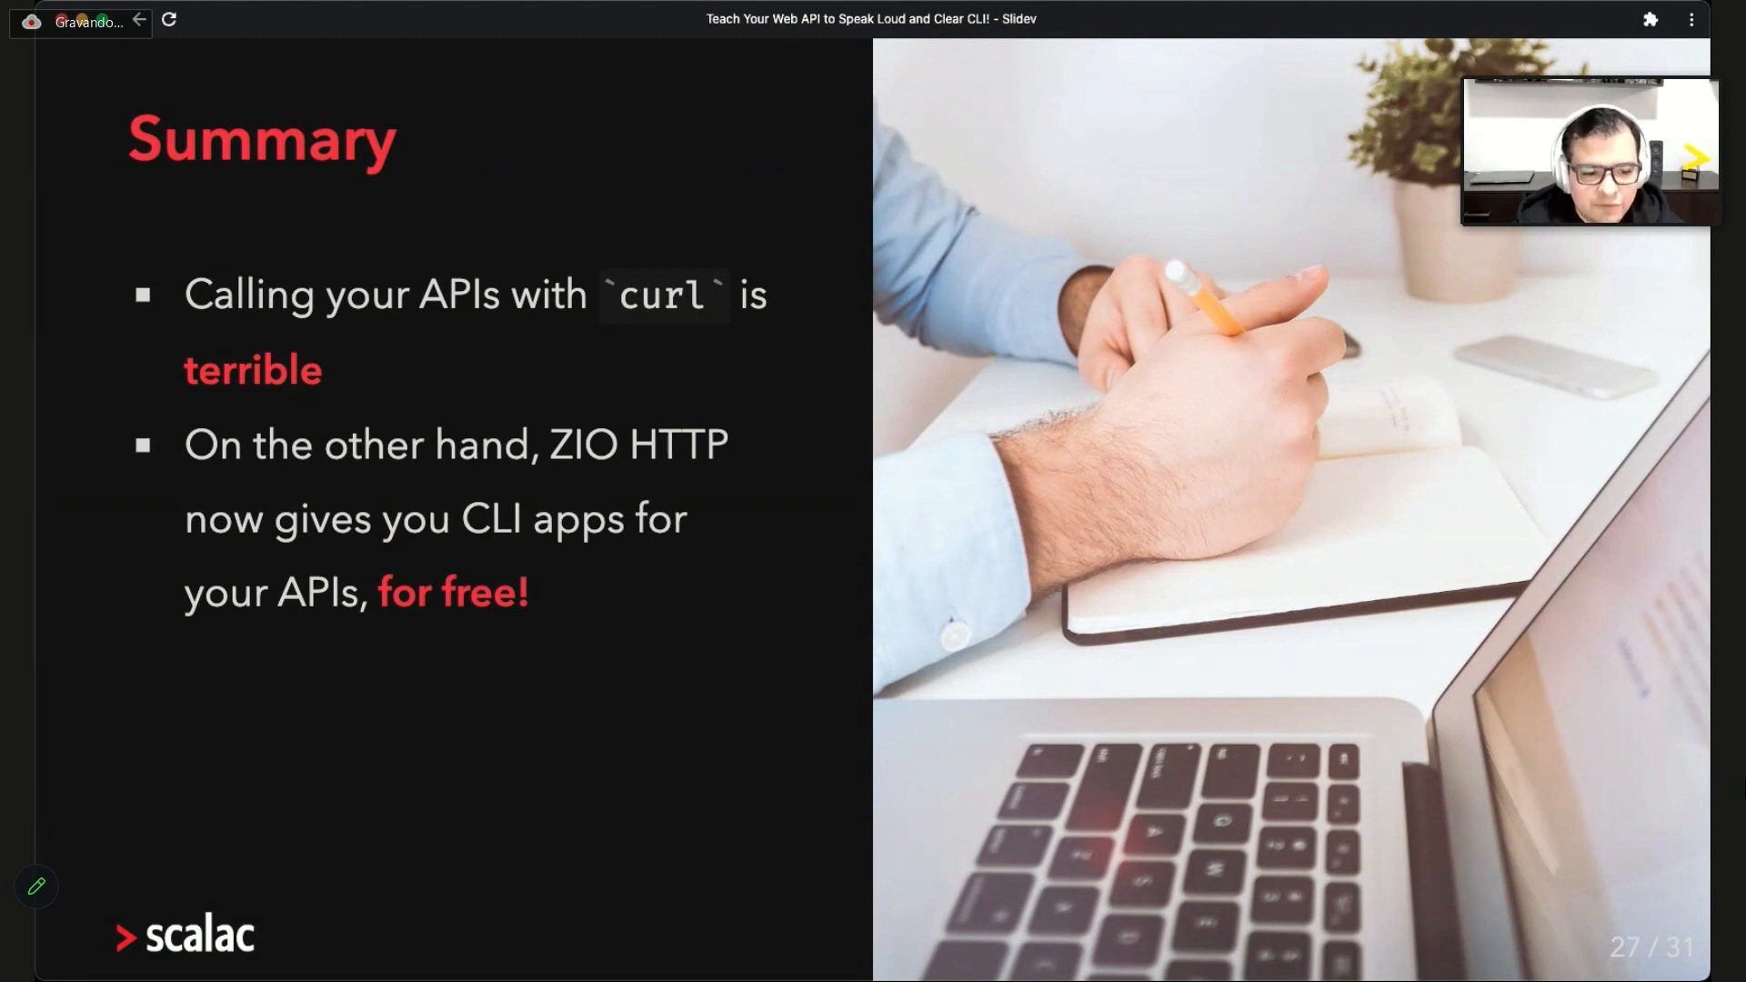
key("right")
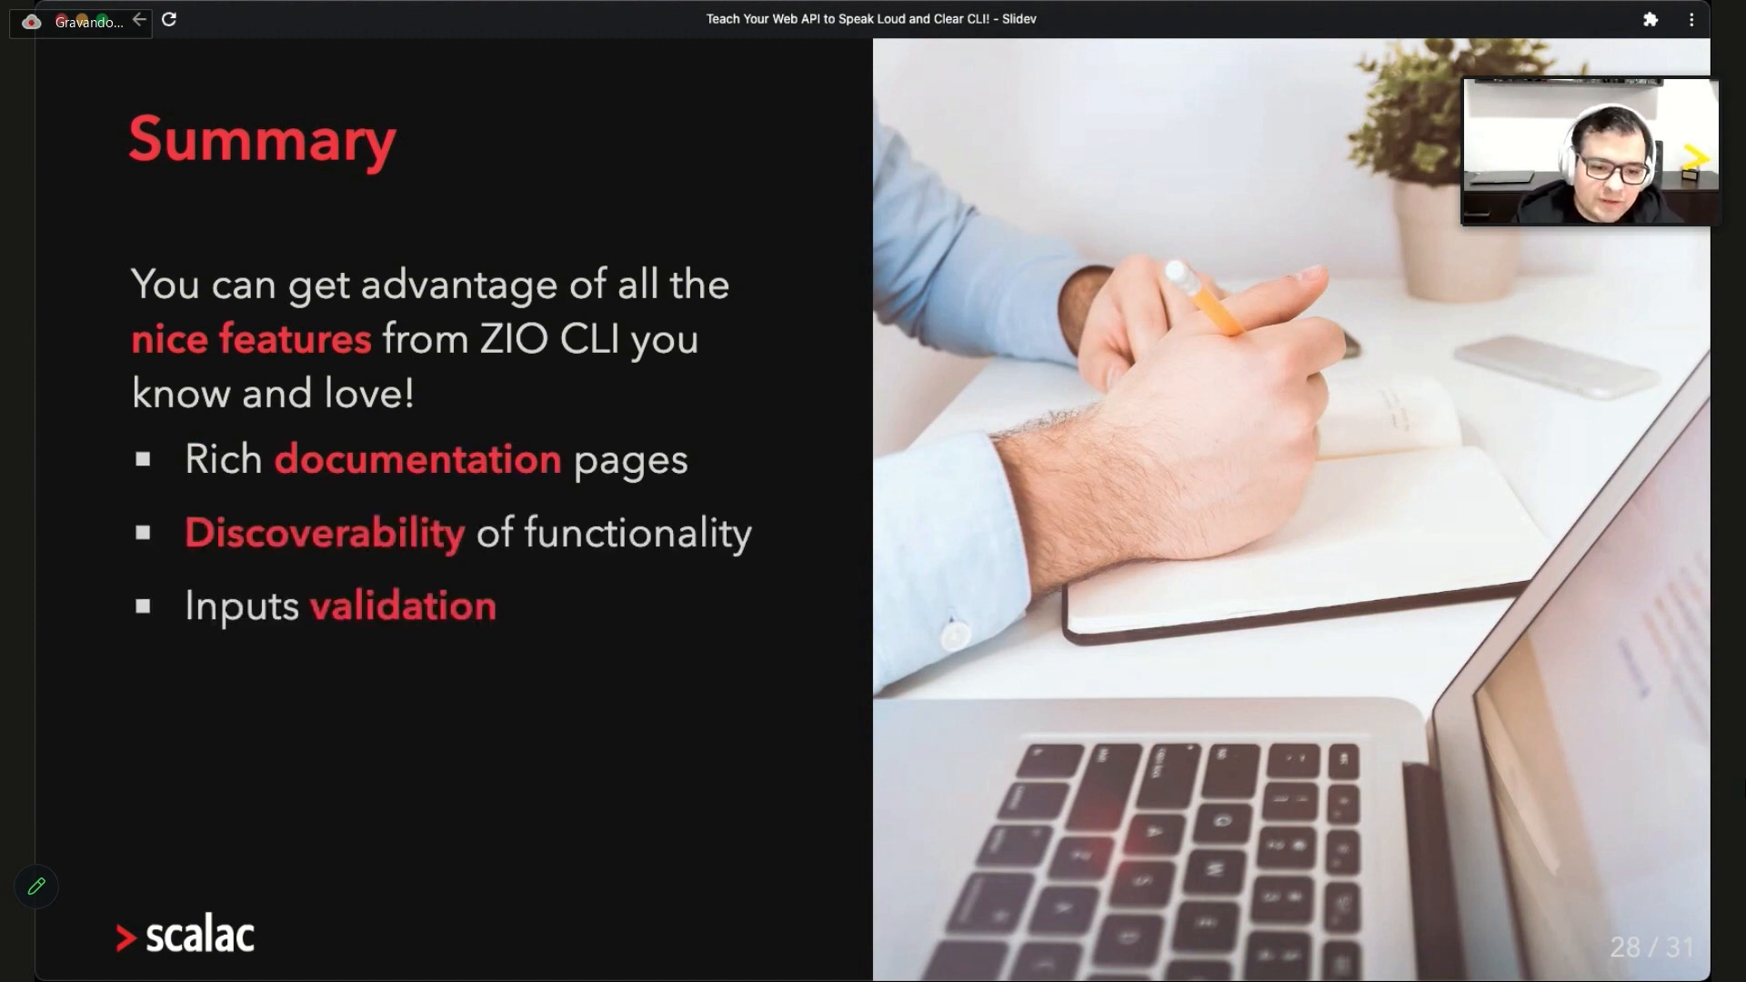
key("right")
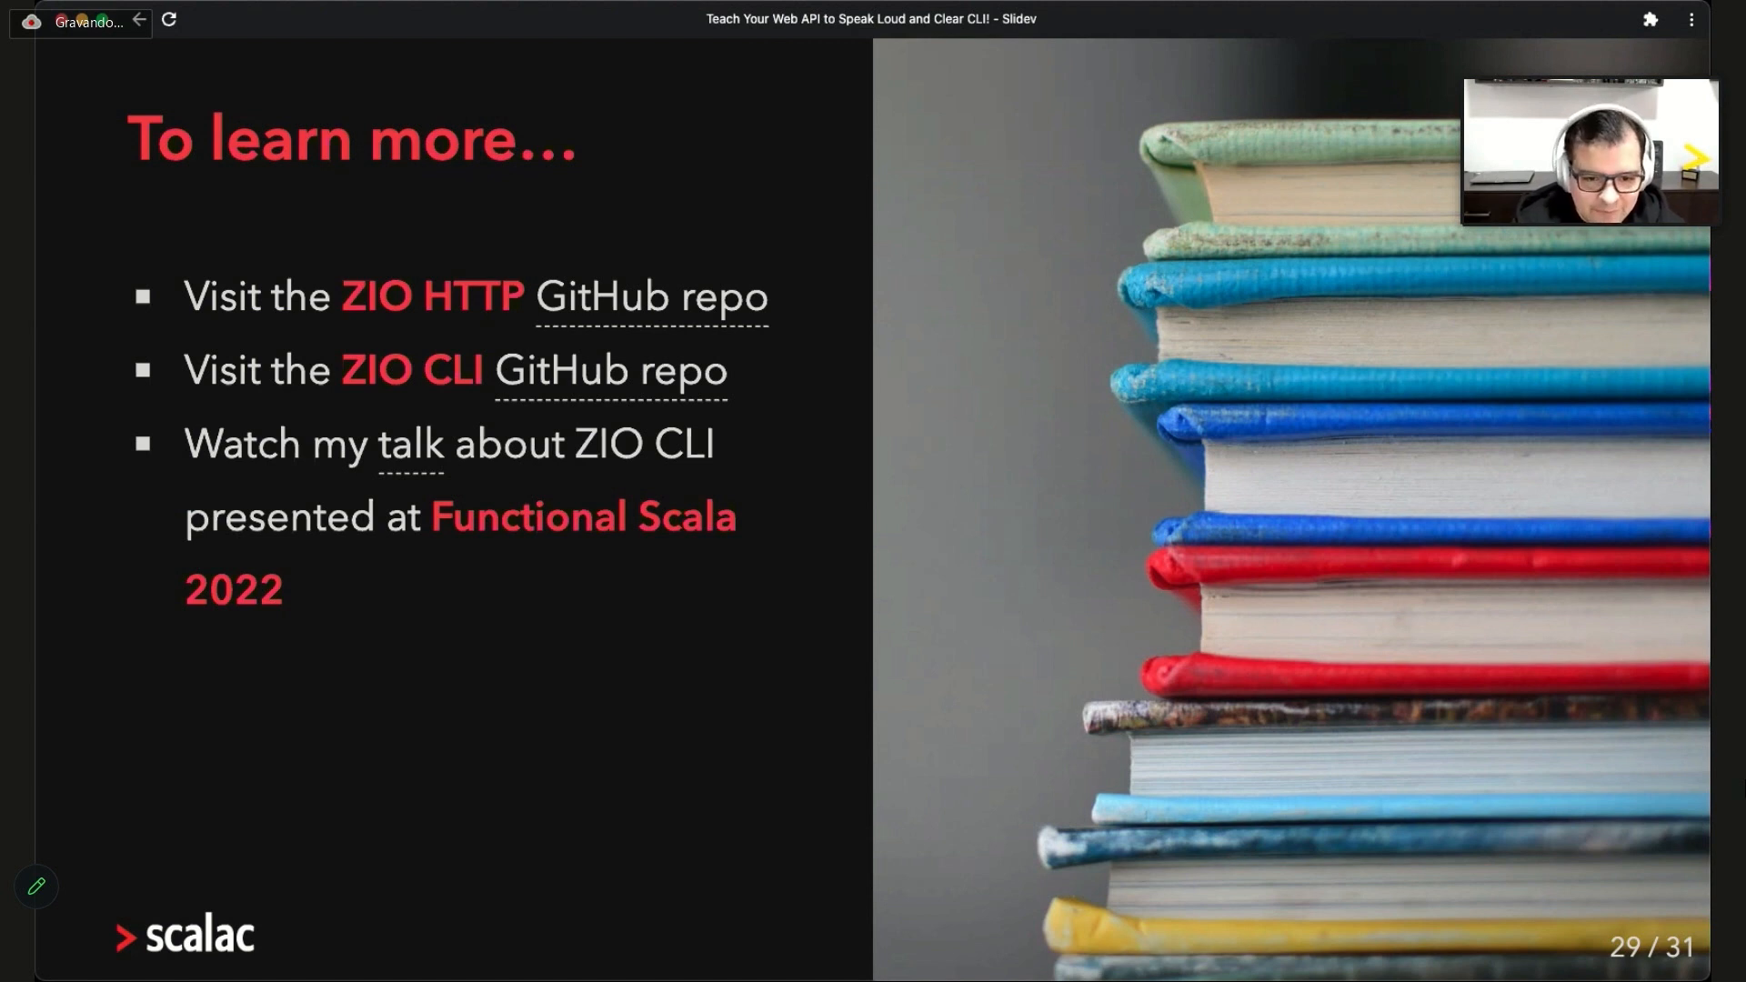
key("Right")
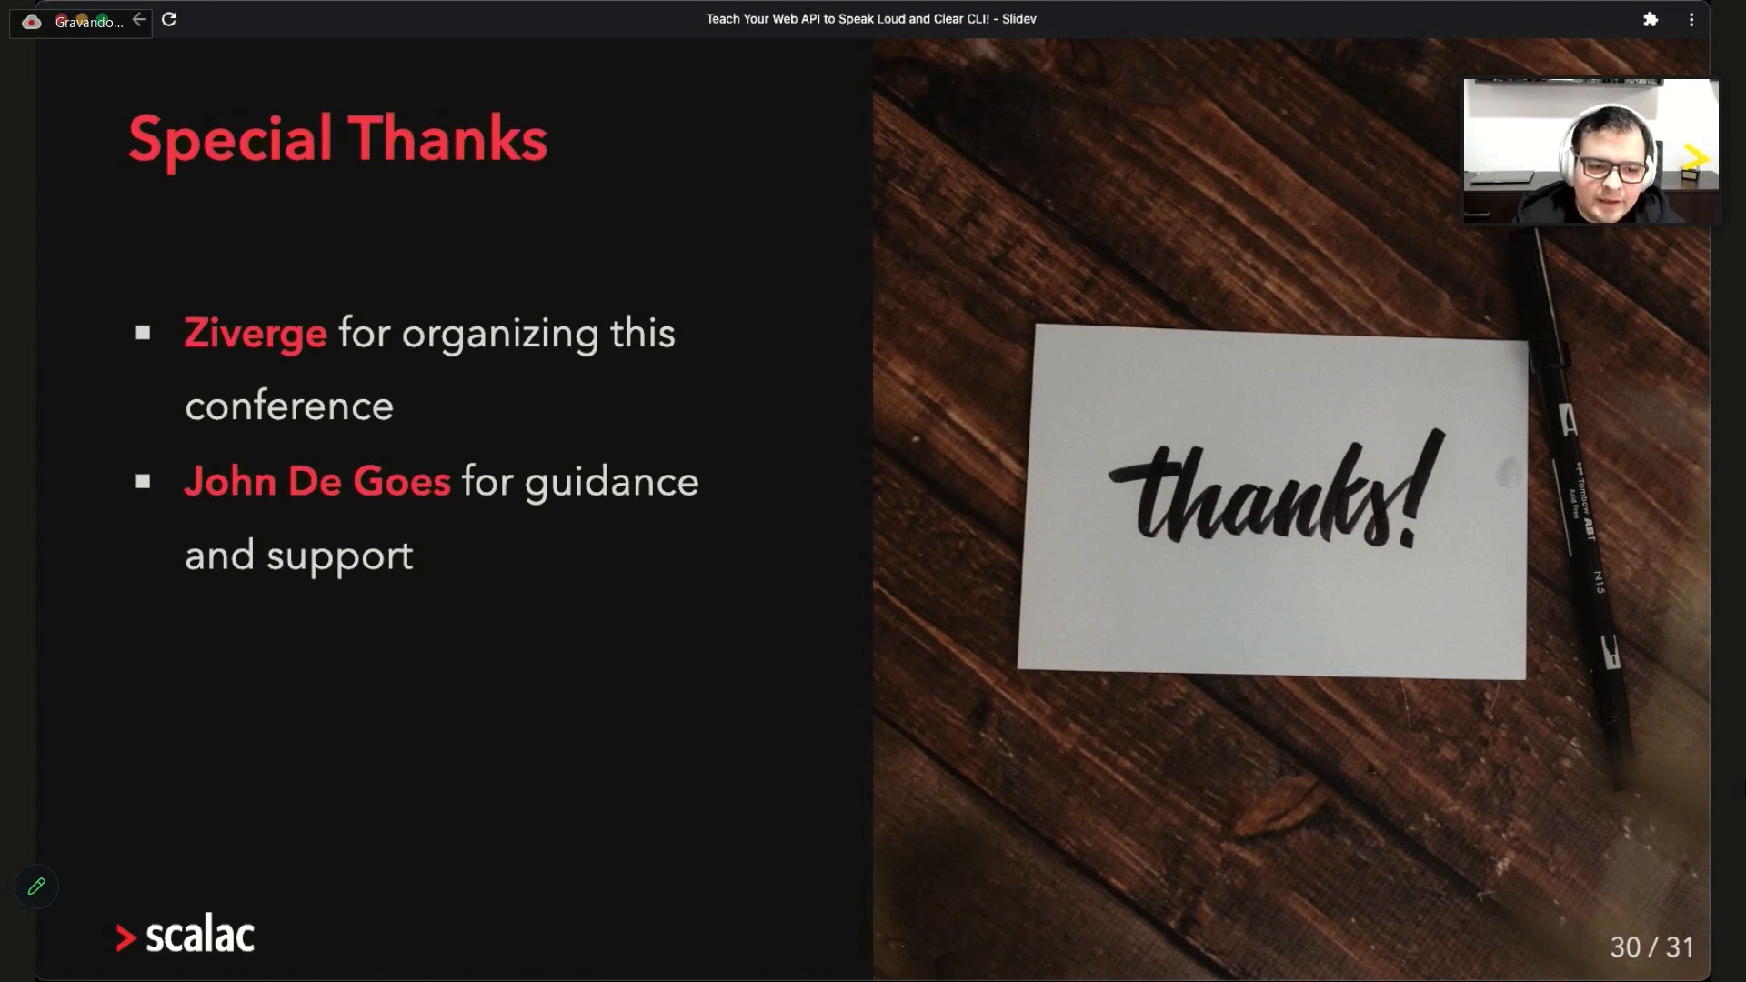
key("Right")
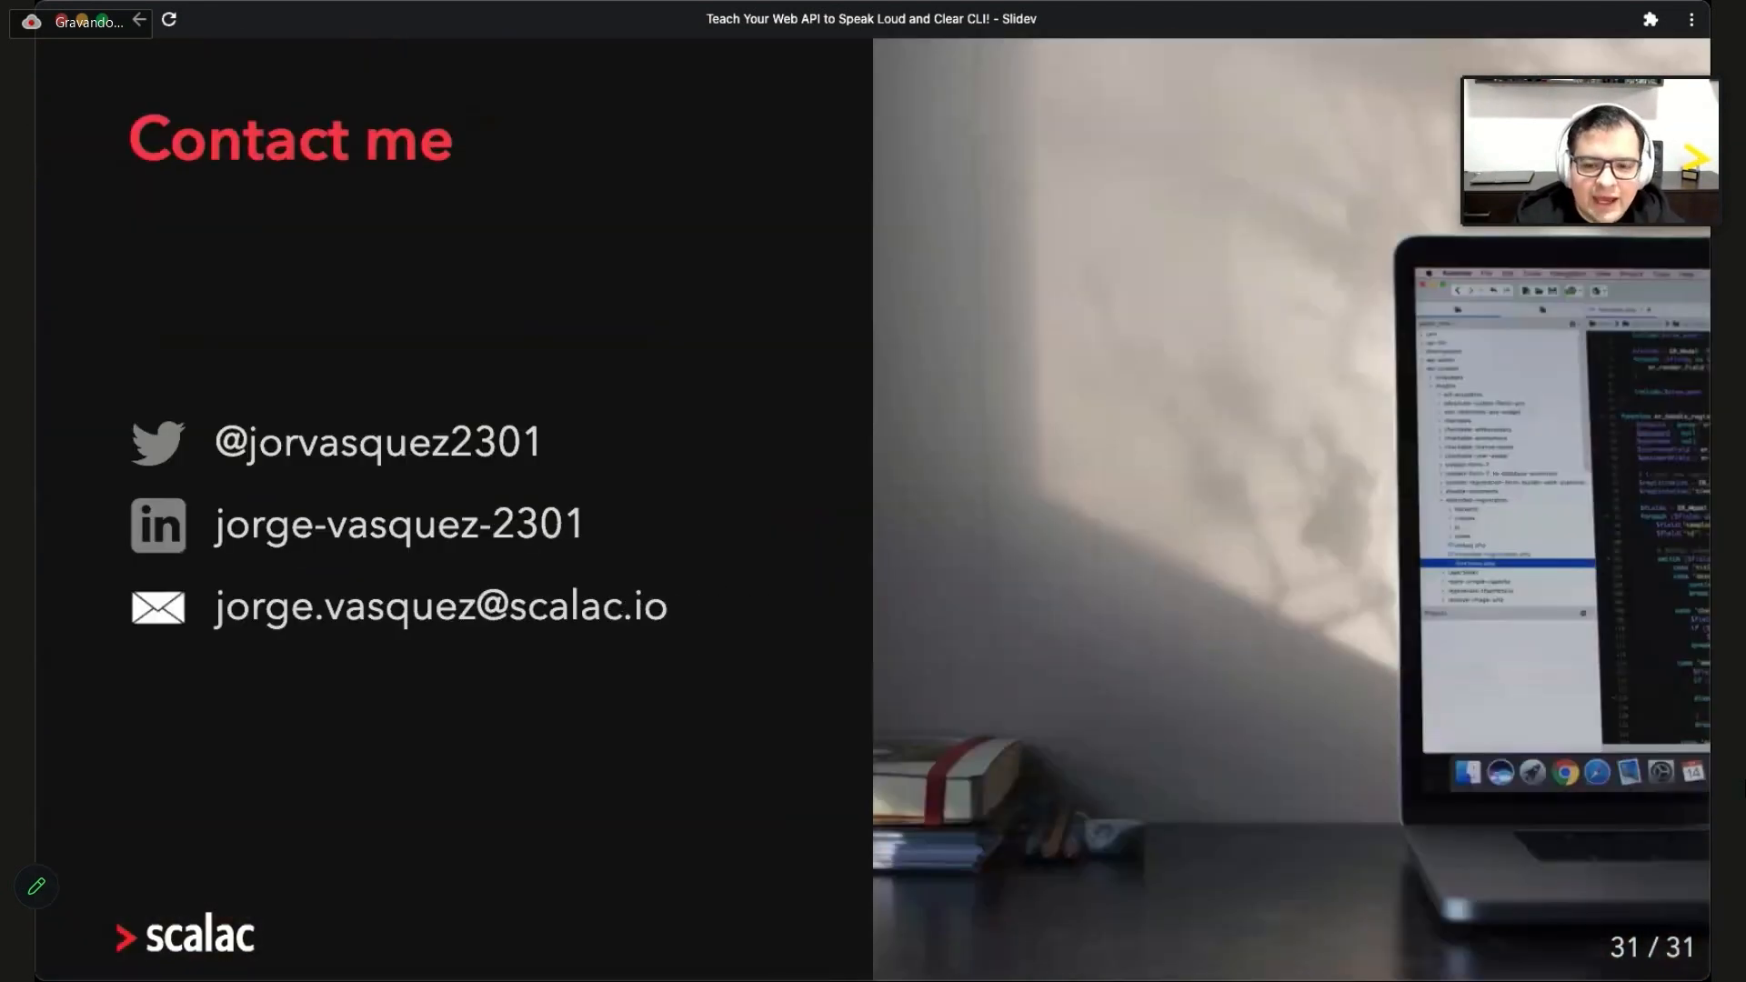